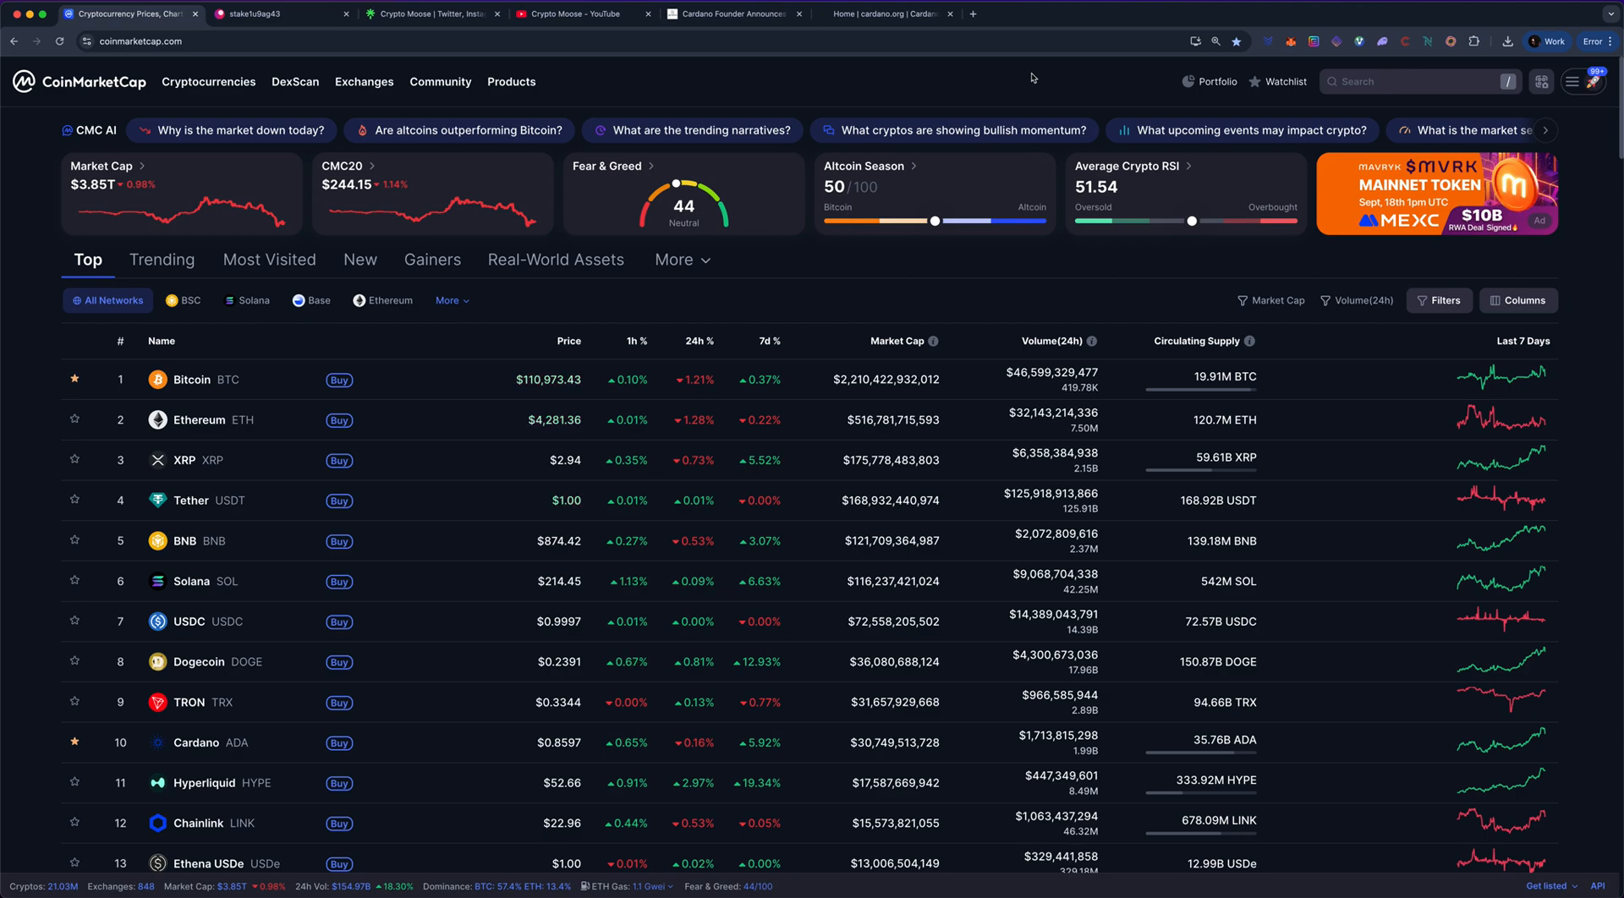
mouse_move(677, 285)
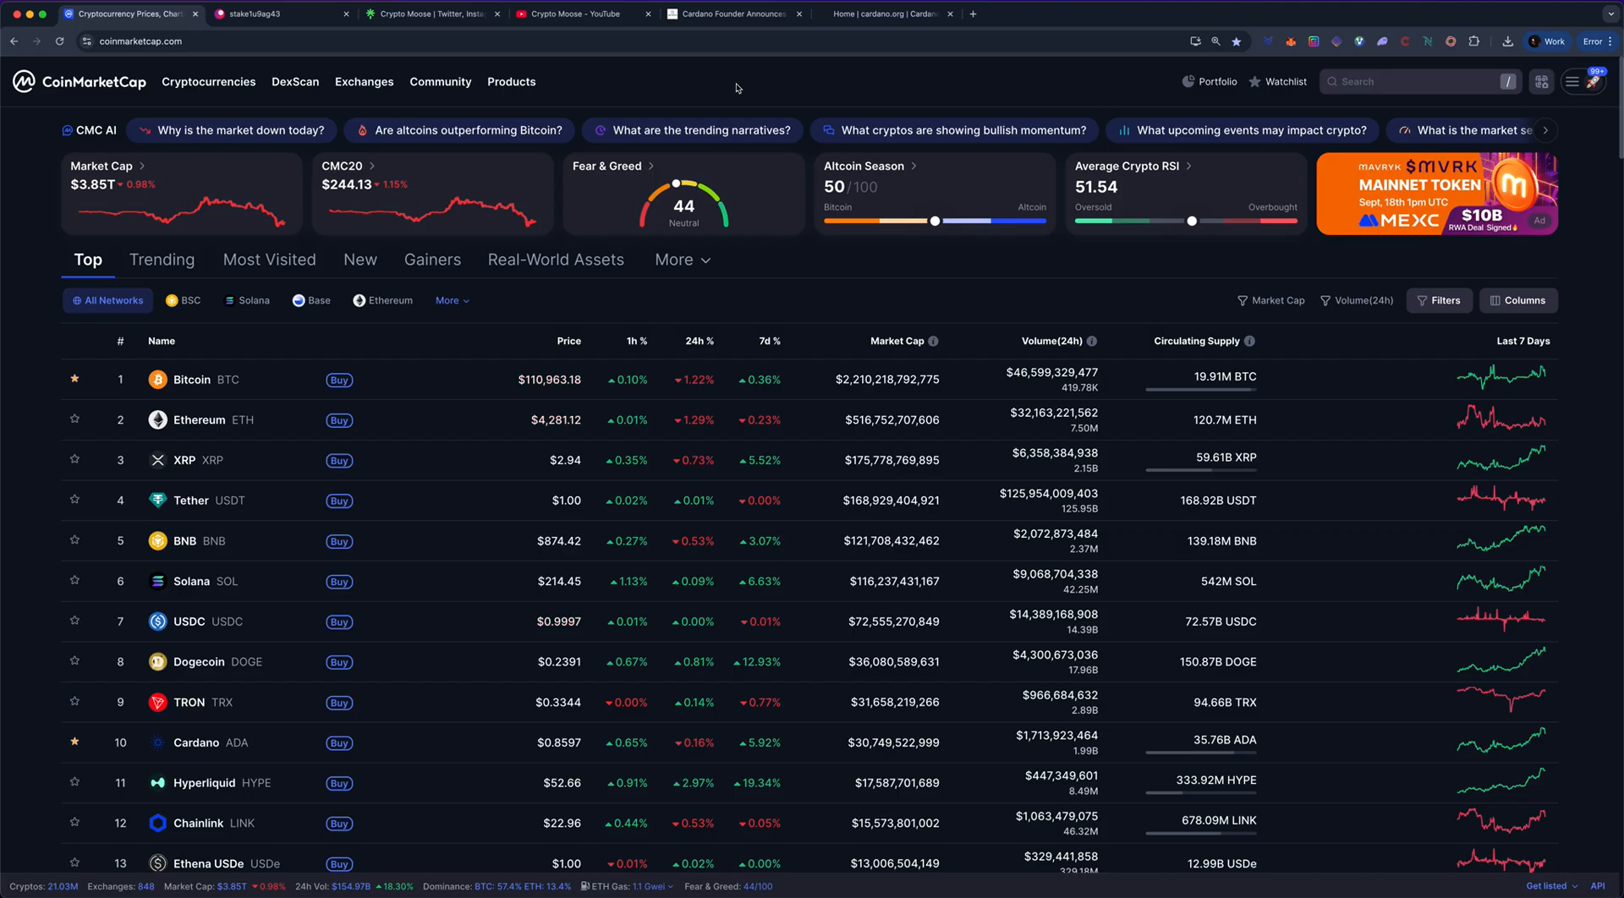
Step: Open Cardano (ADA) from further down the top-cryptocurrencies ranking list
scroll("down", 3)
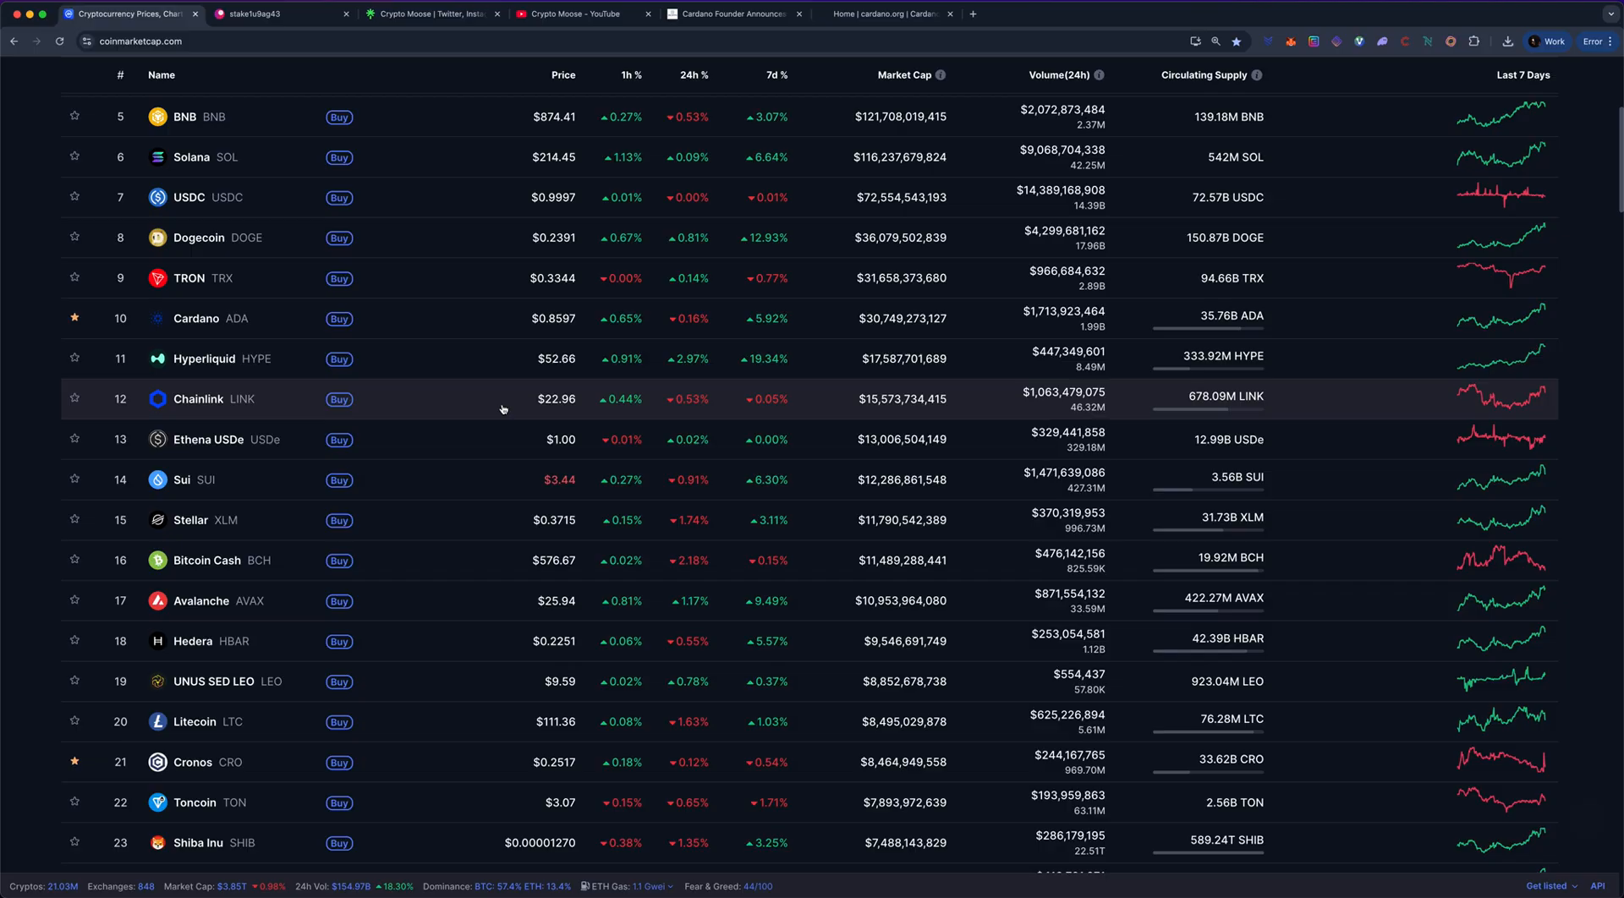
left_click(196, 318)
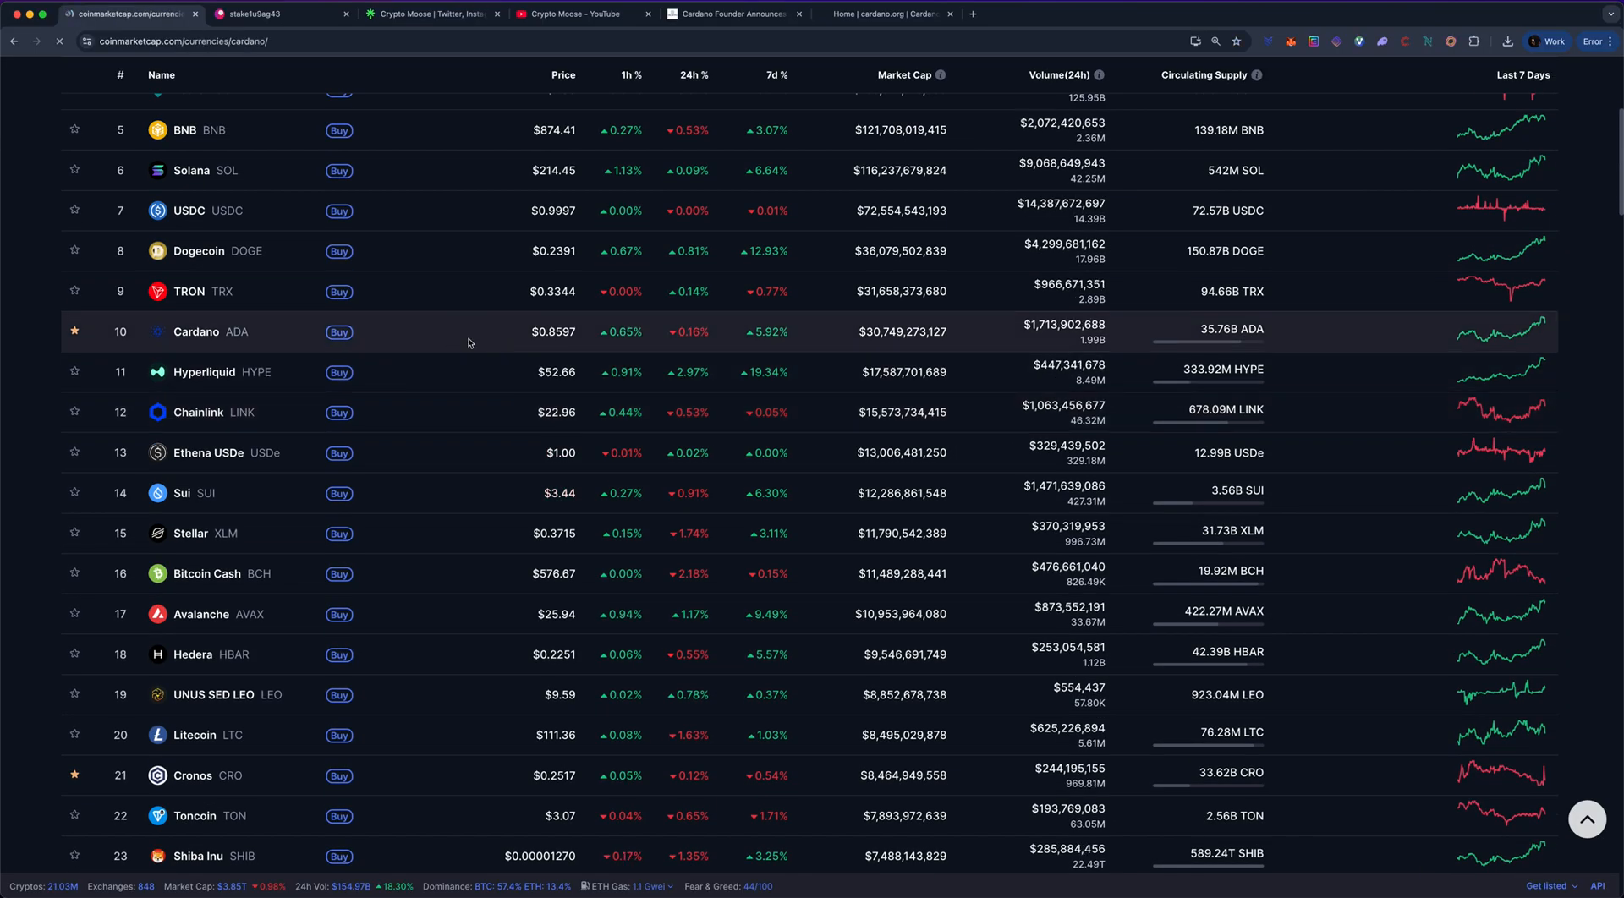
Step: Load Cardano's page showing its $0.8597 price, market stats and all-time chart
left_click(196, 332)
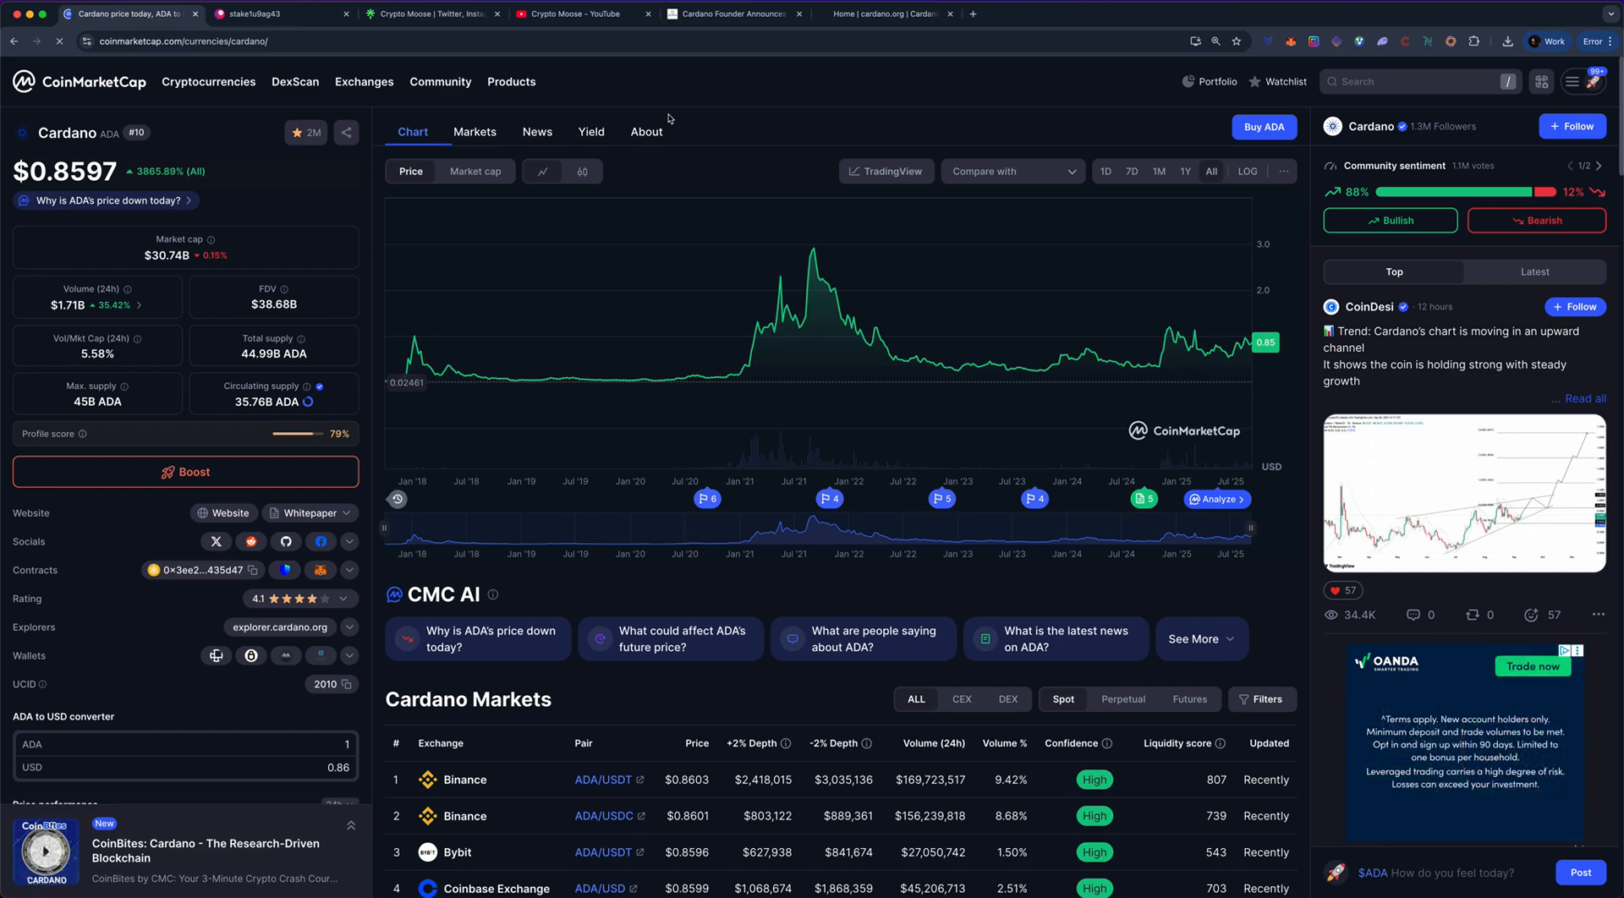
mouse_move(692, 123)
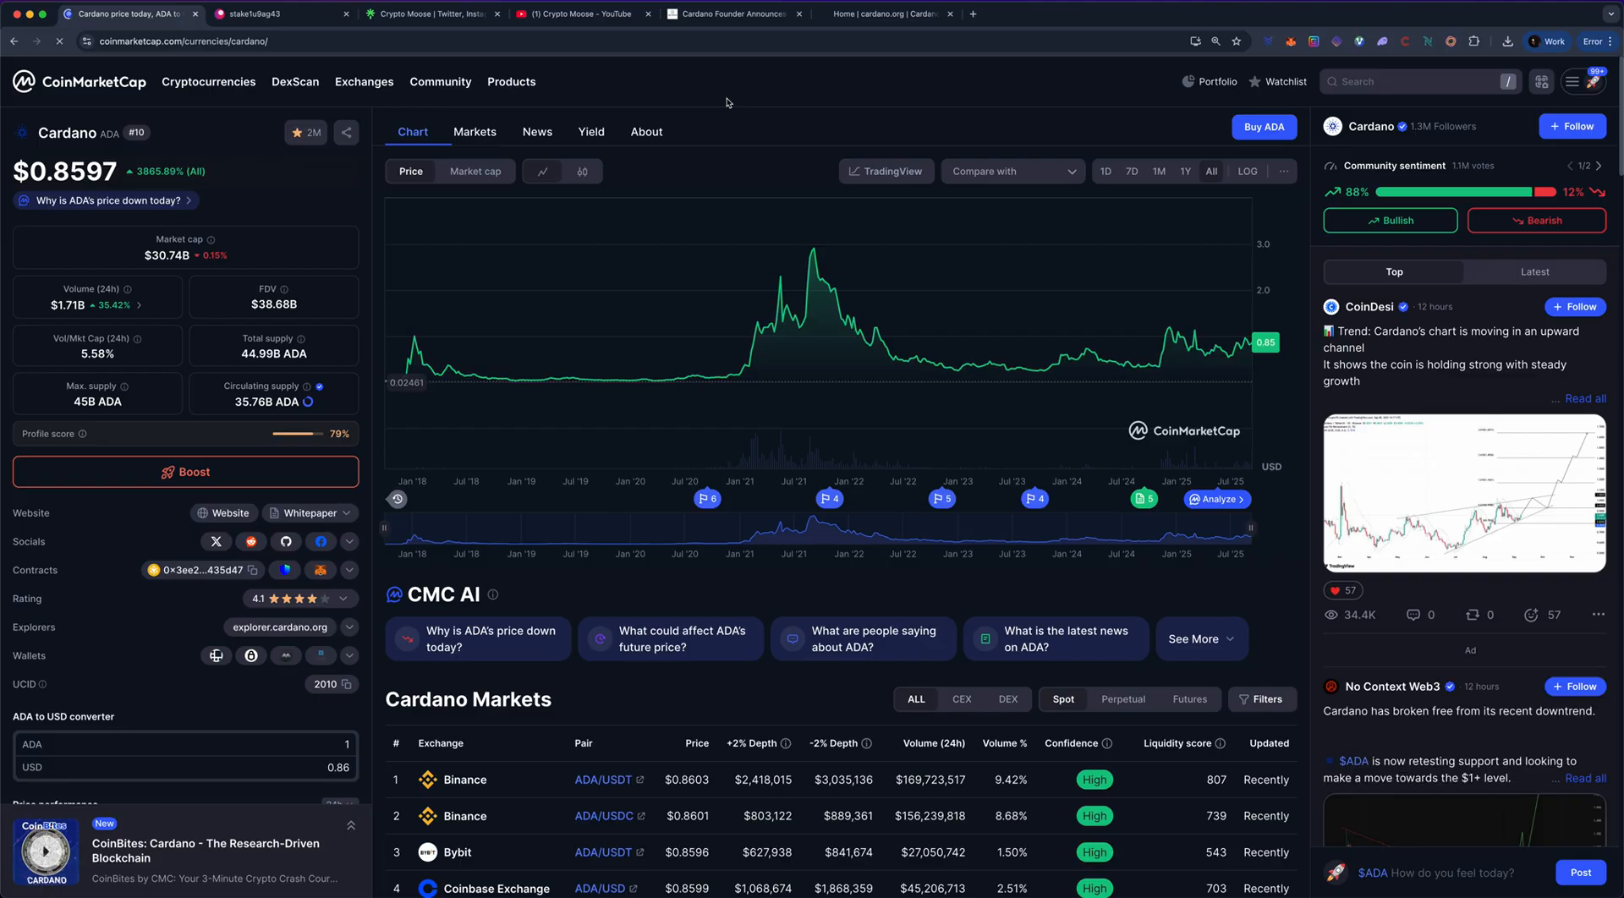
mouse_move(774, 320)
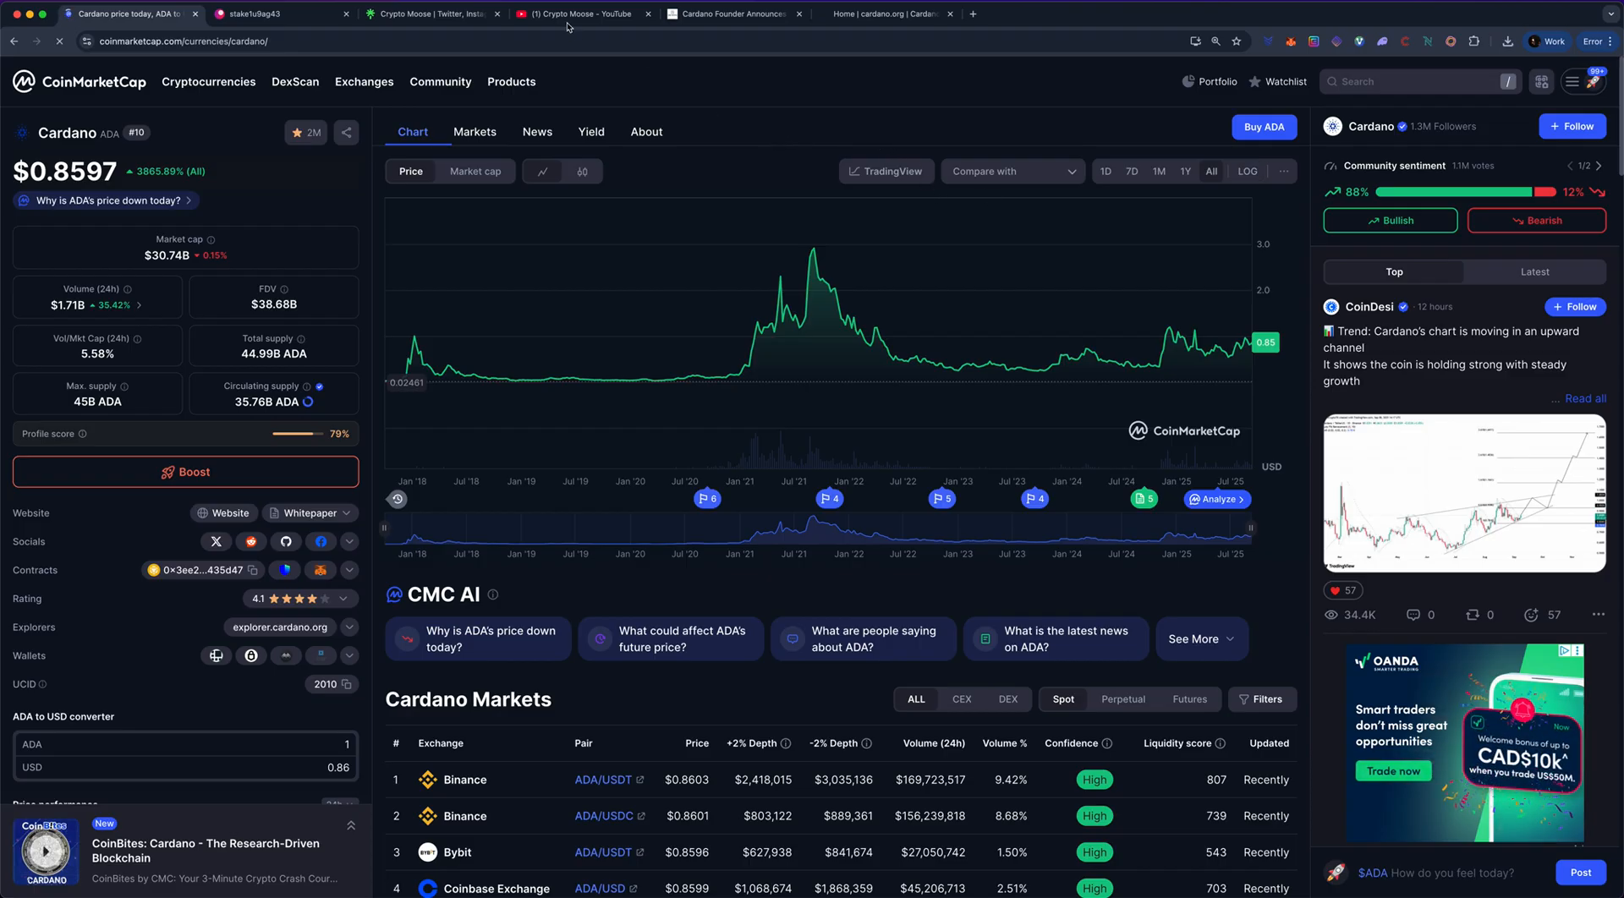
Step: Switch to the Crypto Moose YouTube channel and view its latest Videos grid from the top
left_click(582, 13)
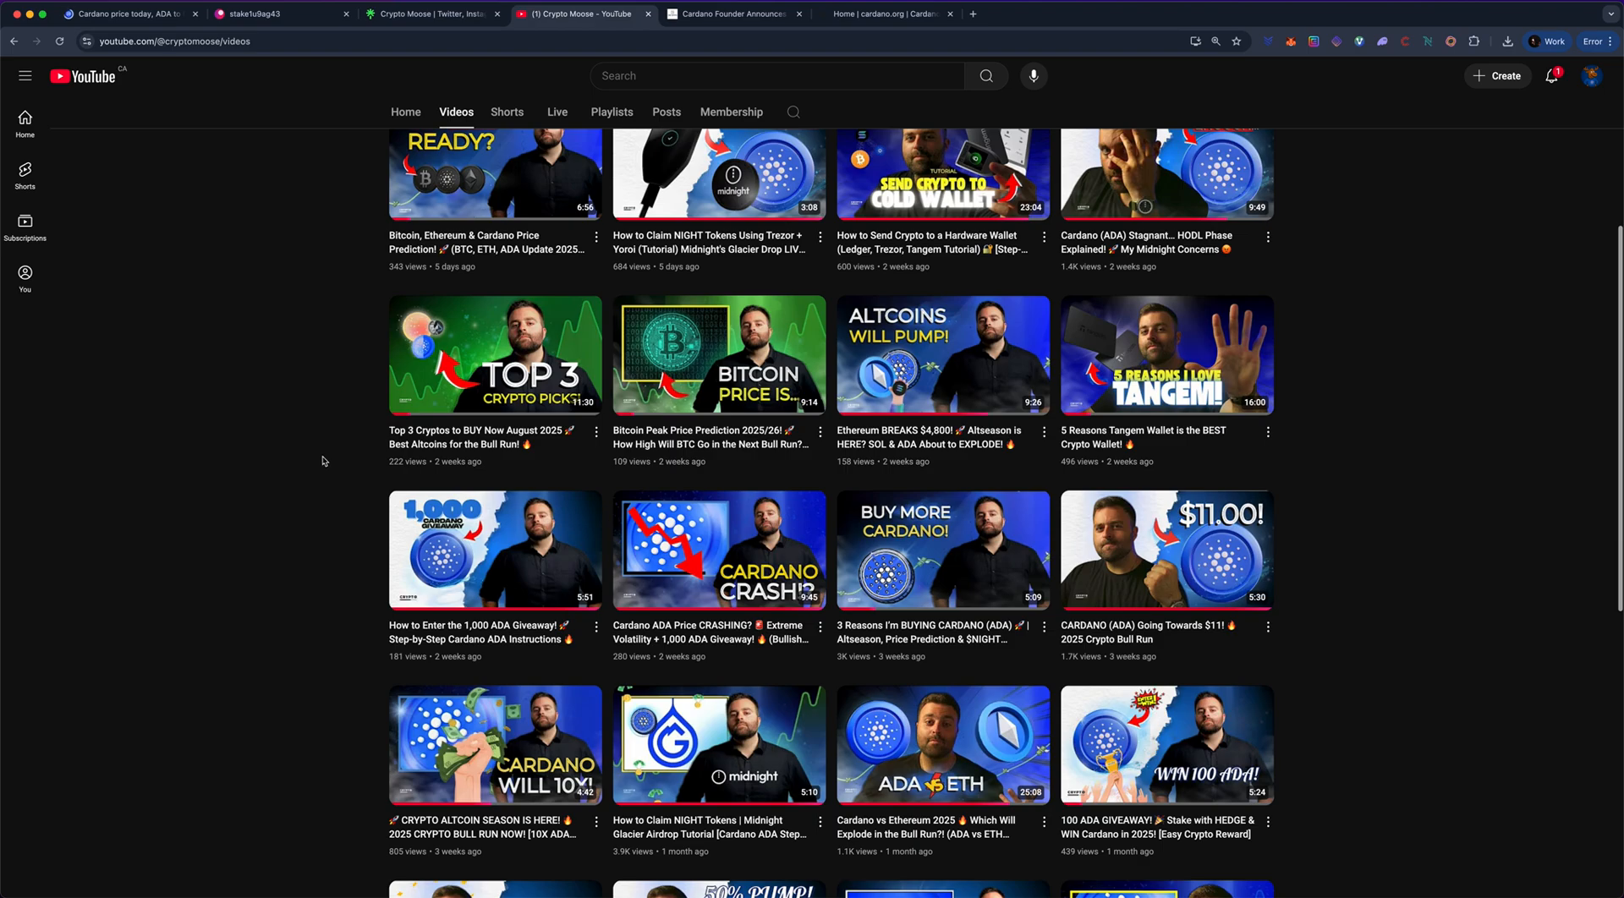
scroll("up", 3)
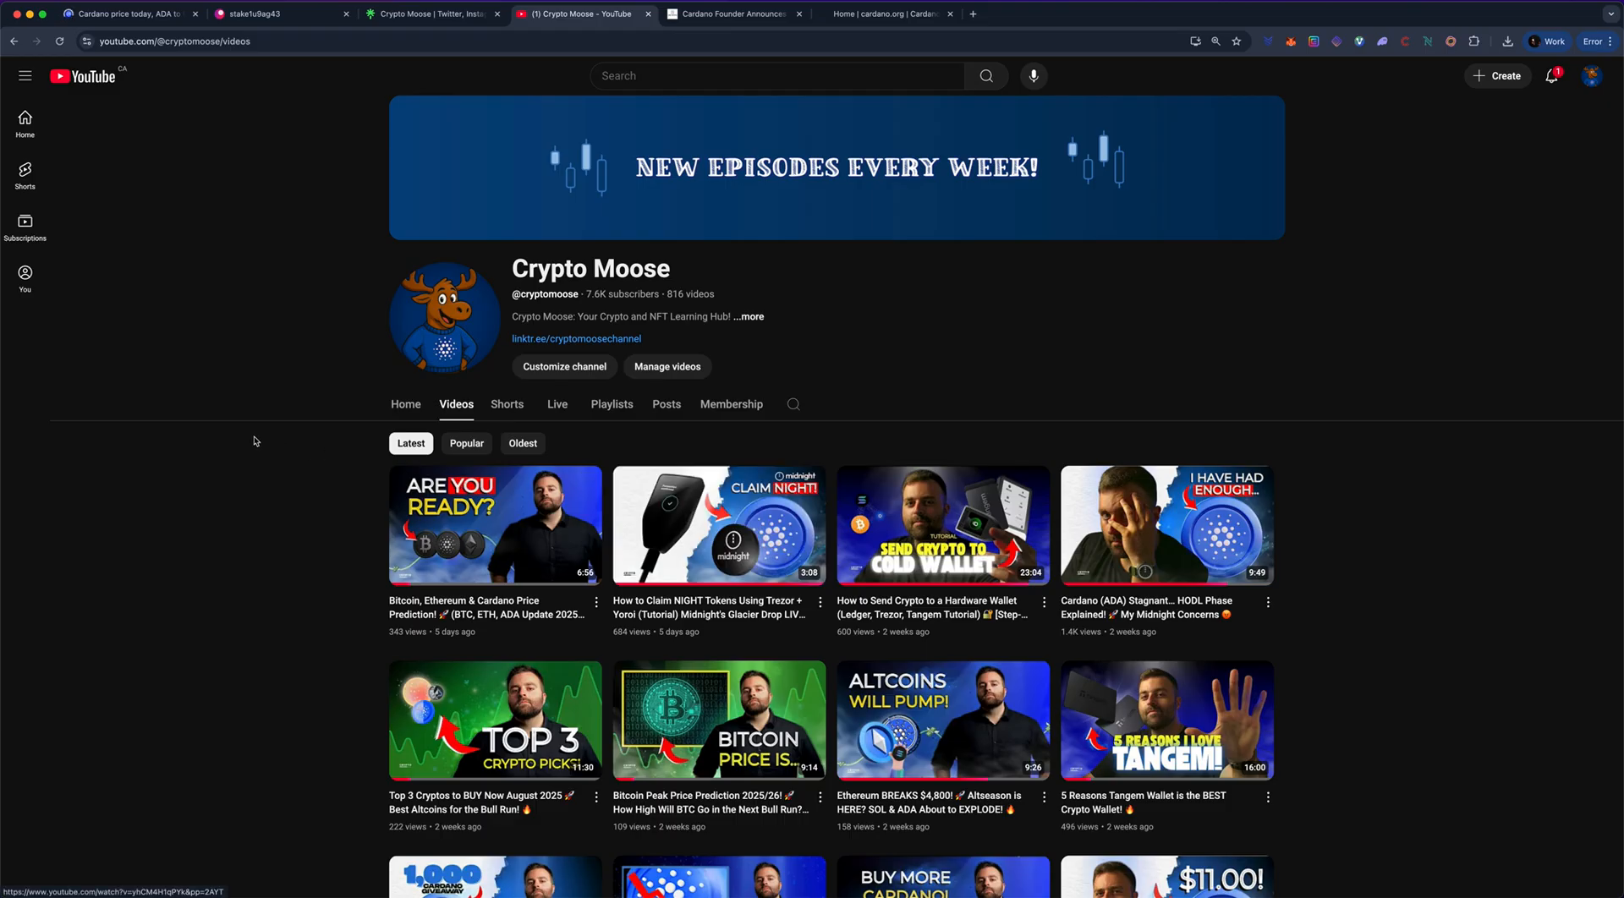
mouse_move(202, 428)
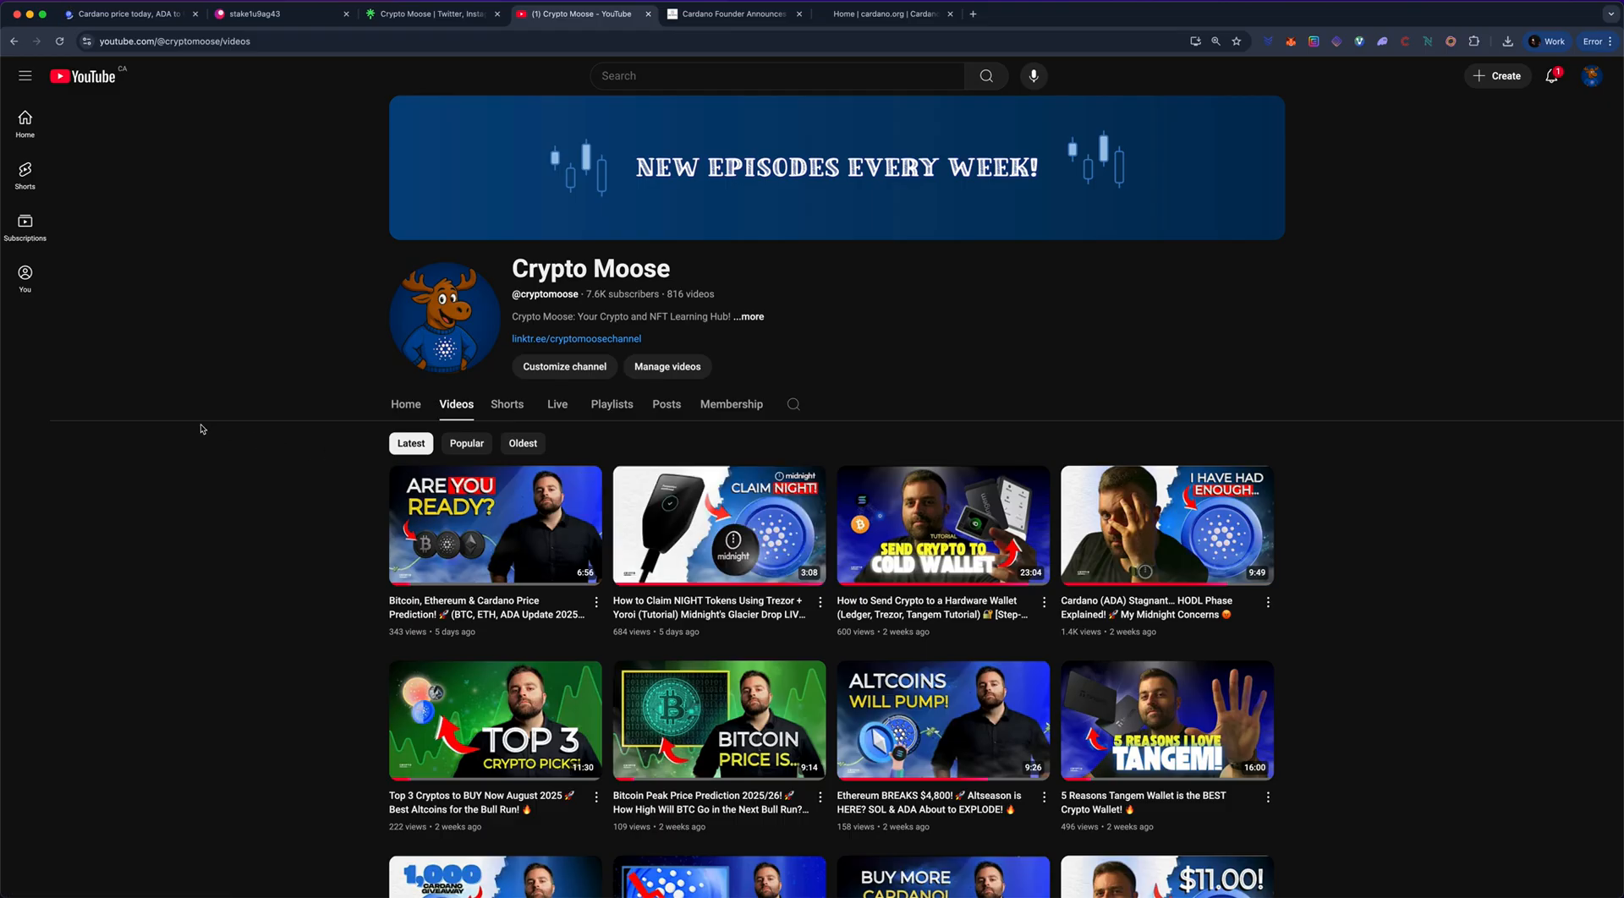
mouse_move(225, 429)
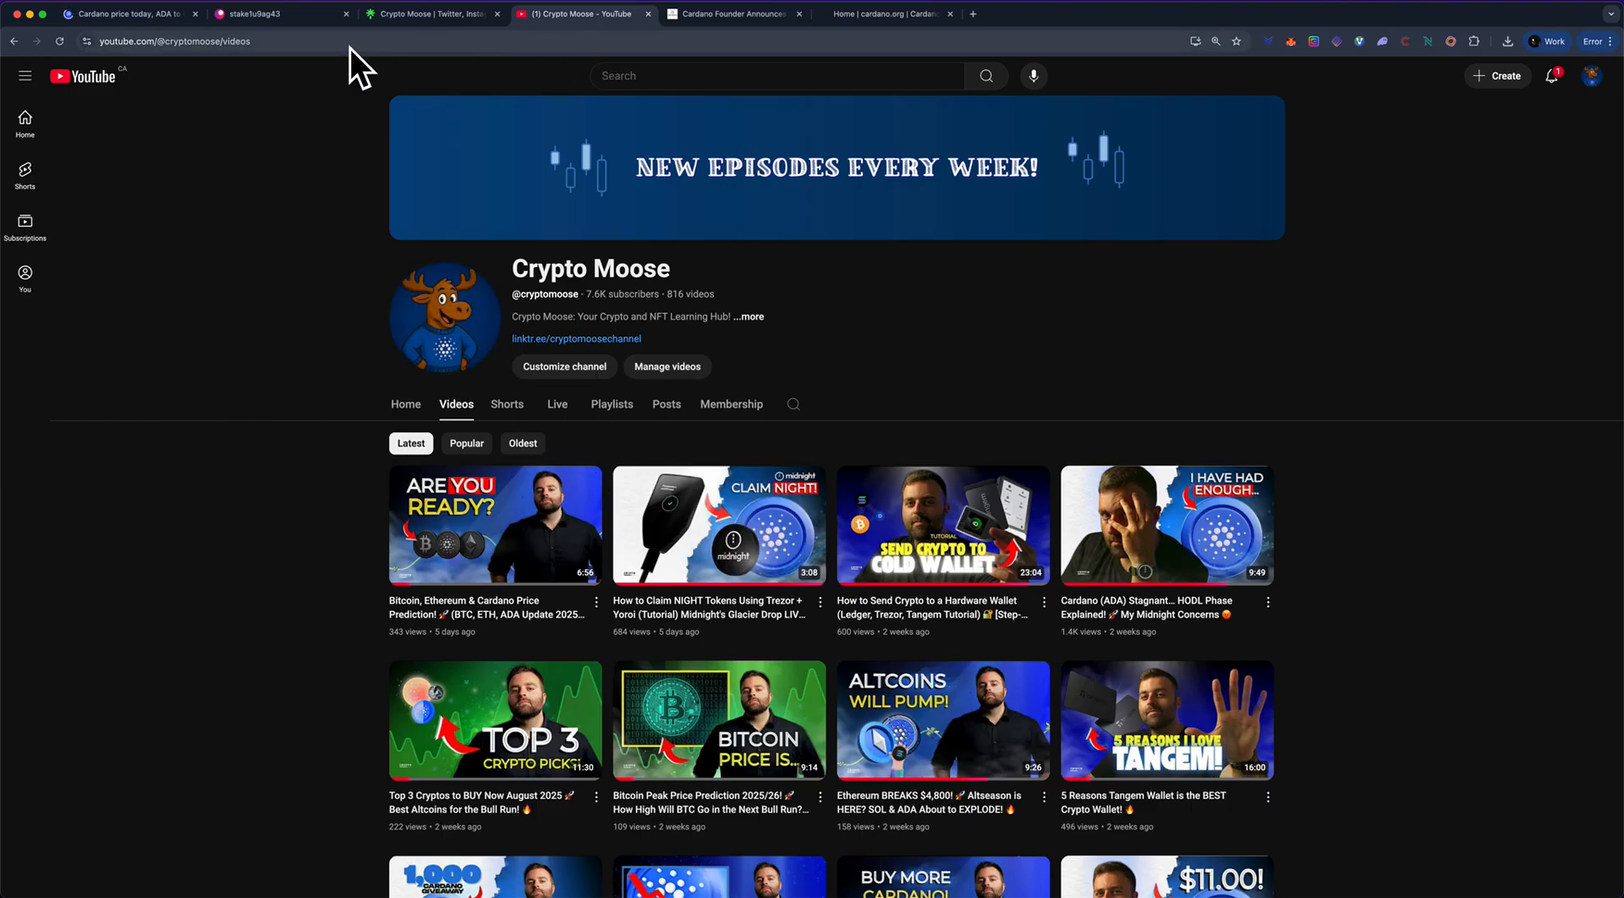
Step: Return to Cardano's price page and inspect dated 2020–2021 ADA prices on the all-time chart
left_click(135, 14)
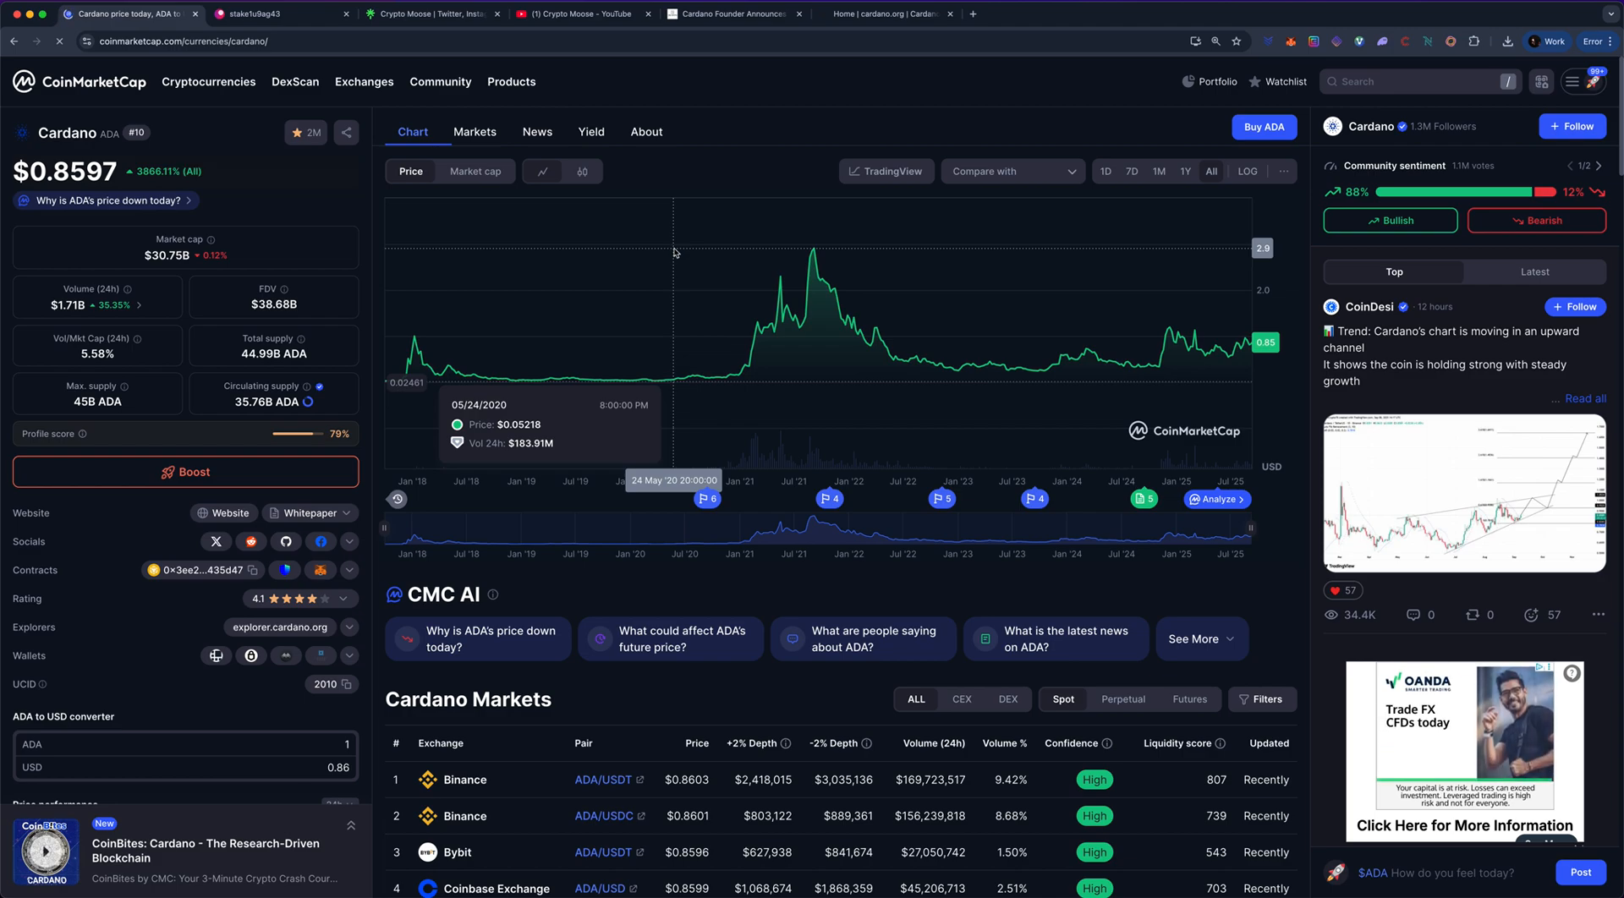
mouse_move(819, 318)
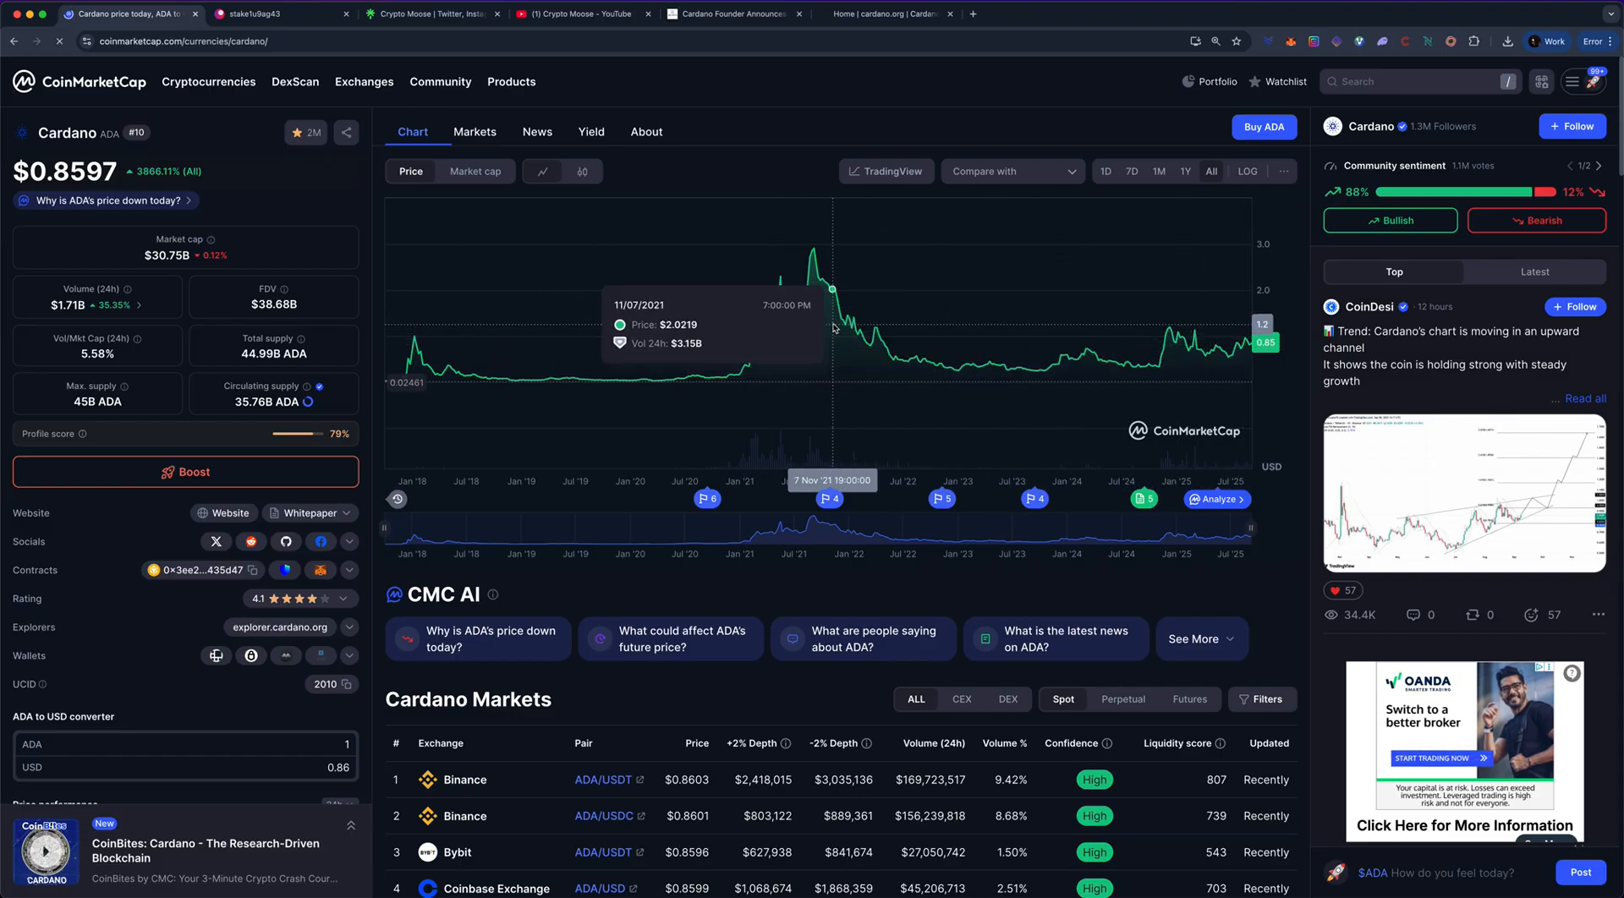
mouse_move(740, 329)
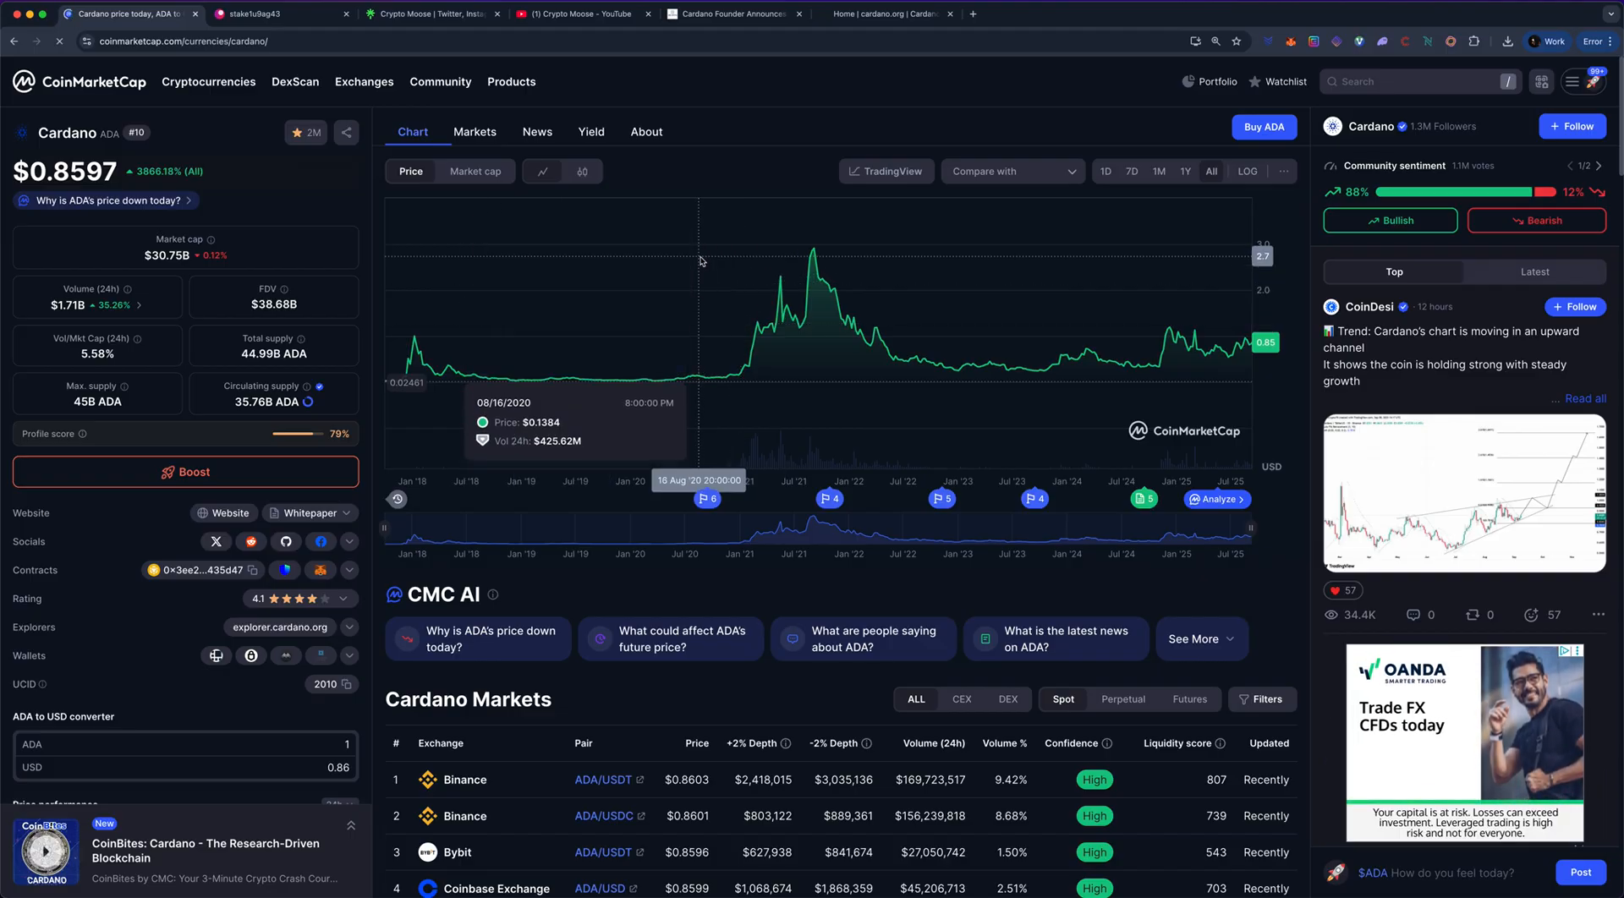
mouse_move(731, 160)
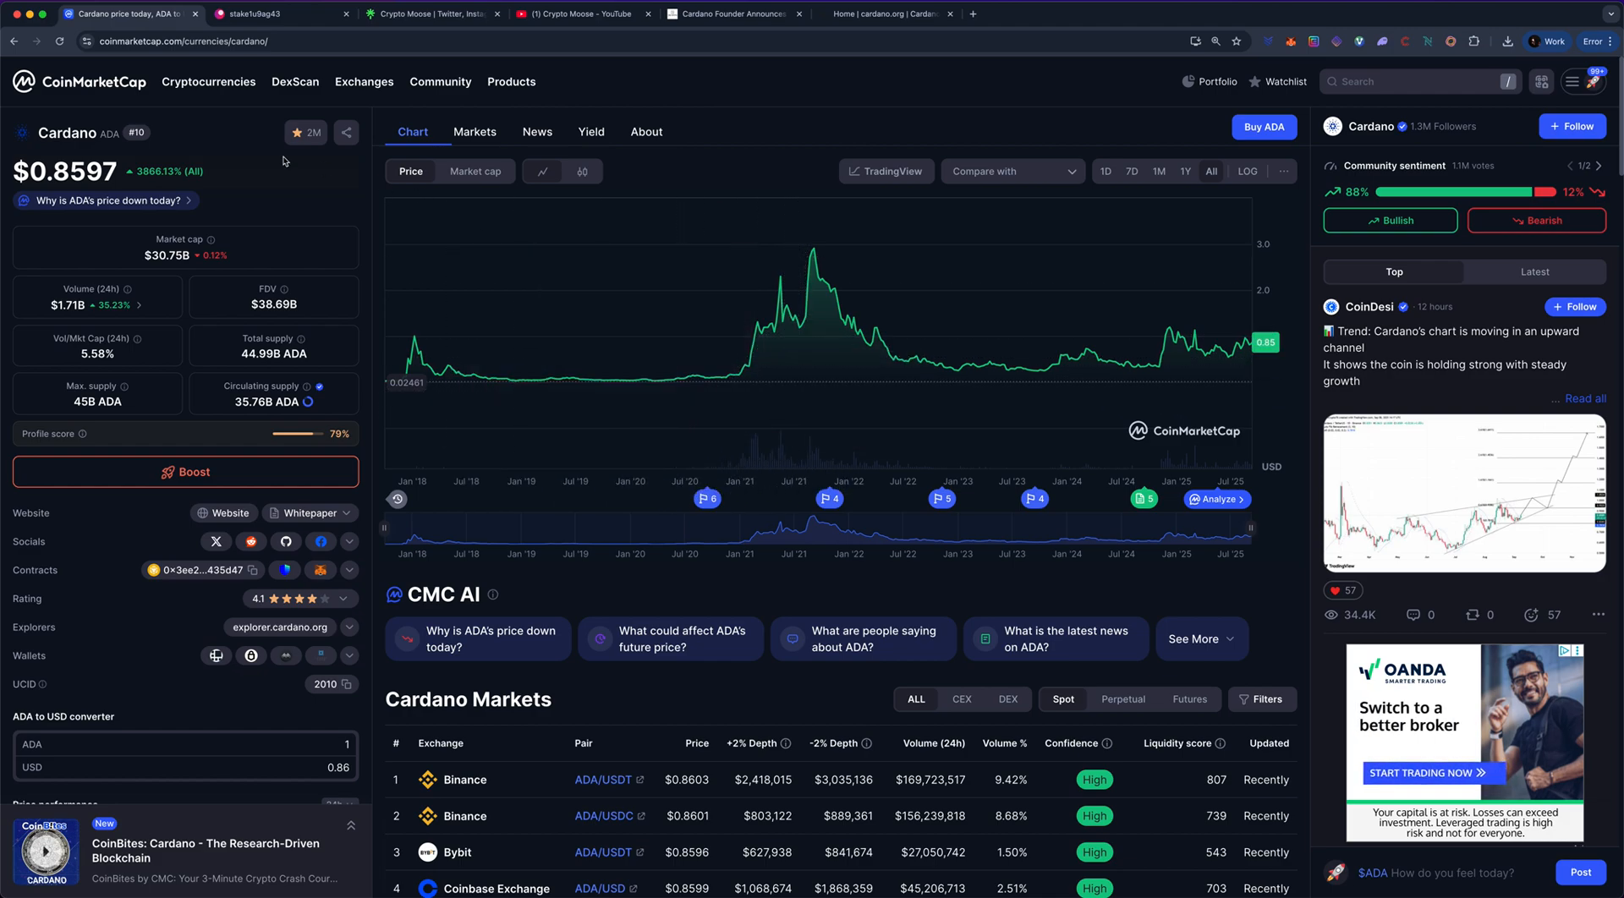
left_click(736, 13)
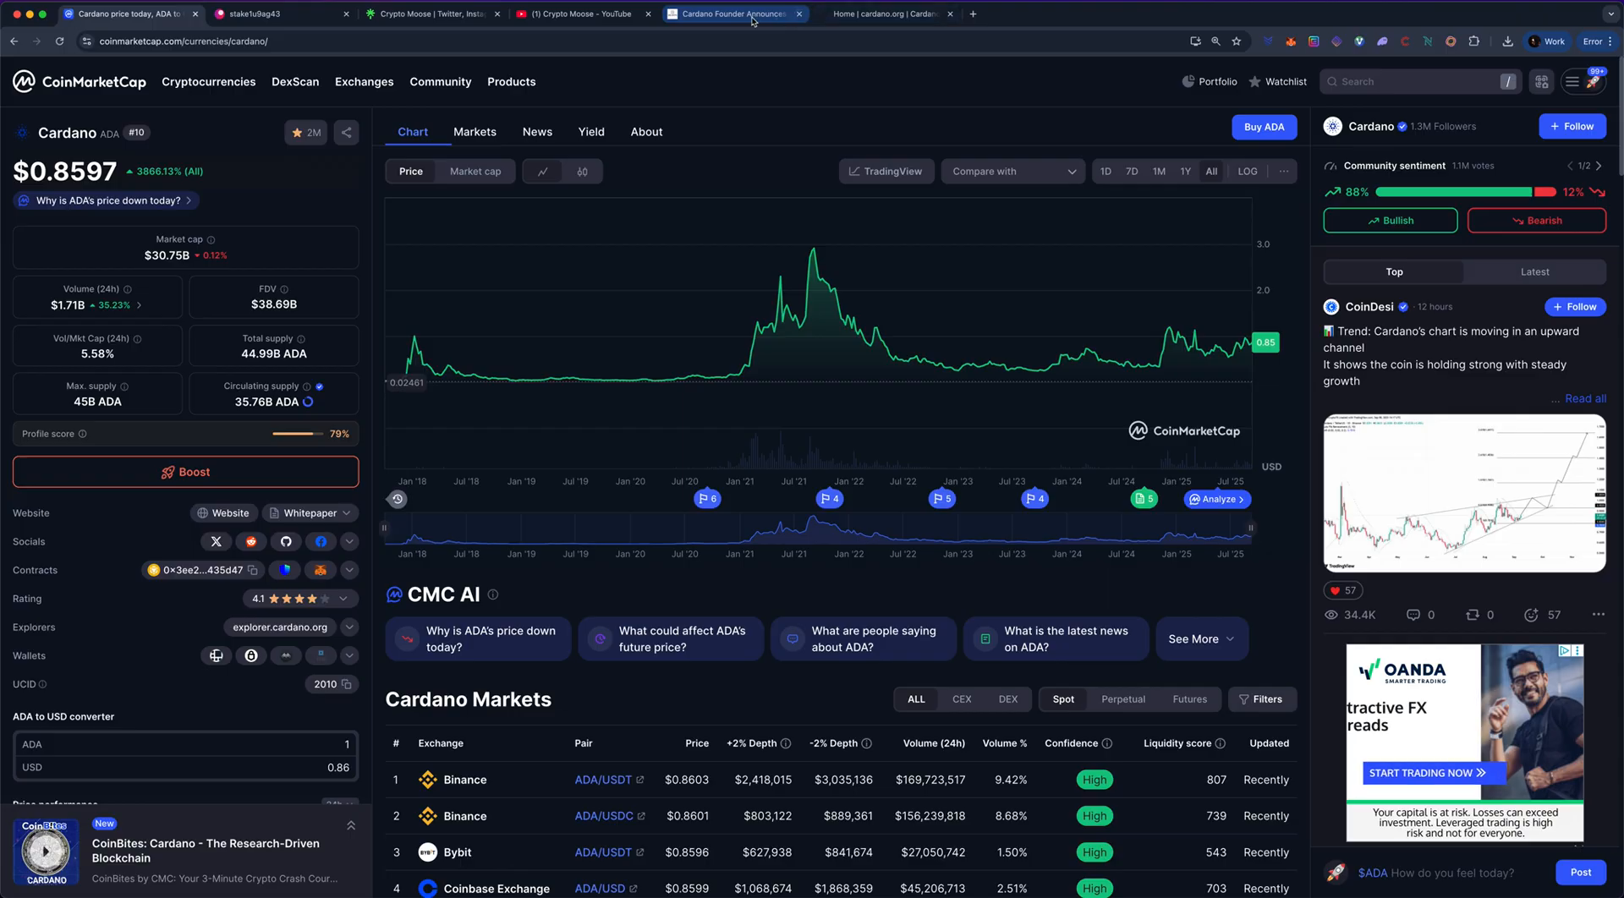
mouse_move(750, 21)
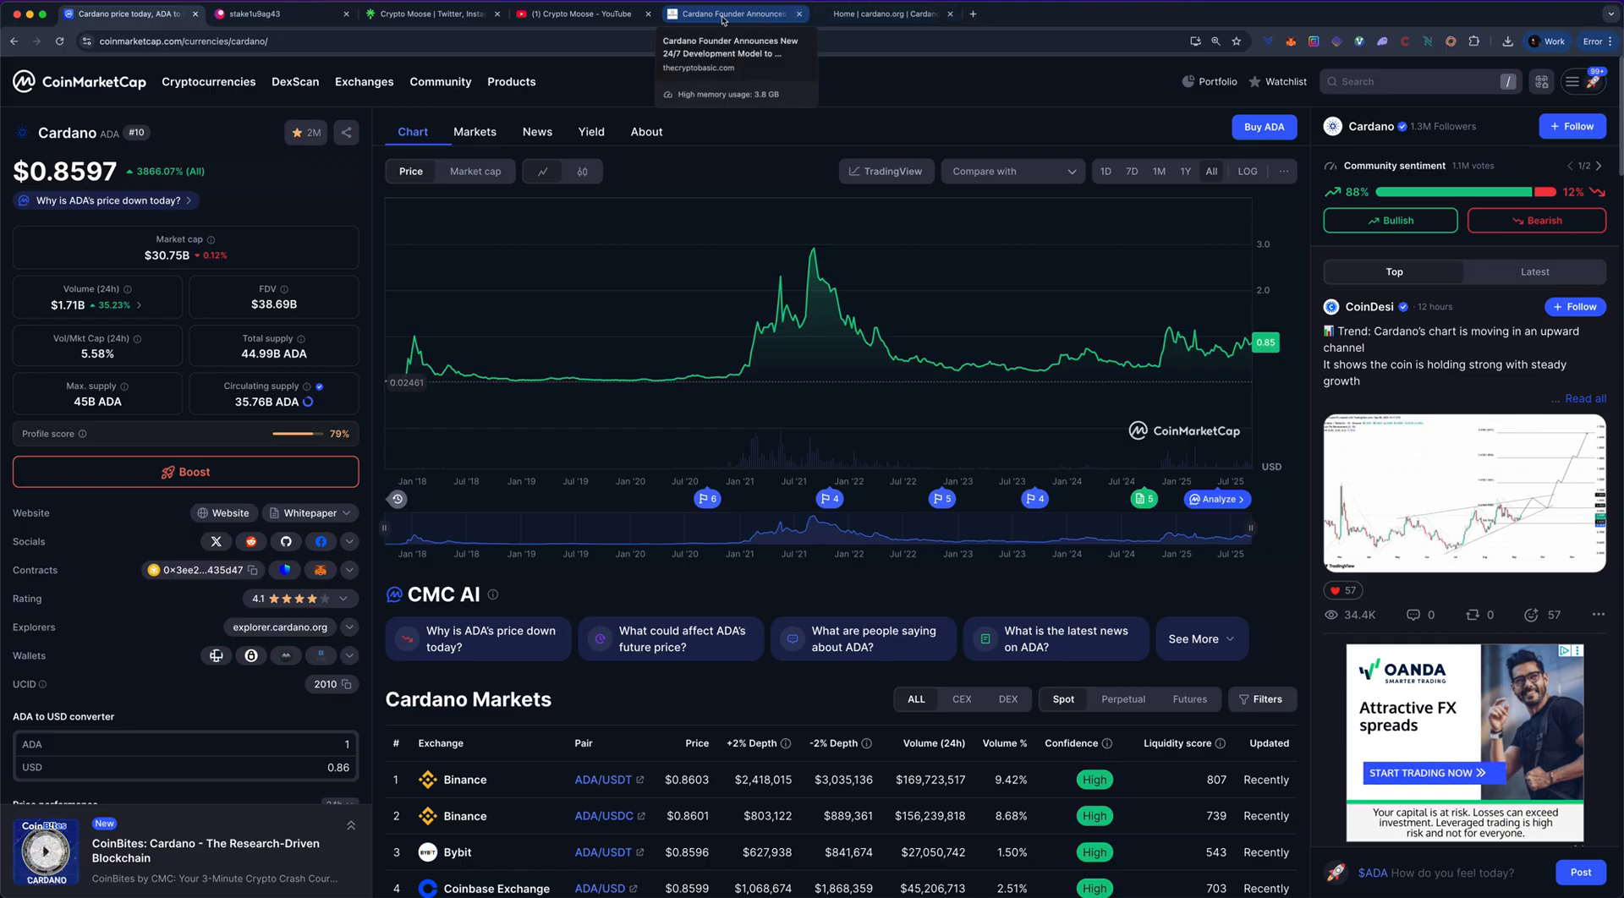
Step: Switch to the cardano.org homepage and expand the Learn menu of Cardano topics
left_click(894, 14)
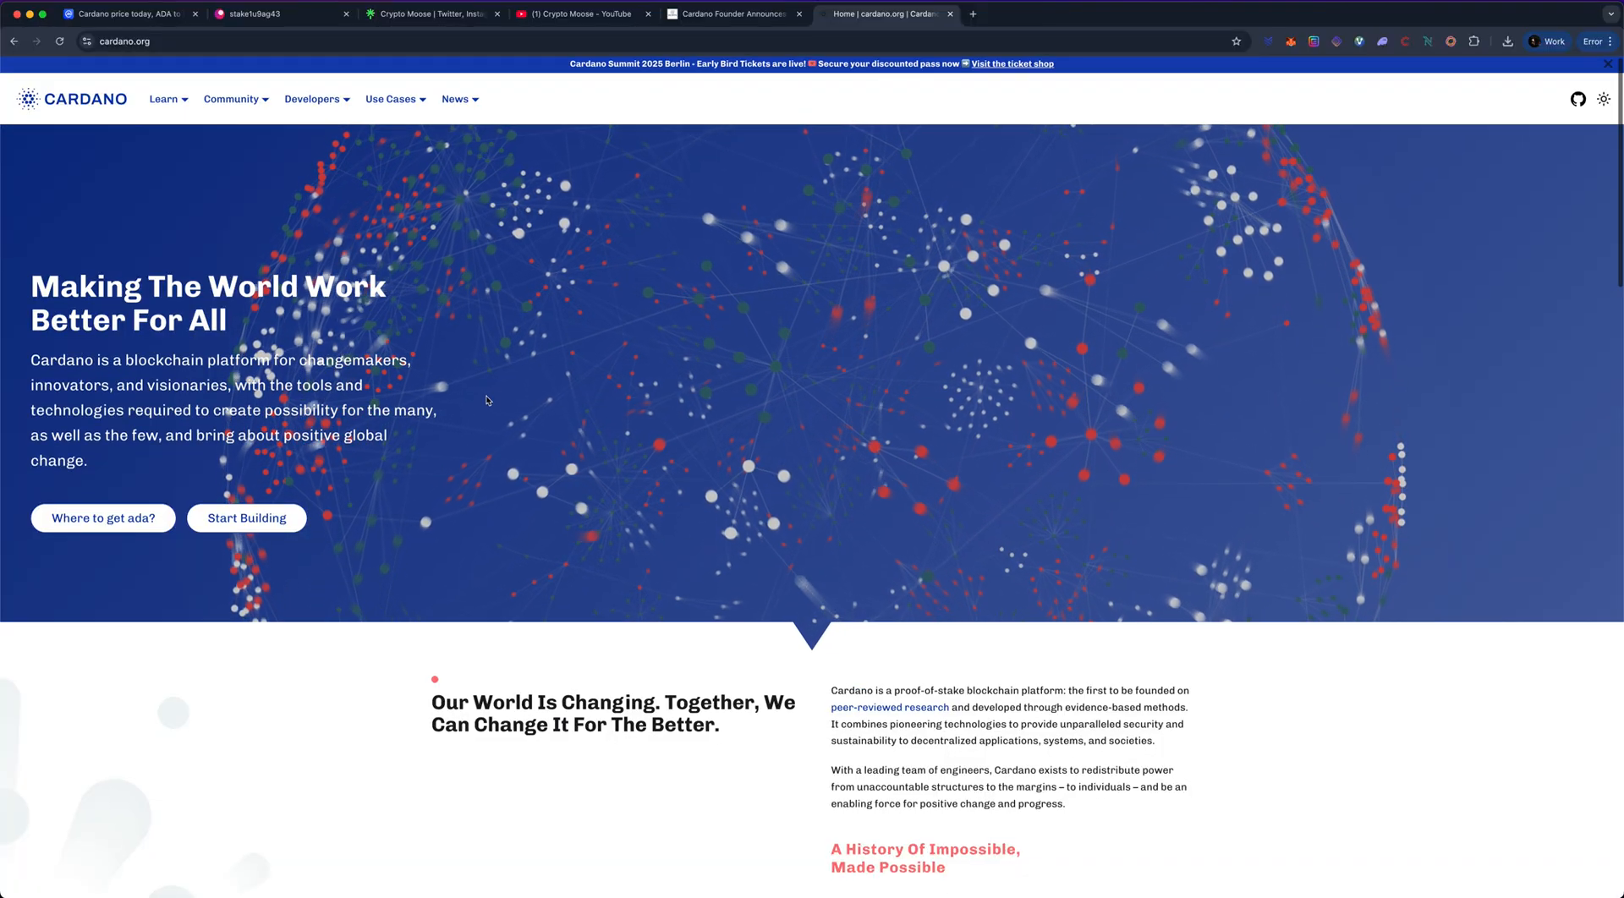
left_click(166, 99)
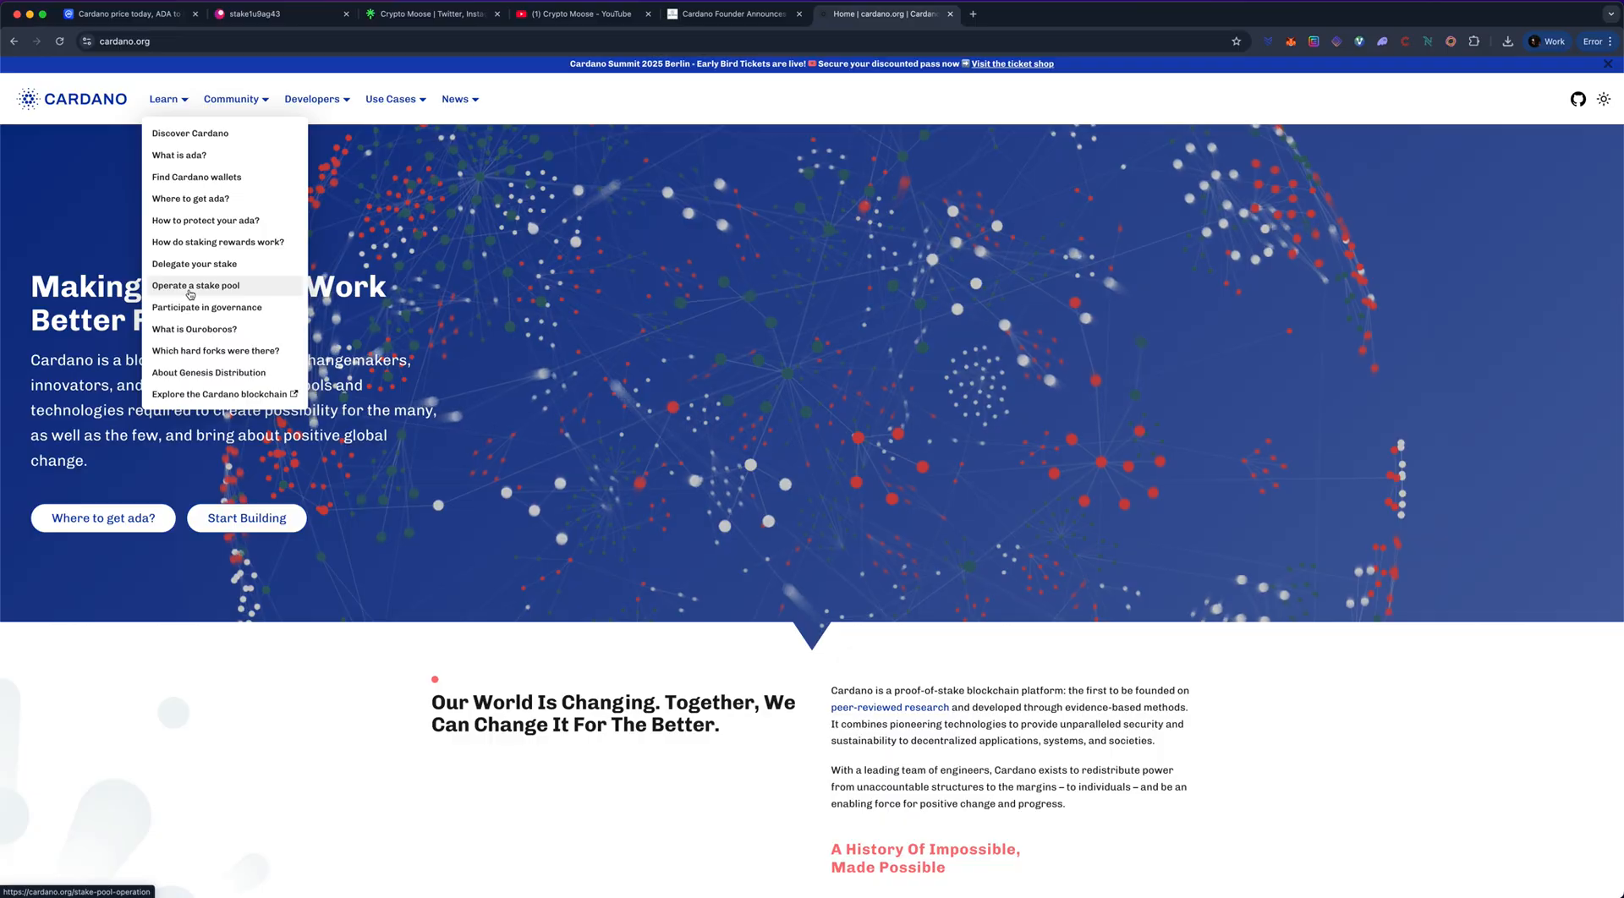
mouse_move(178, 264)
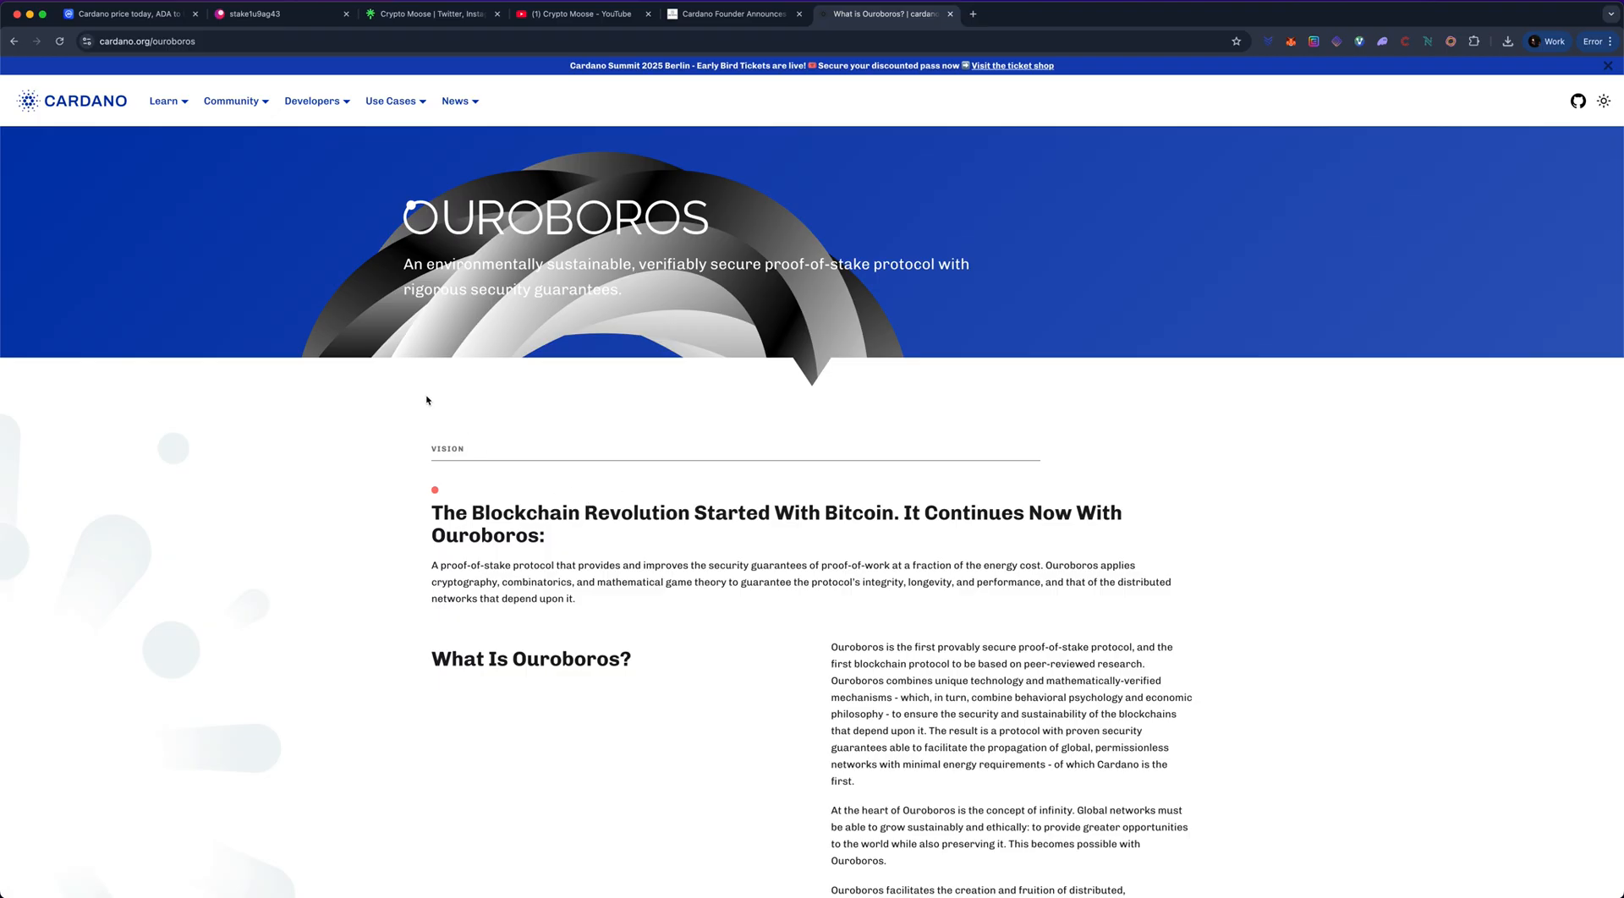
mouse_move(409, 382)
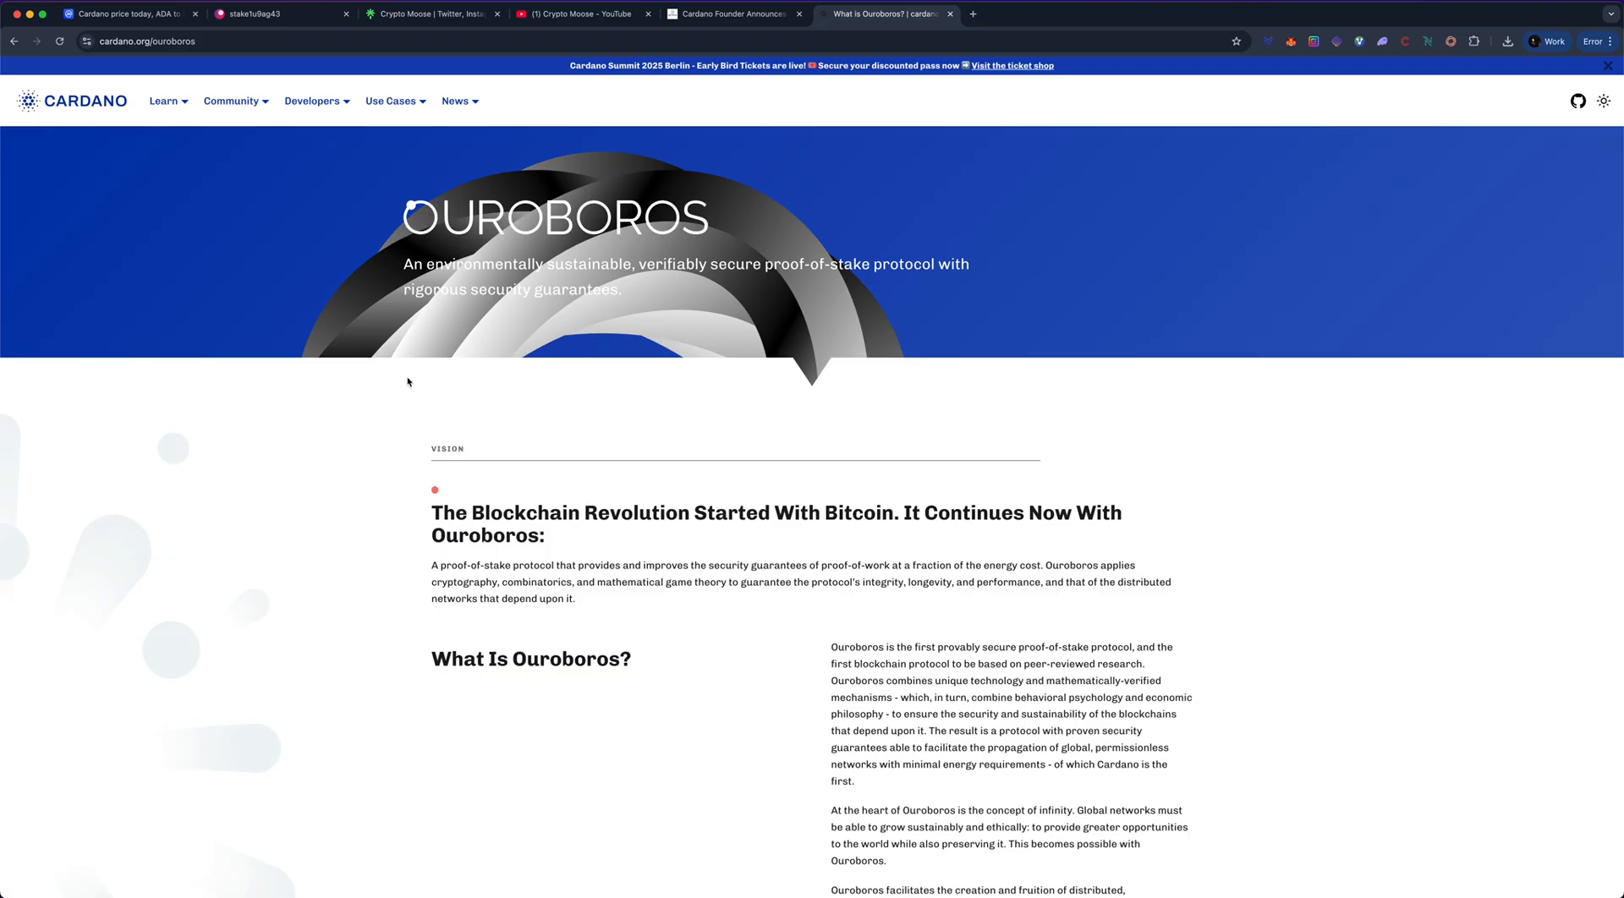
Step: Scroll through the Ouroboros features down to Energy Efficient and Proof Of Stake And Proof Of Work
scroll("down", 3)
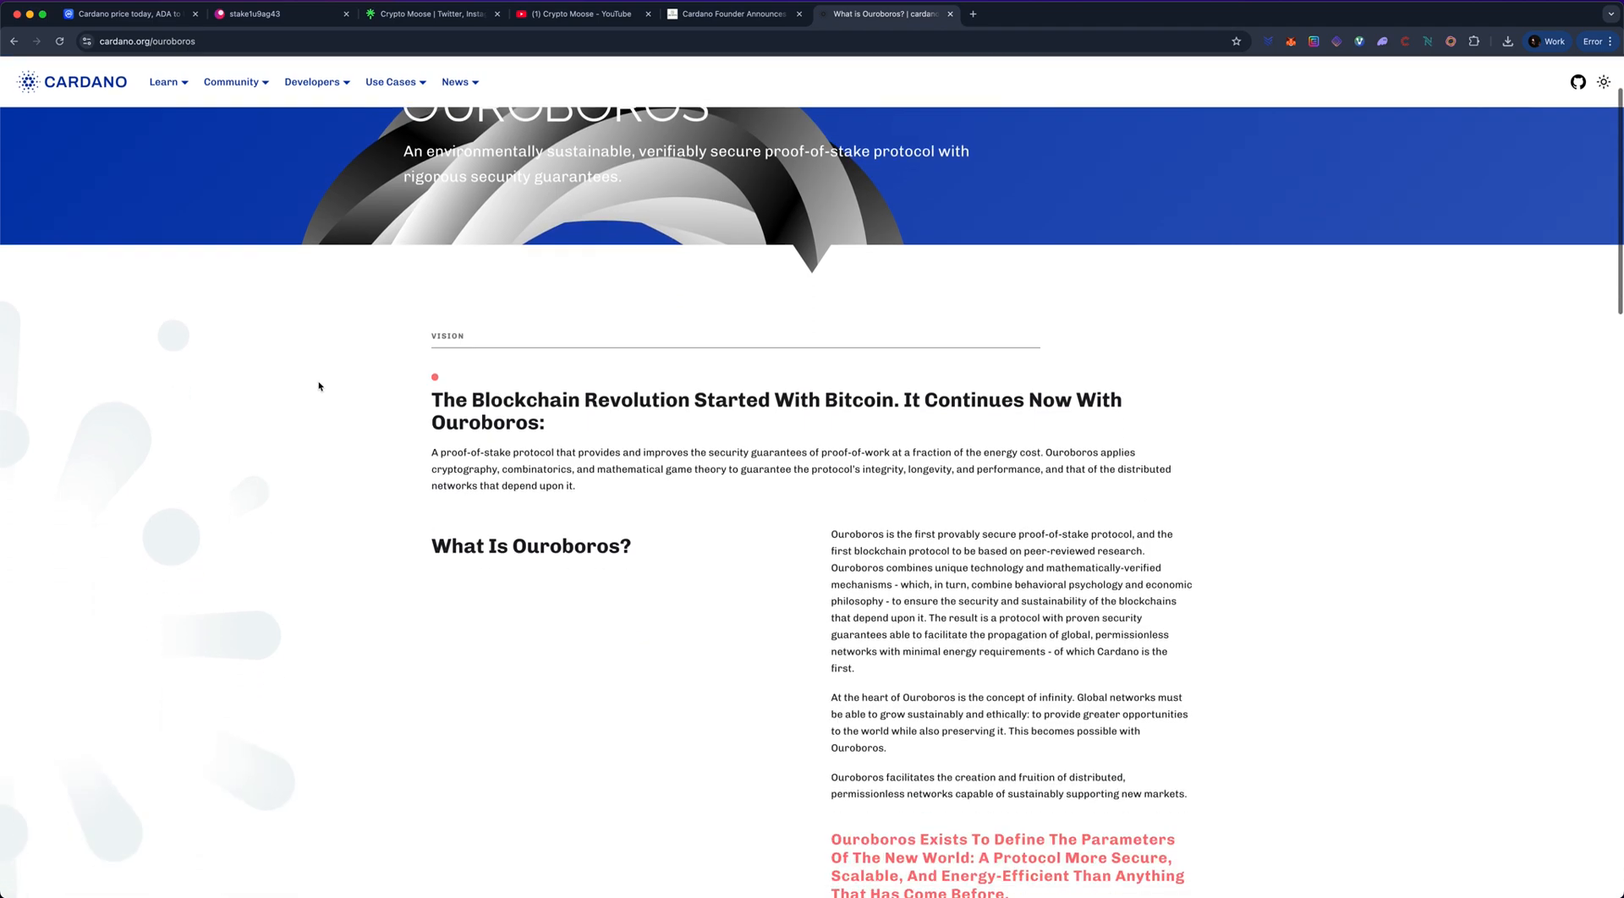
mouse_move(316, 384)
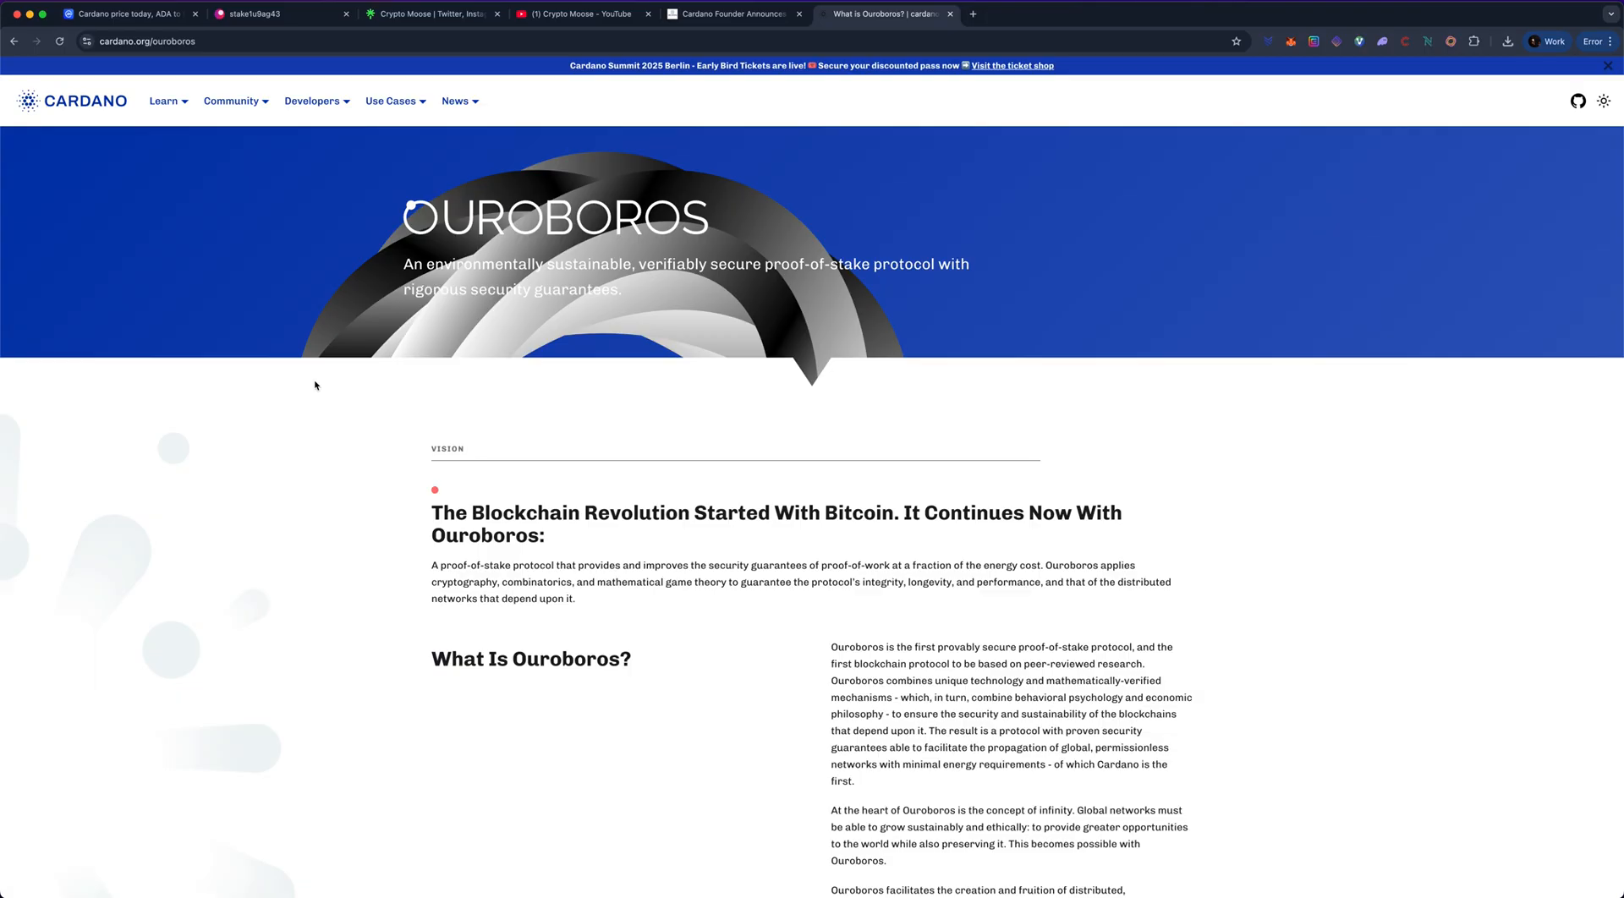
scroll("down", 3)
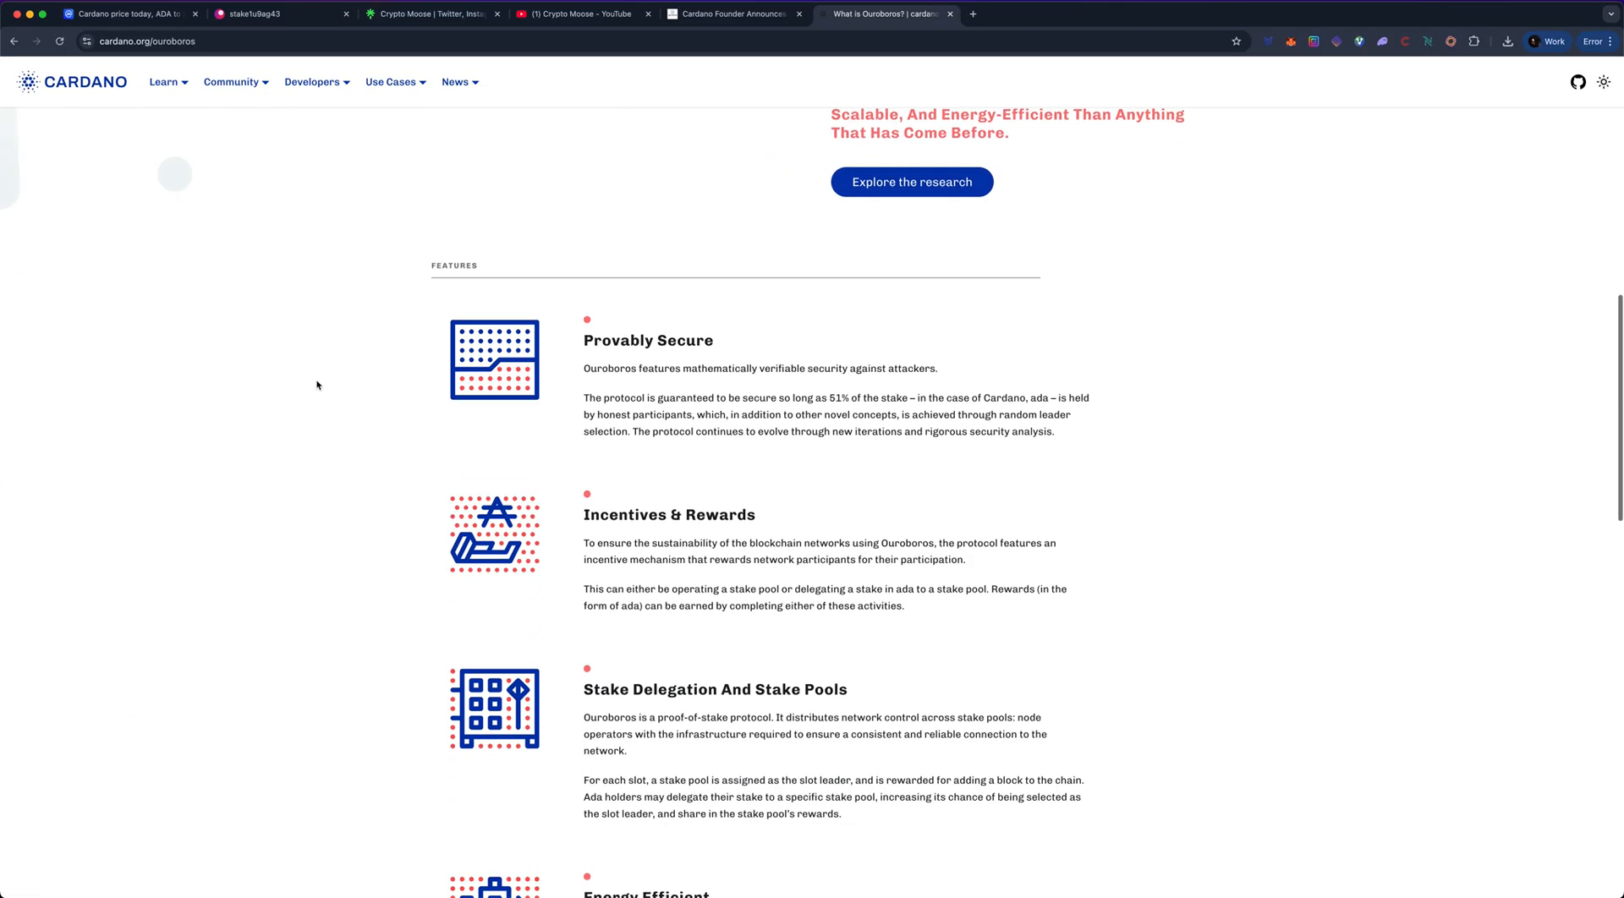
scroll("down", 3)
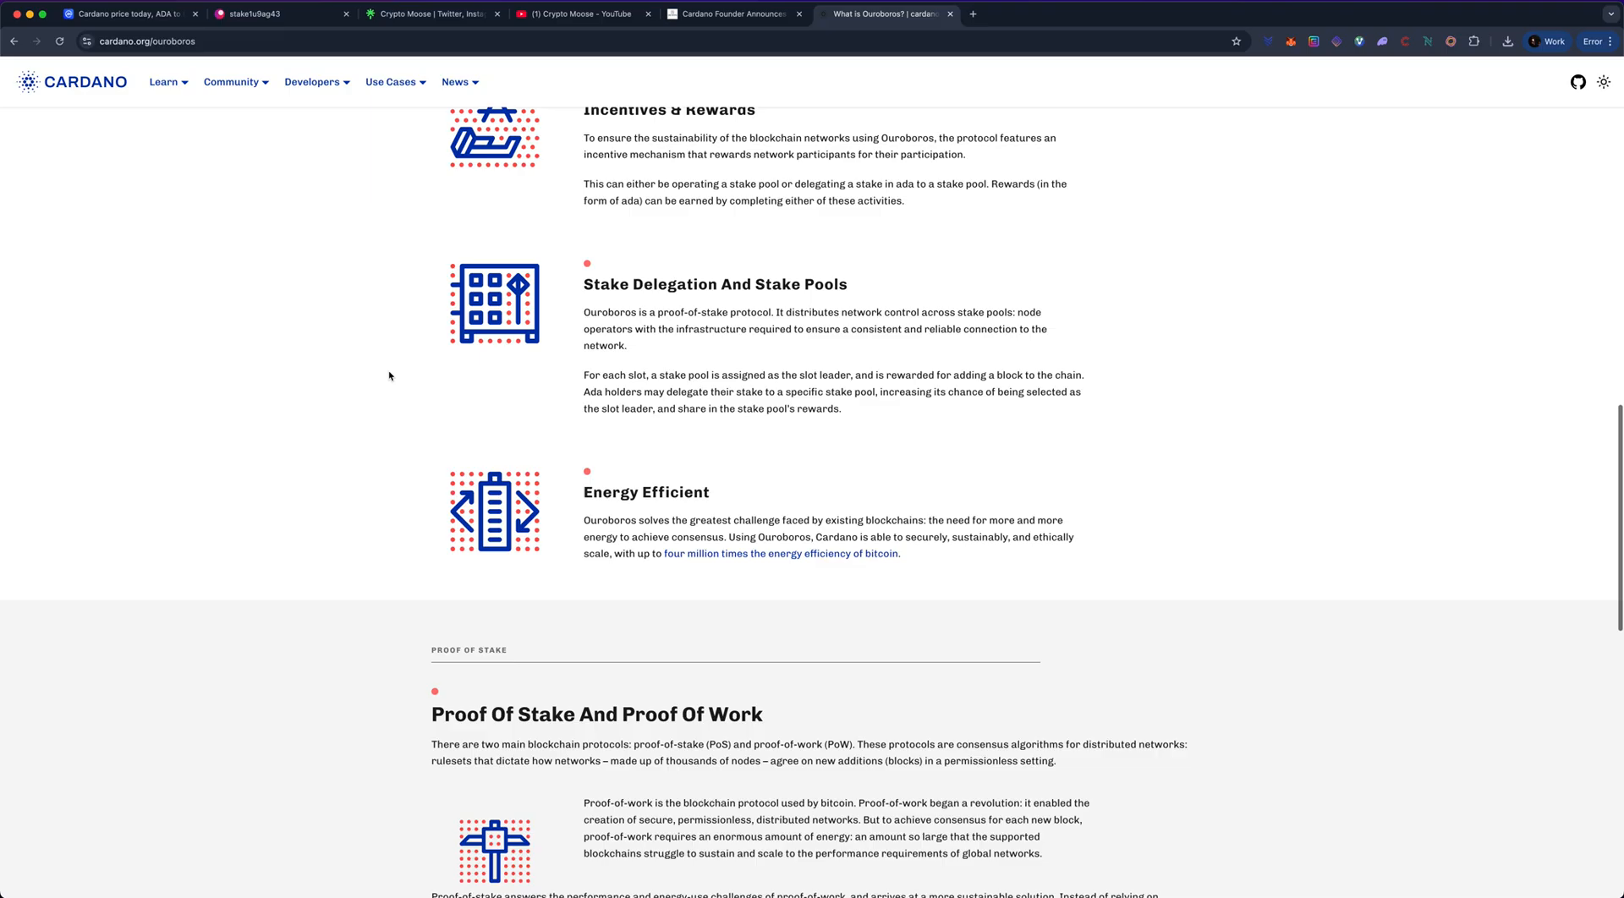
scroll("up", 3)
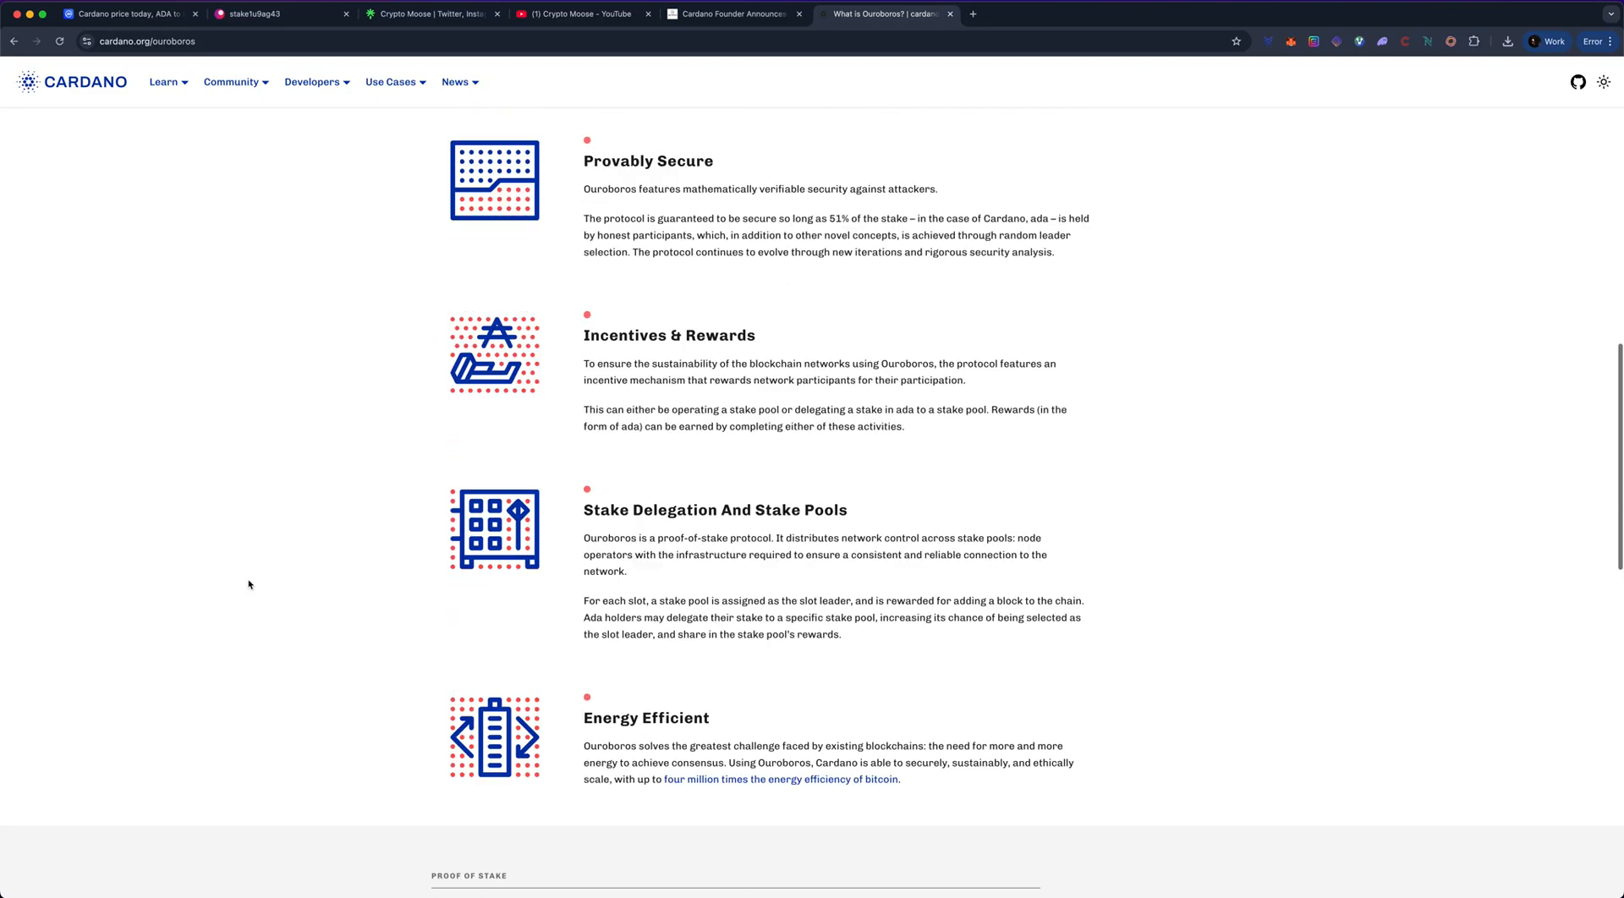
scroll("up", 3)
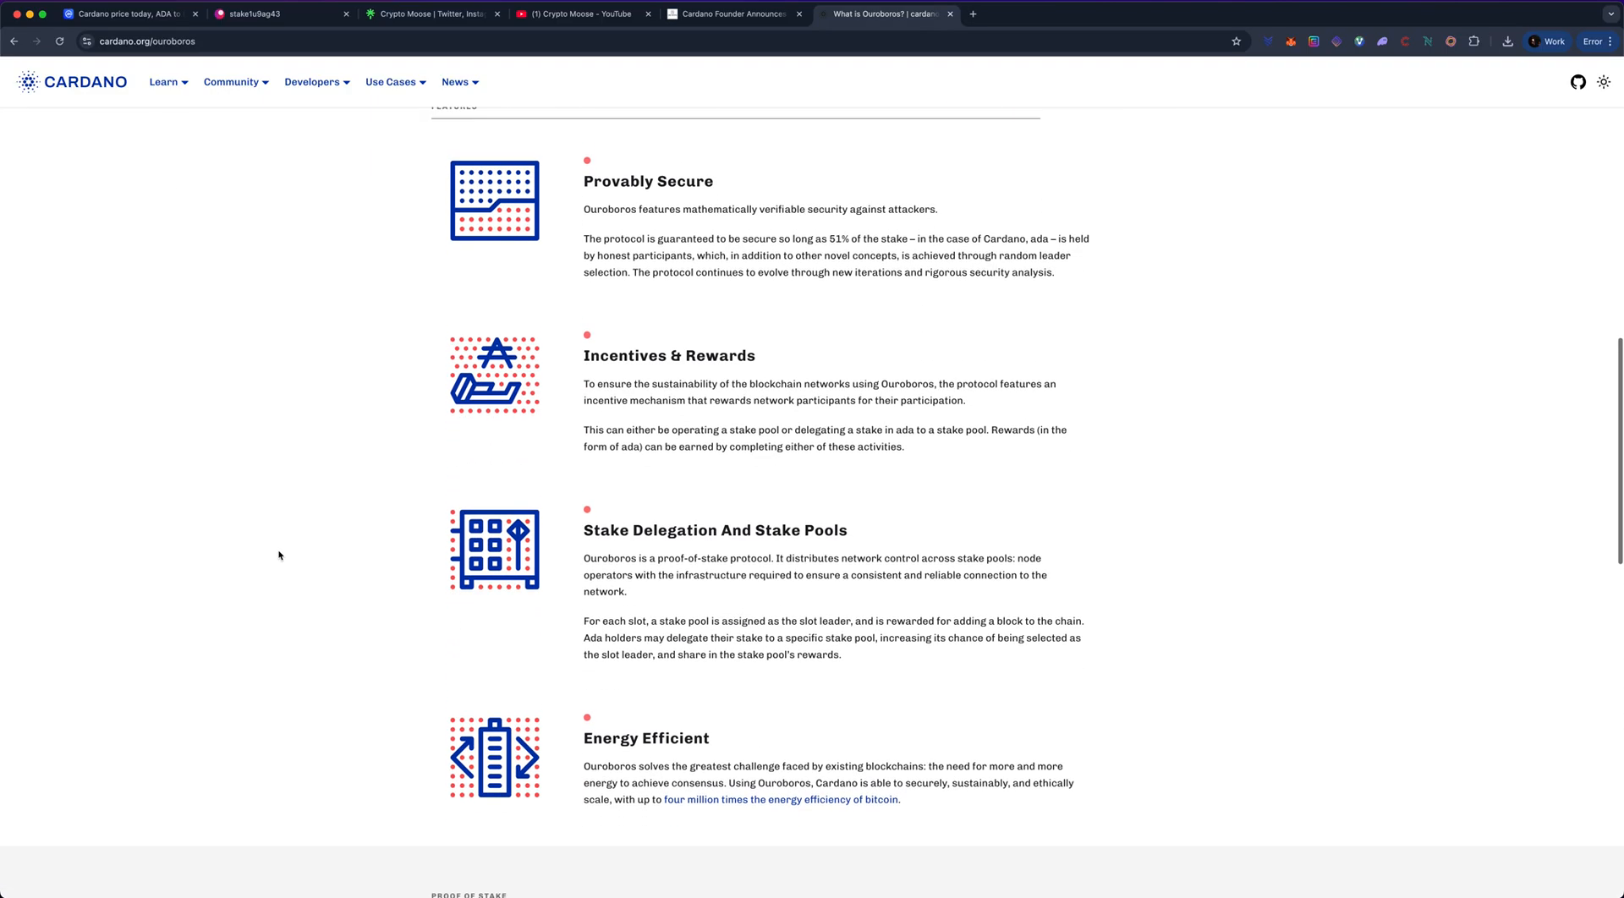
scroll("down", 3)
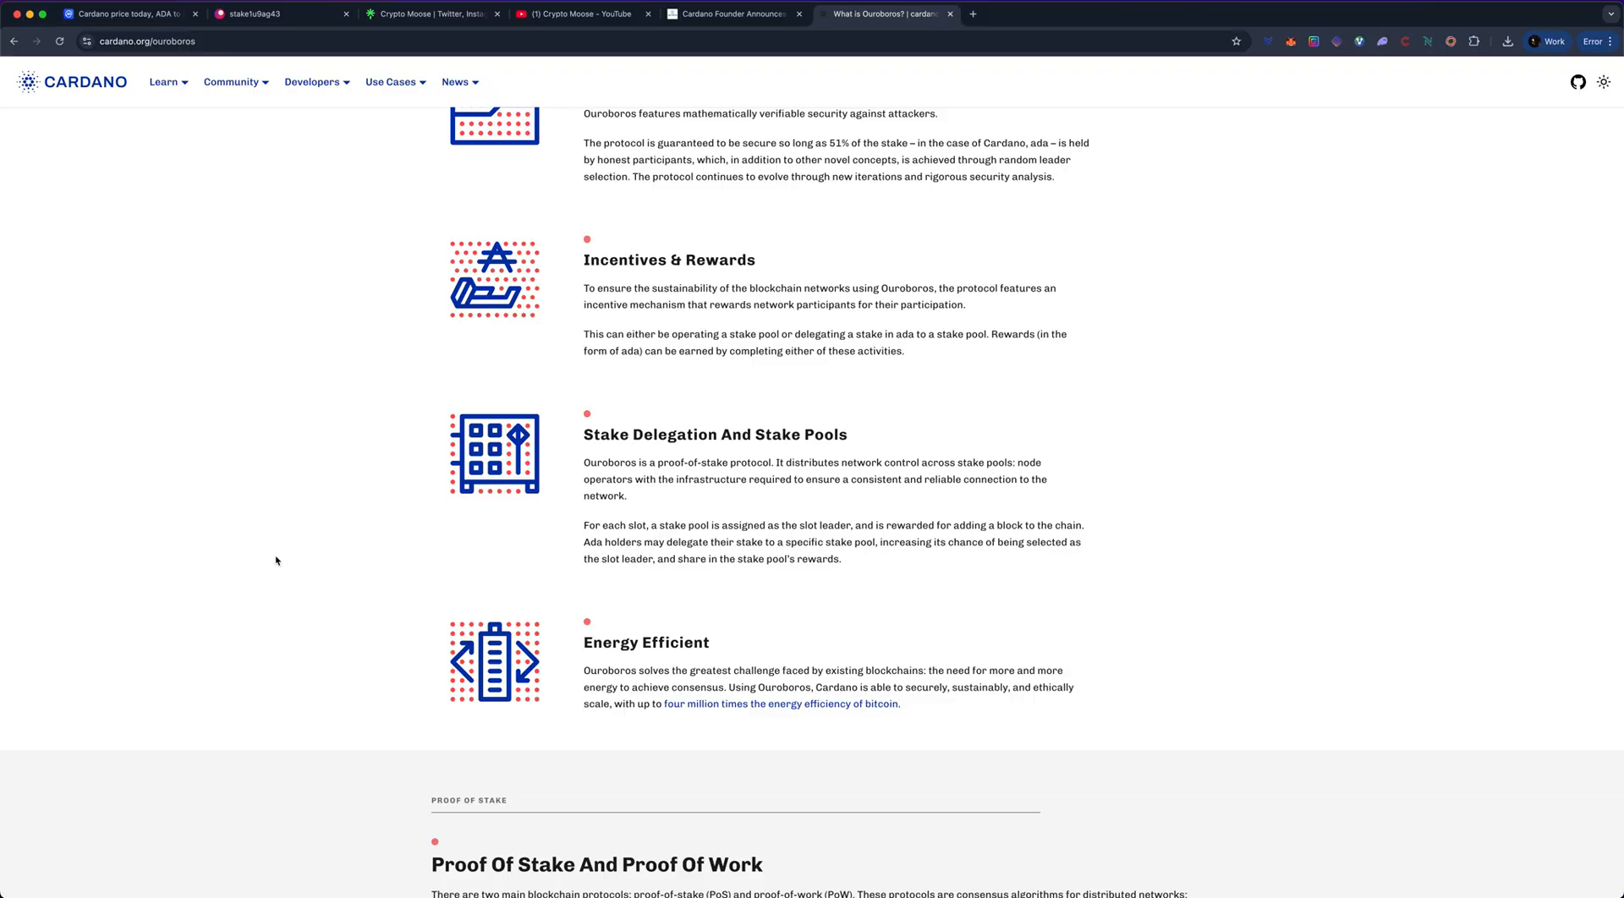
mouse_move(698, 435)
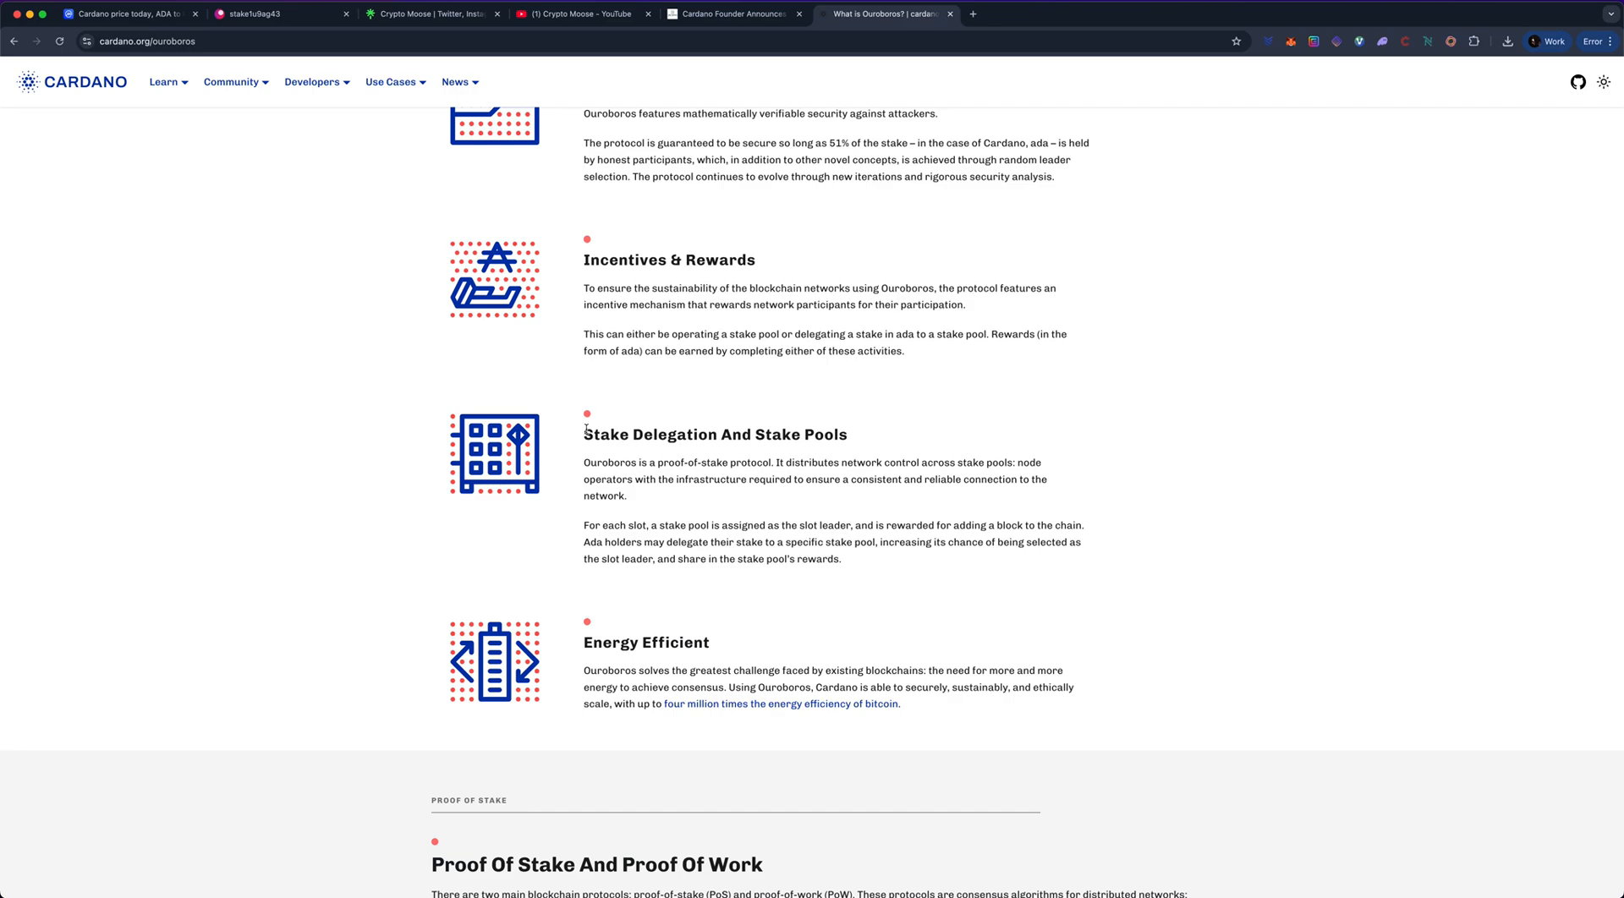
scroll("down", 3)
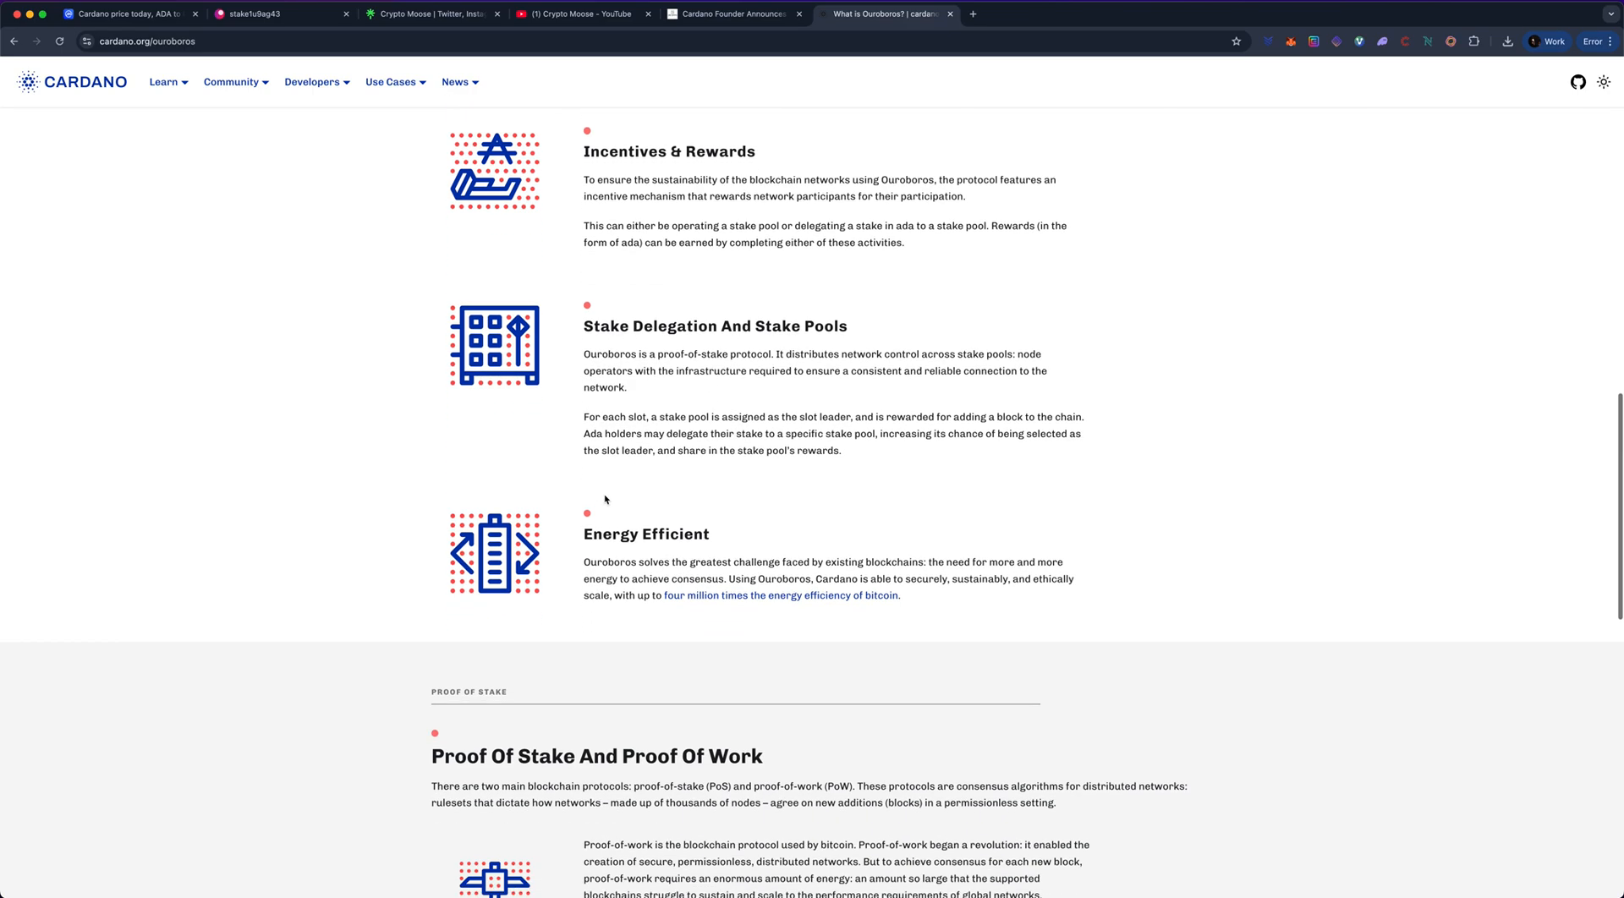
scroll("down", 3)
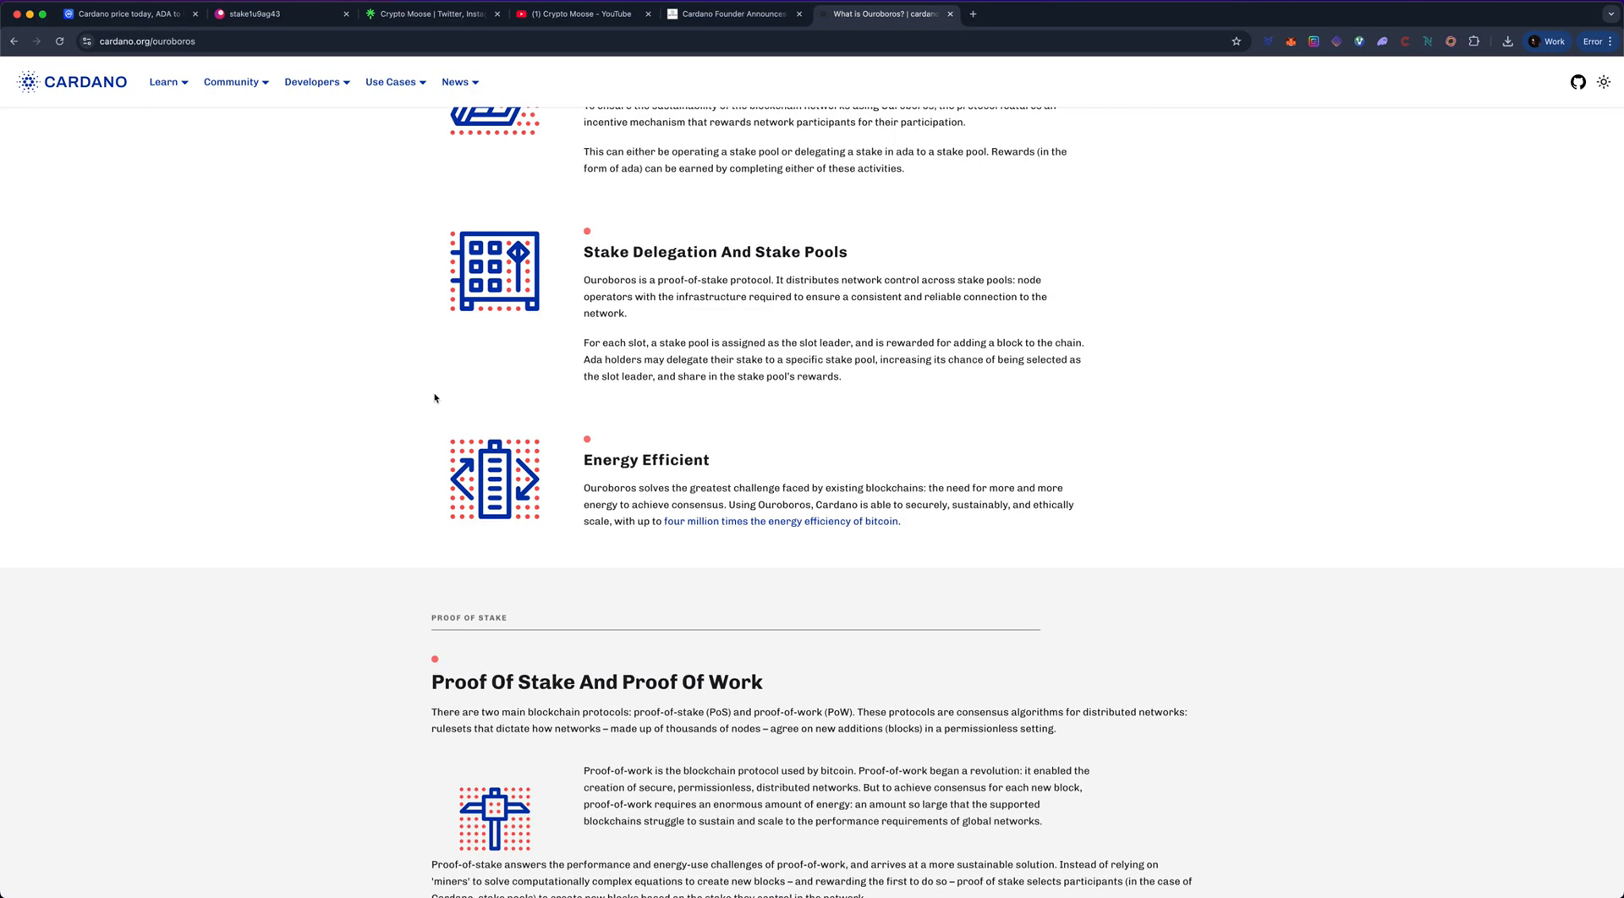
scroll("down", 3)
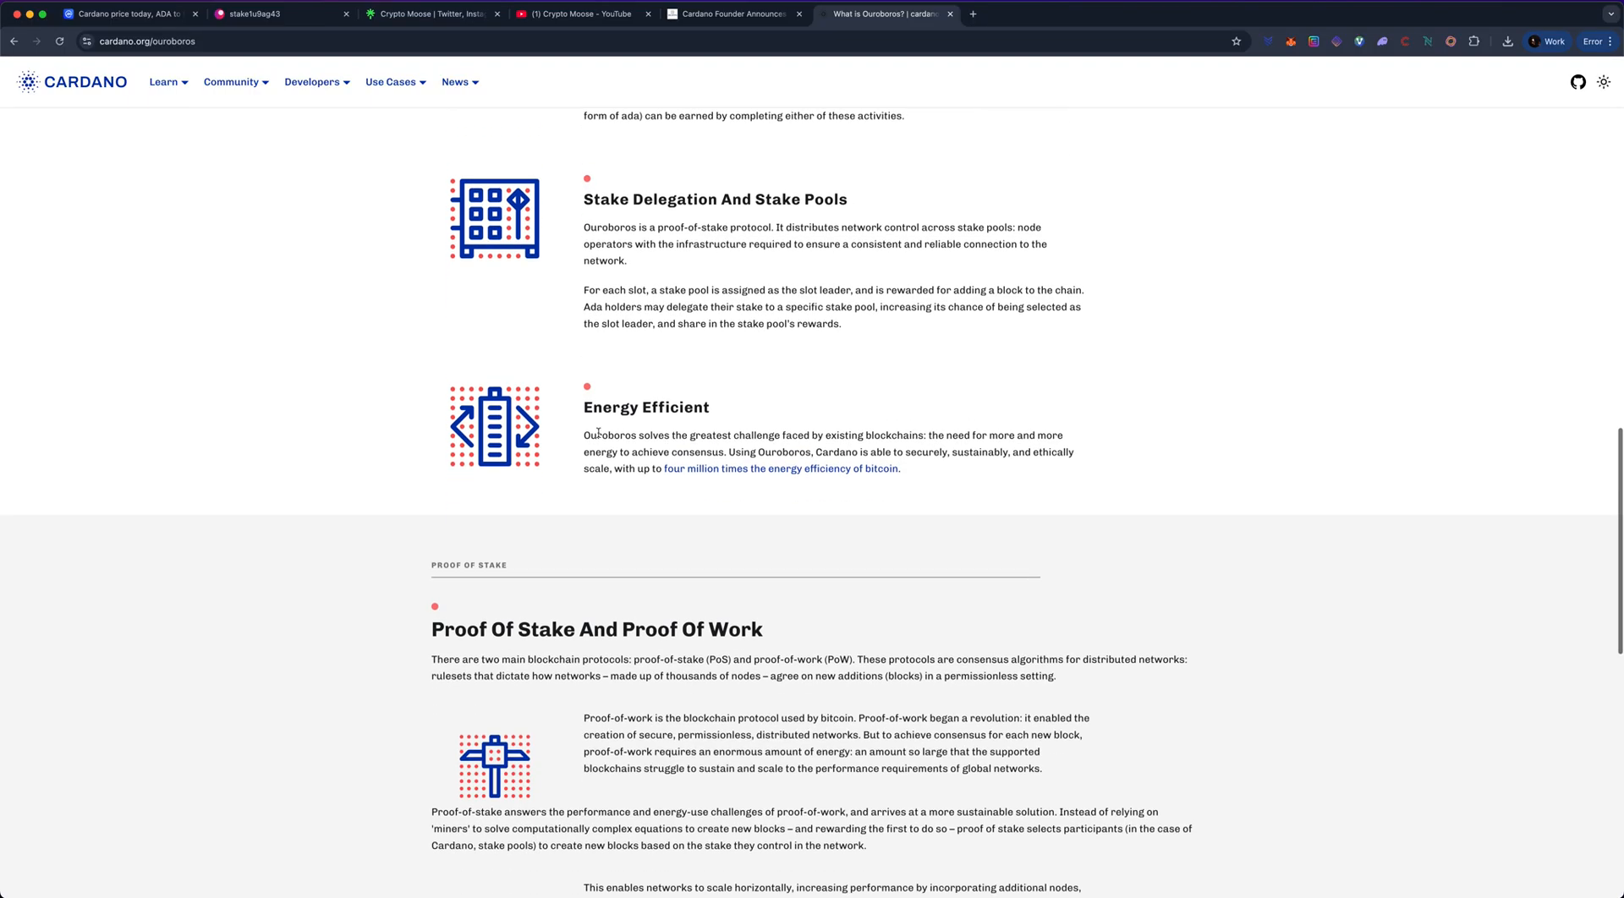
Step: Scroll down to the How Ouroboros Works section of the Ouroboros page
scroll("down", 3)
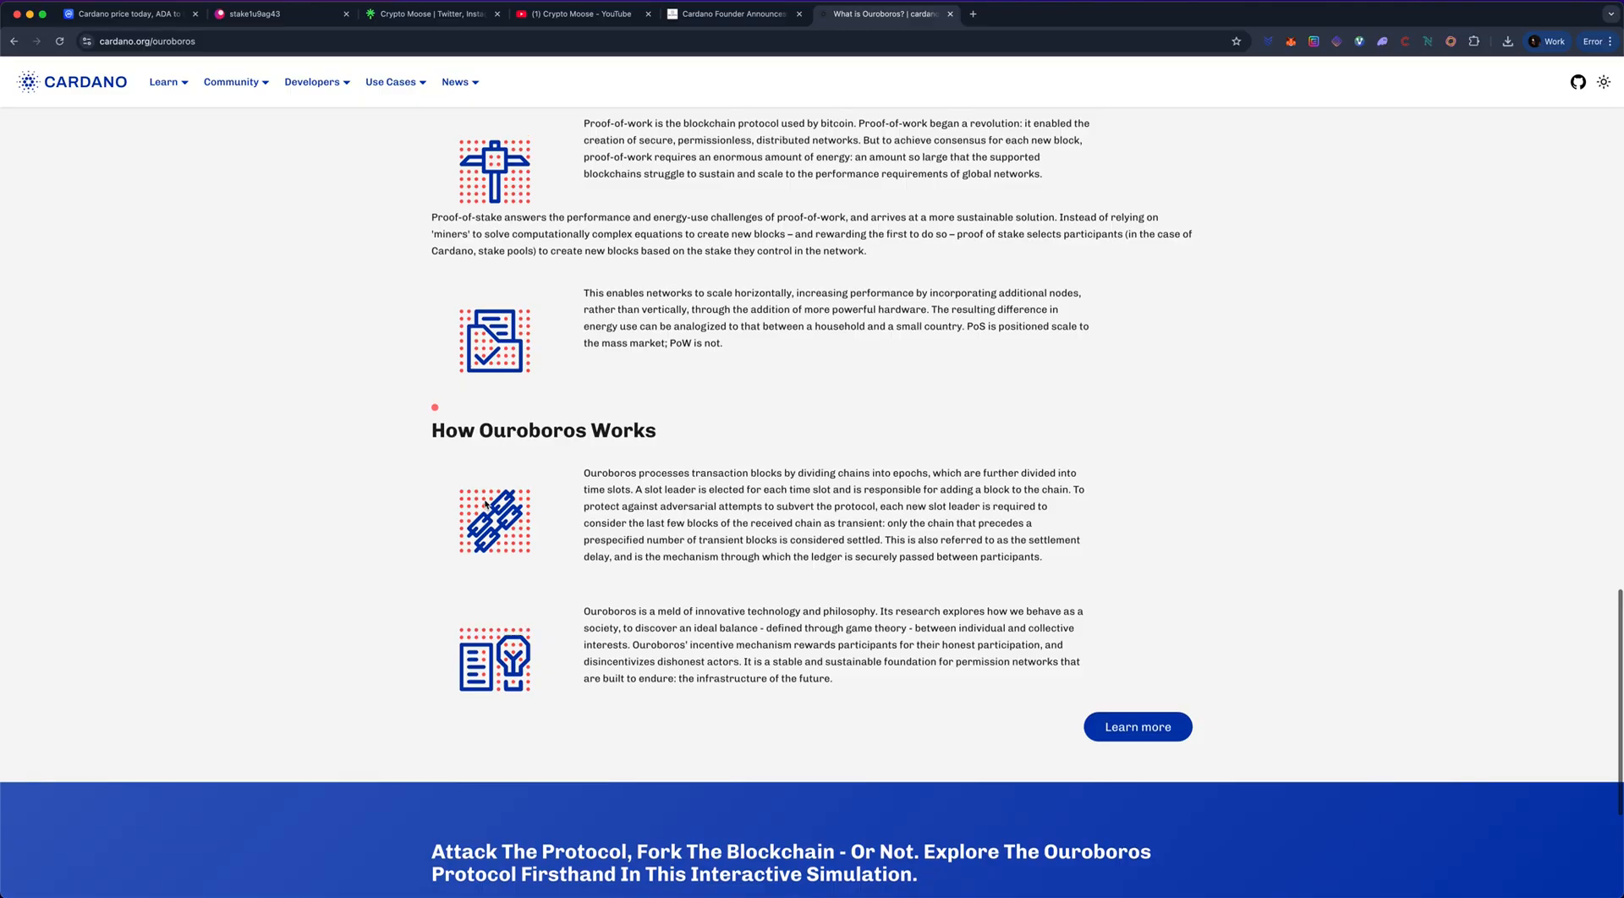
scroll("down", 3)
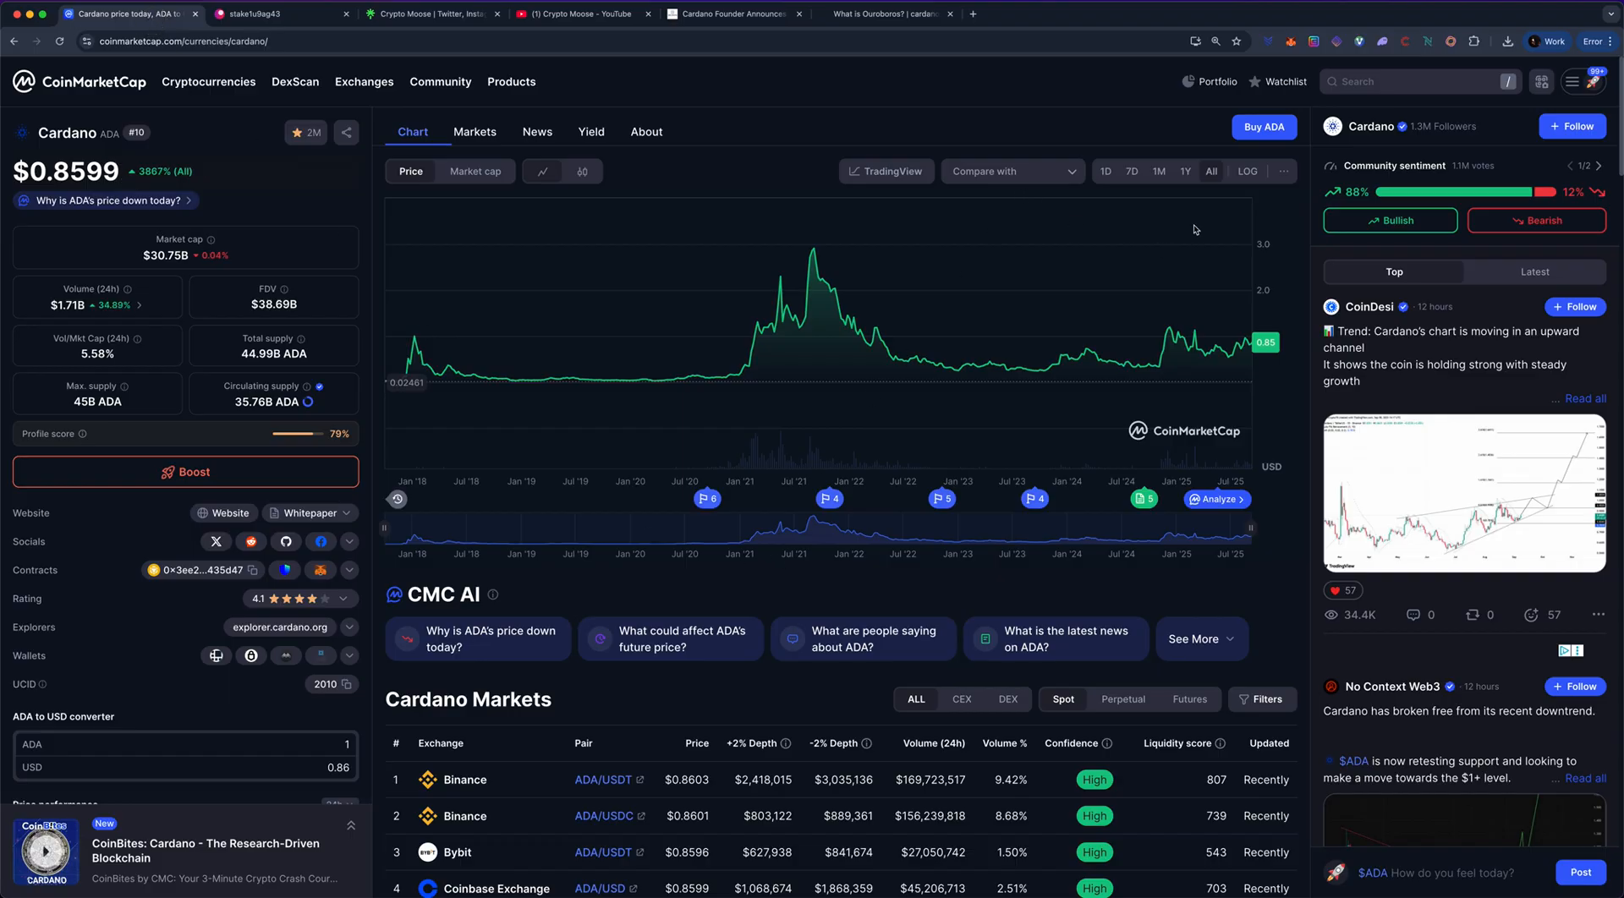
Step: Show ADA's one-year chart, then switch to The Crypto Basic's Leios development article
left_click(1185, 170)
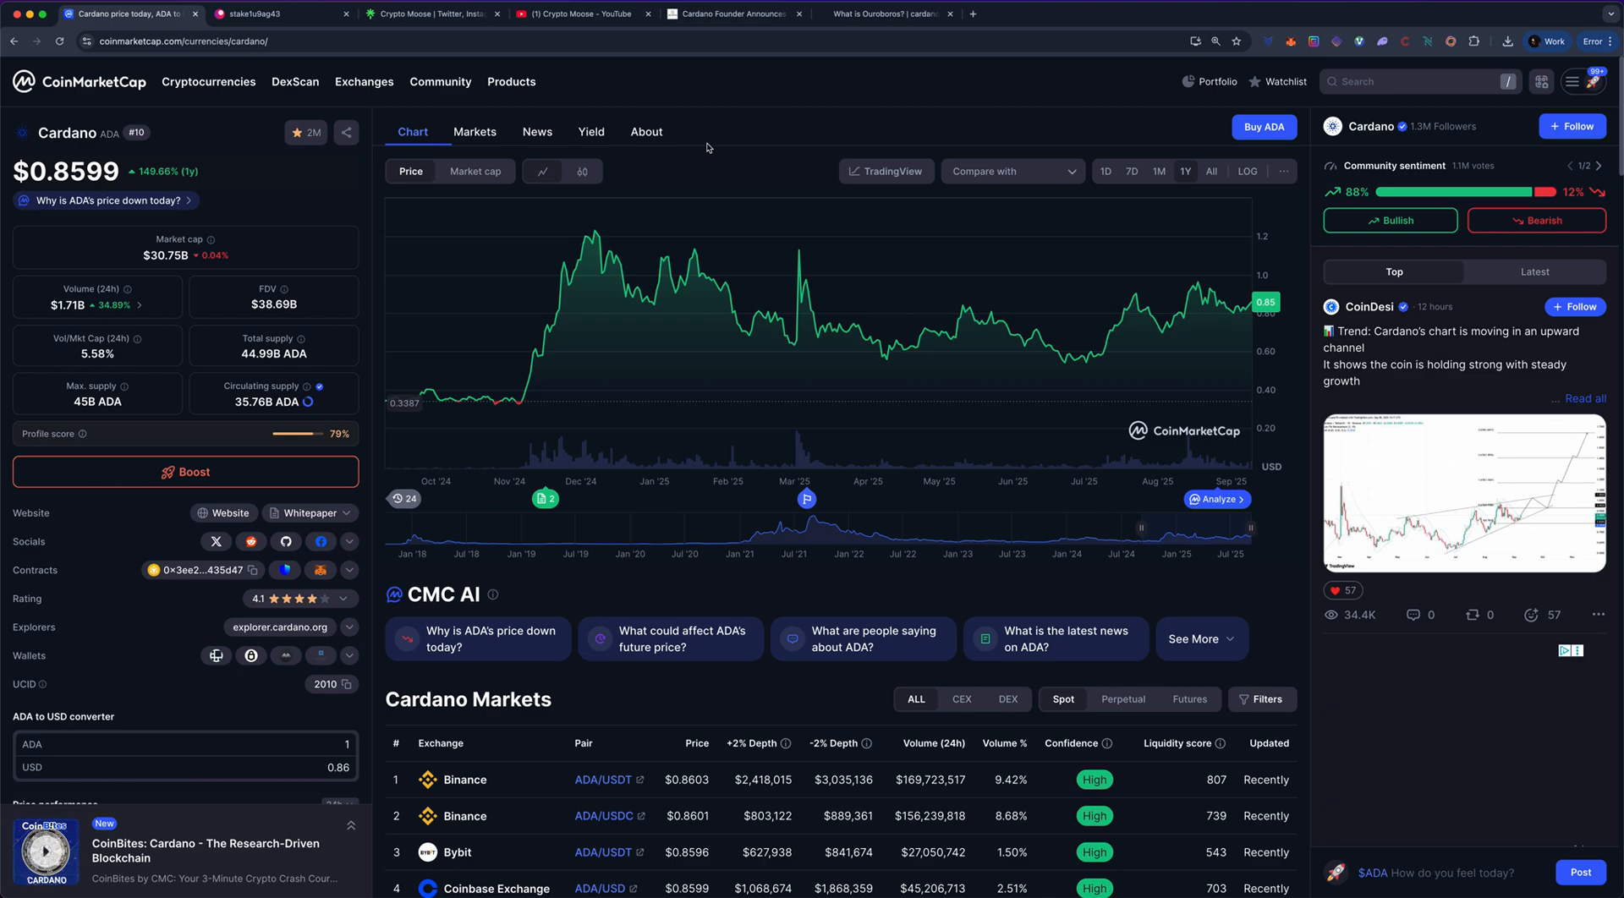
mouse_move(931, 332)
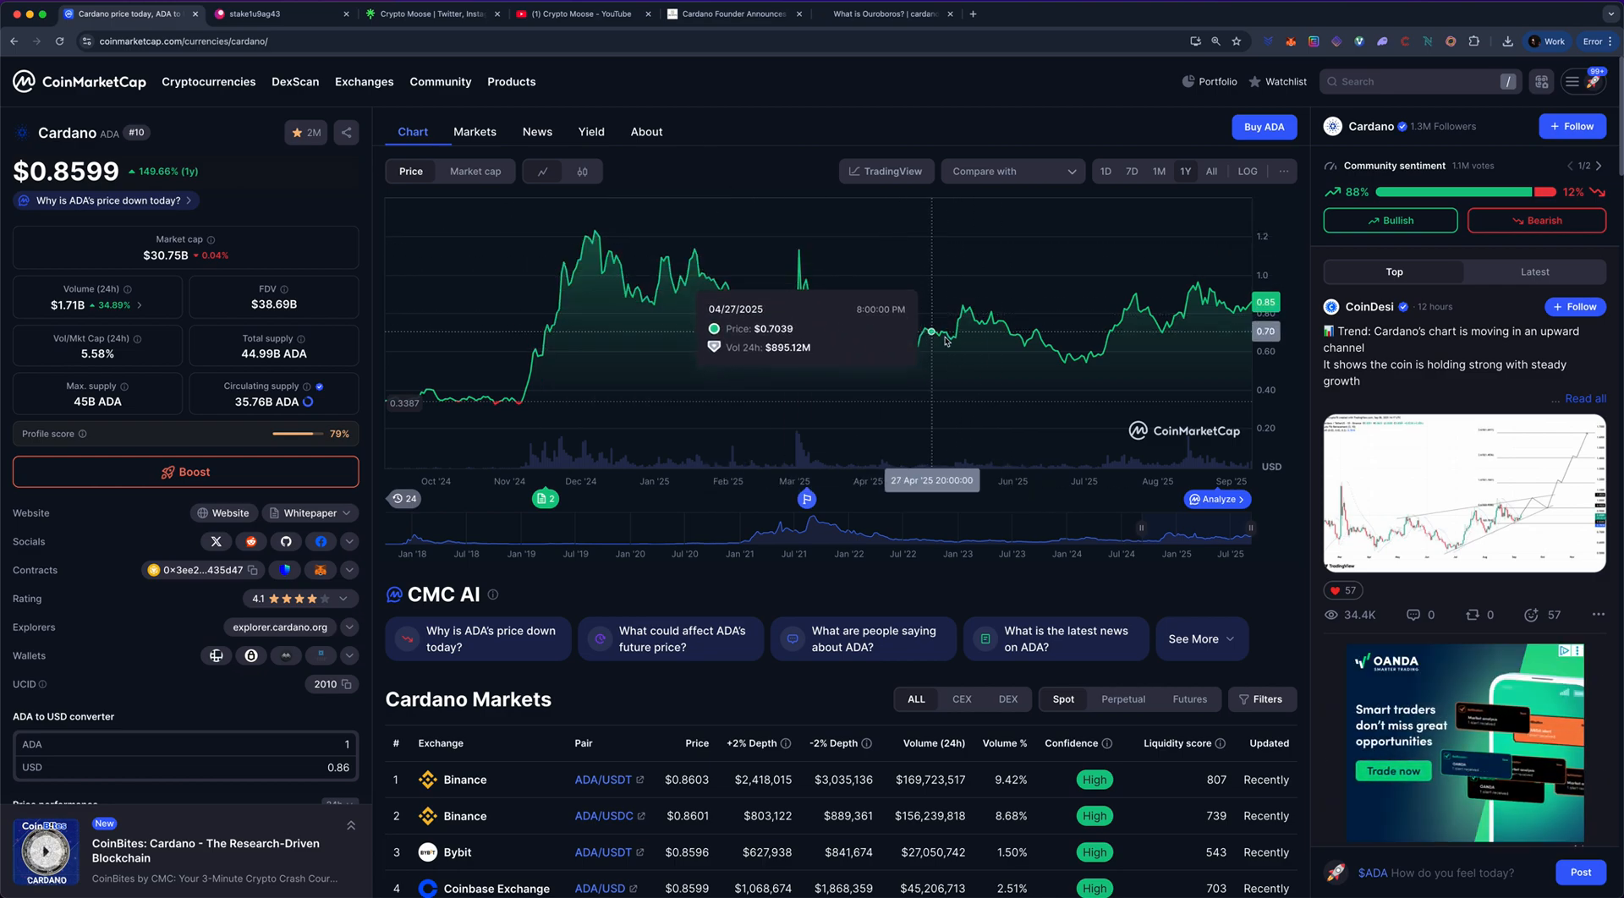
mouse_move(759, 173)
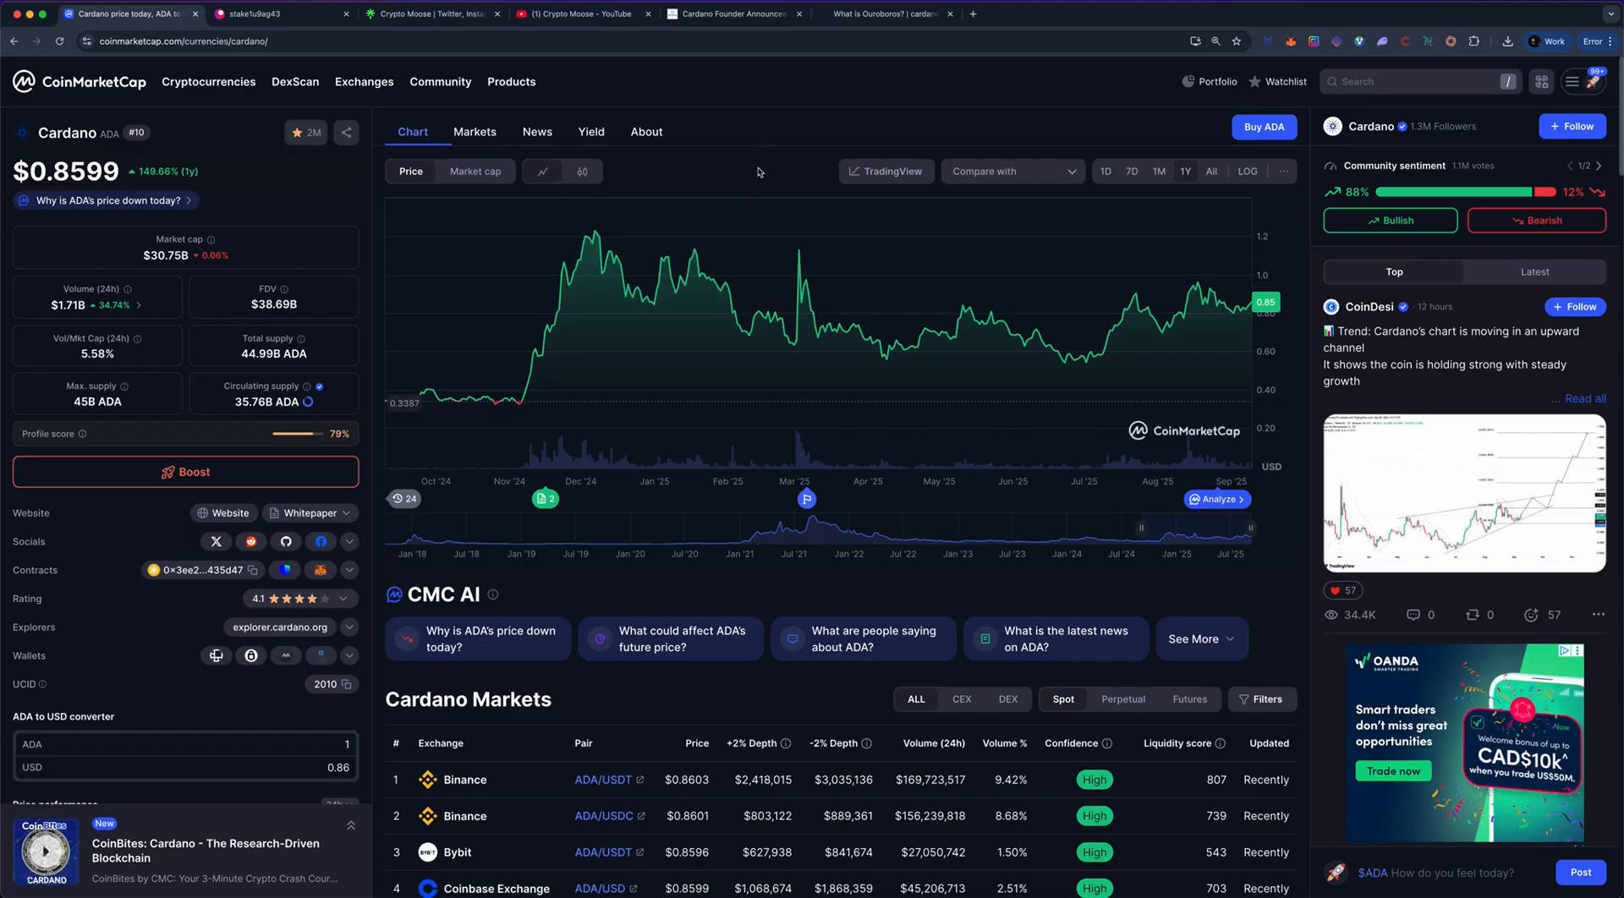
mouse_move(772, 243)
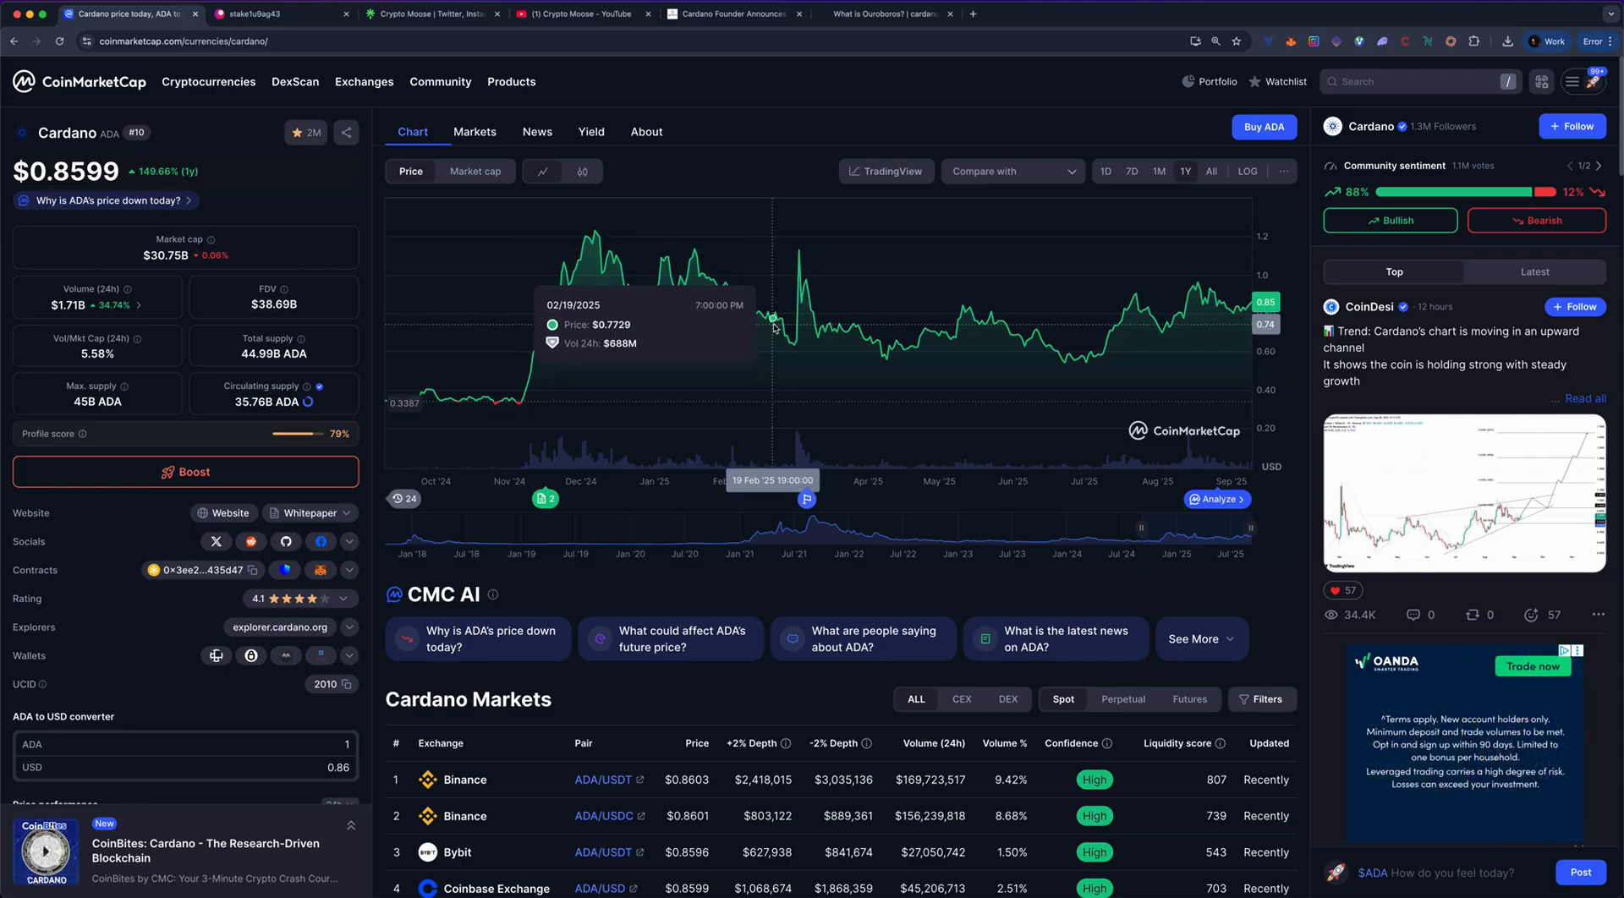
mouse_move(762, 355)
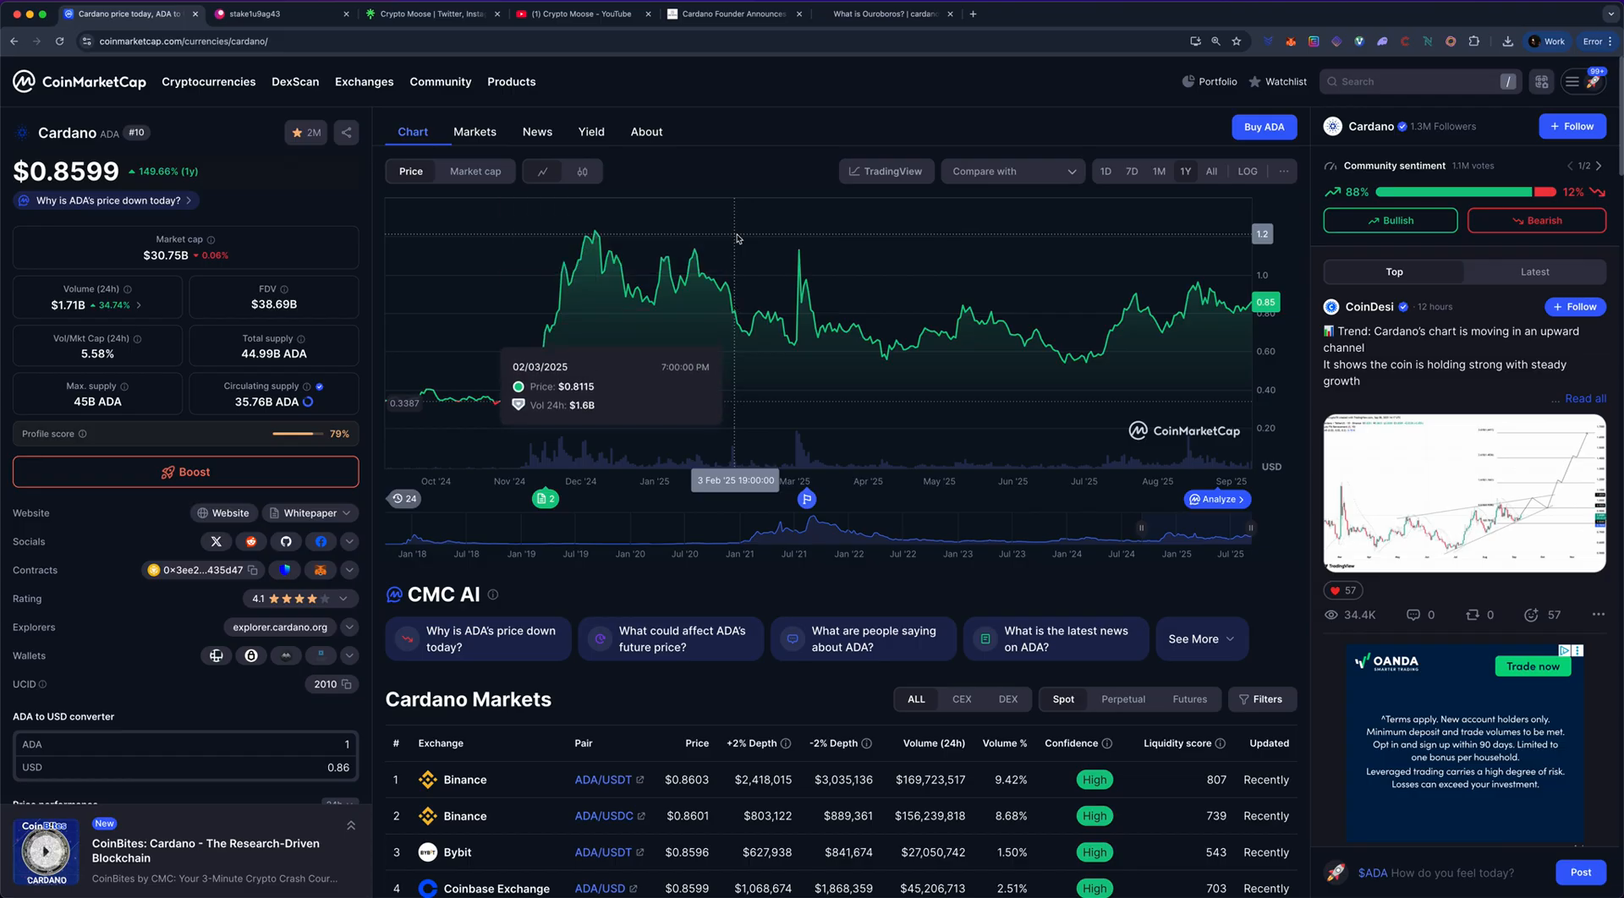
mouse_move(724, 201)
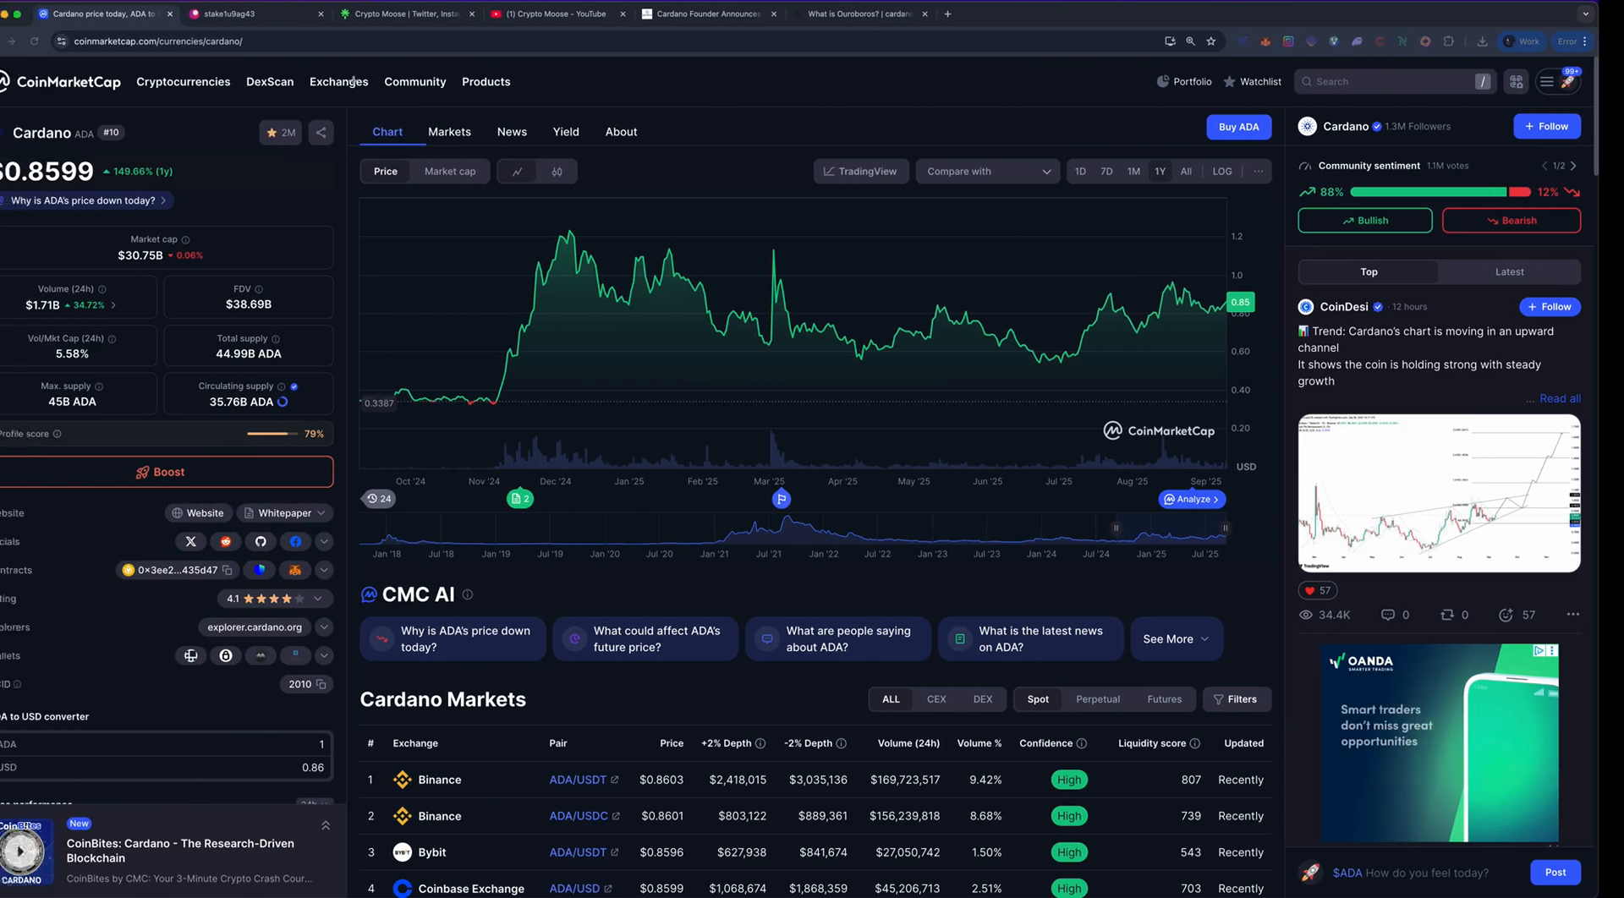
left_click(710, 13)
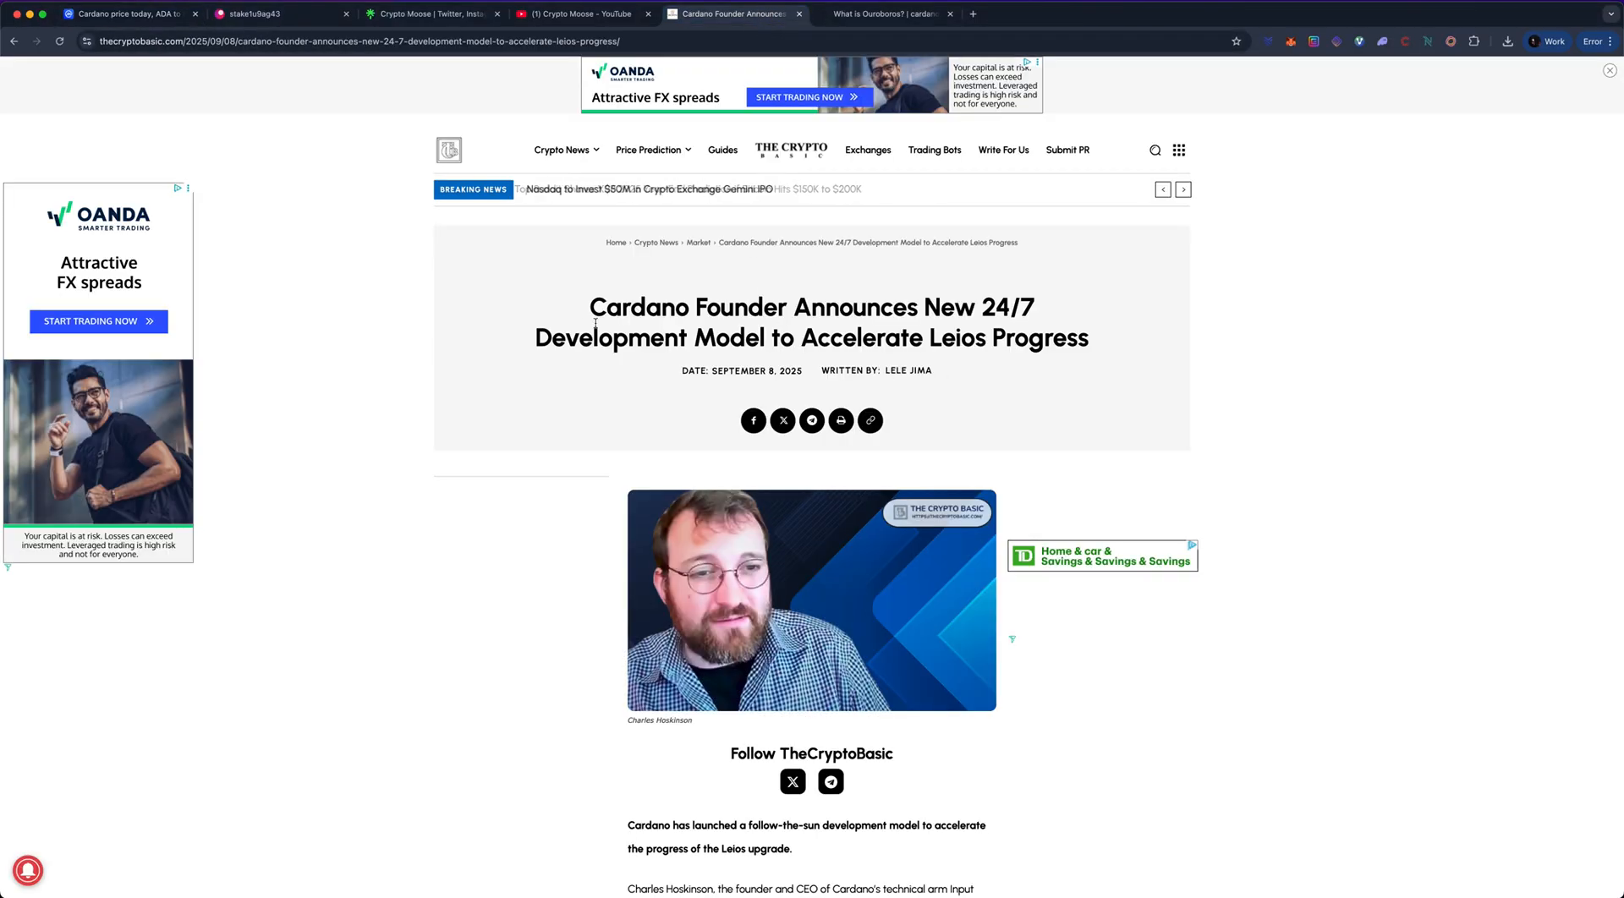
Step: Scroll through the Leios article's opening sections and back up toward the top
left_click(1609, 71)
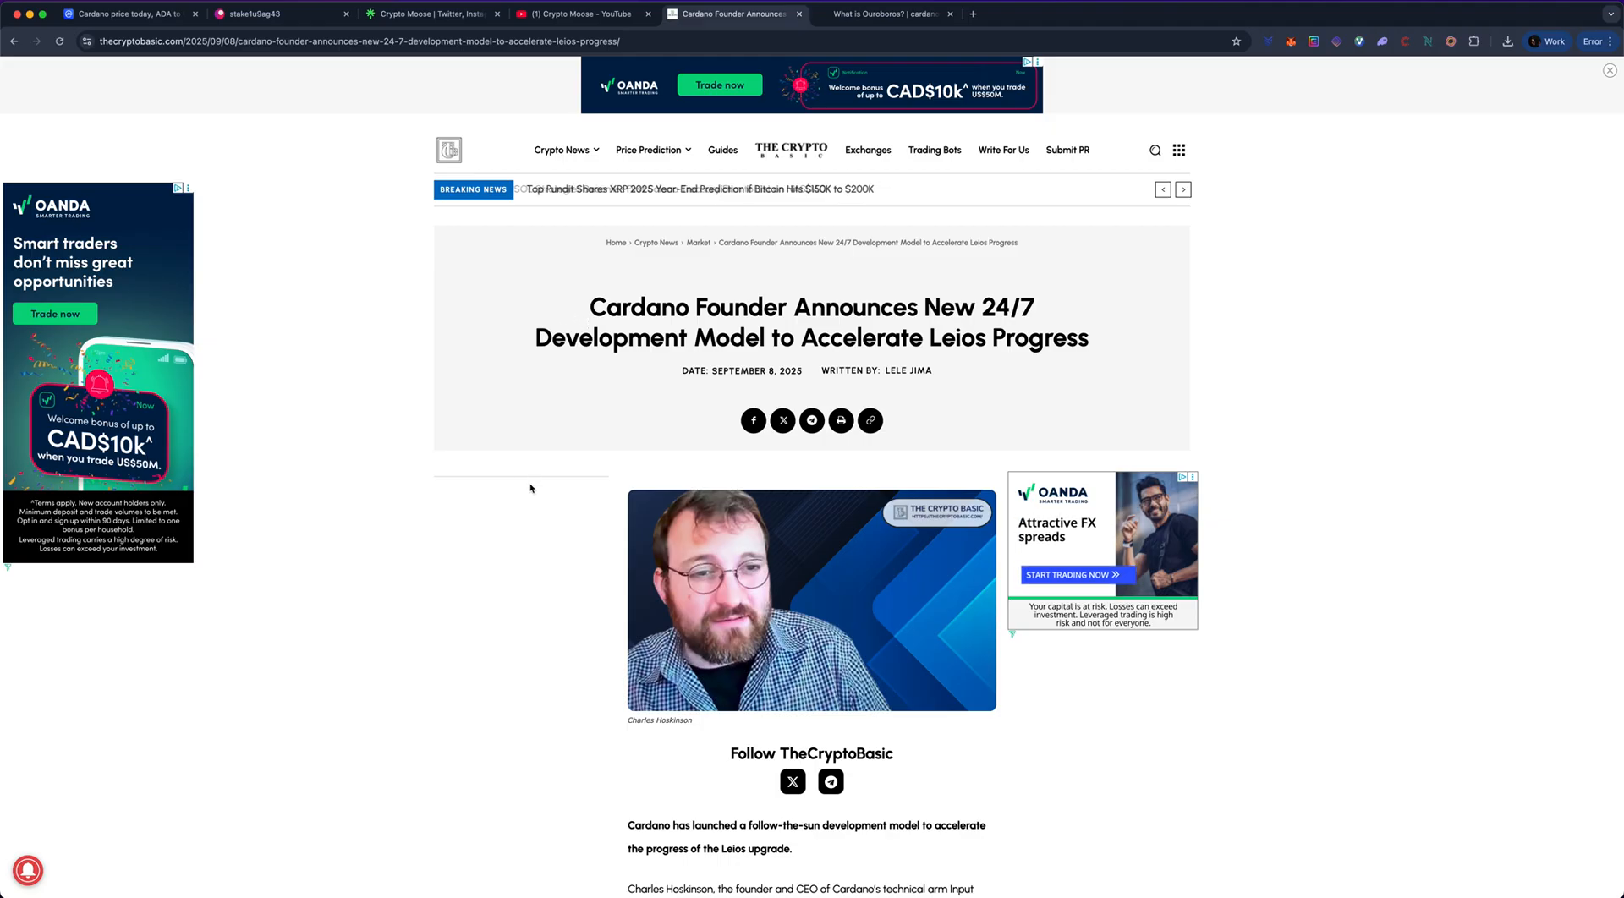
scroll("down", 3)
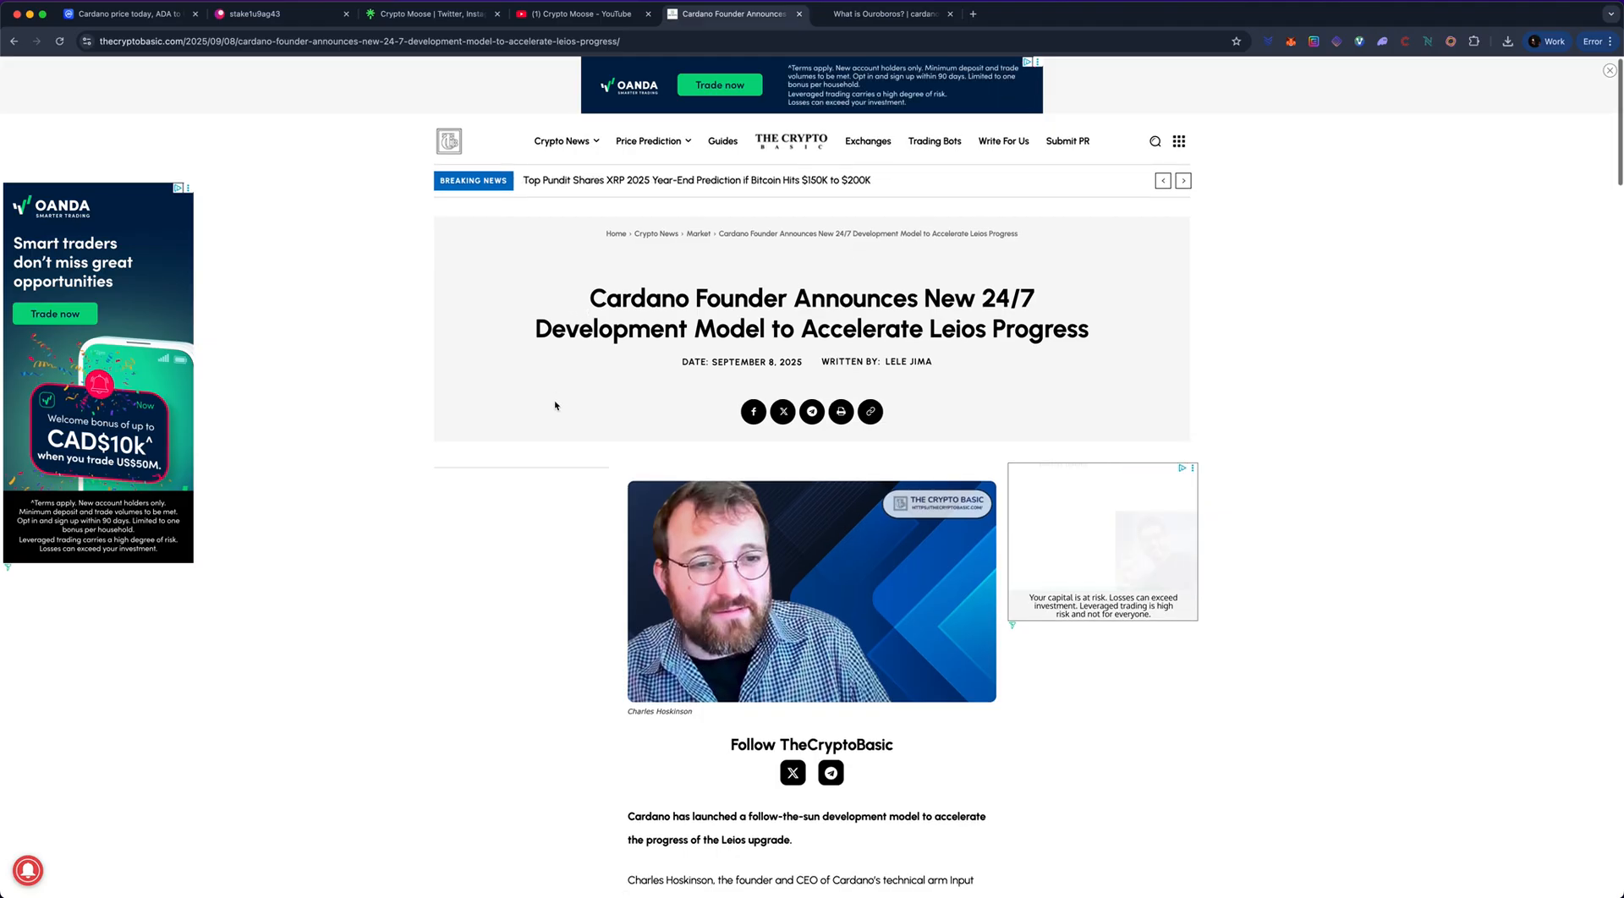
scroll("down", 3)
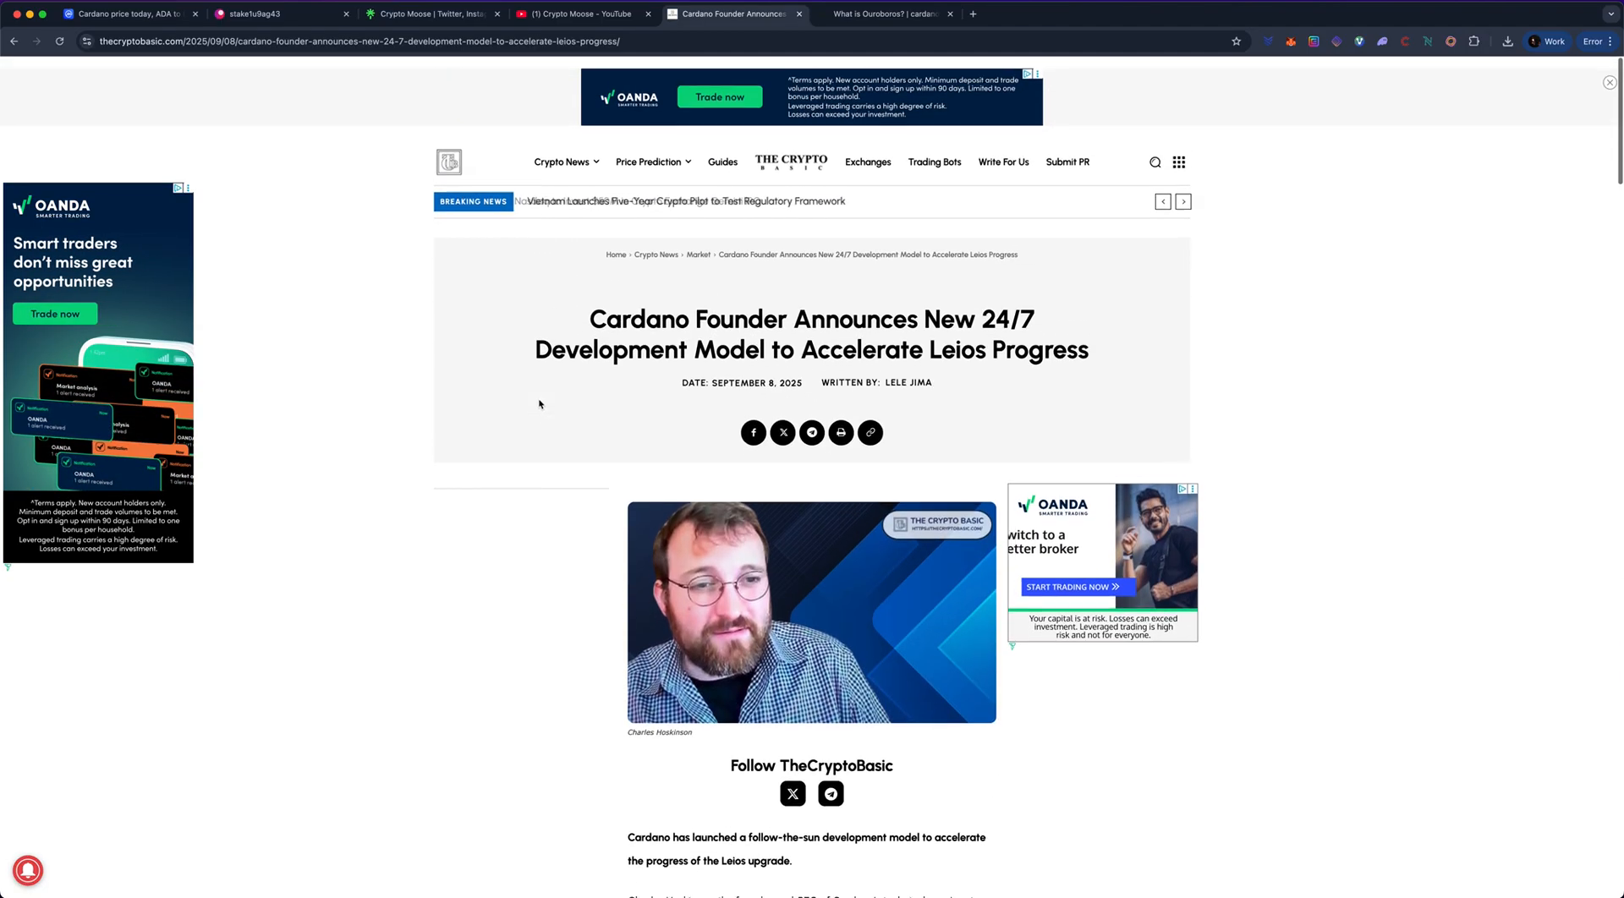
scroll("down", 3)
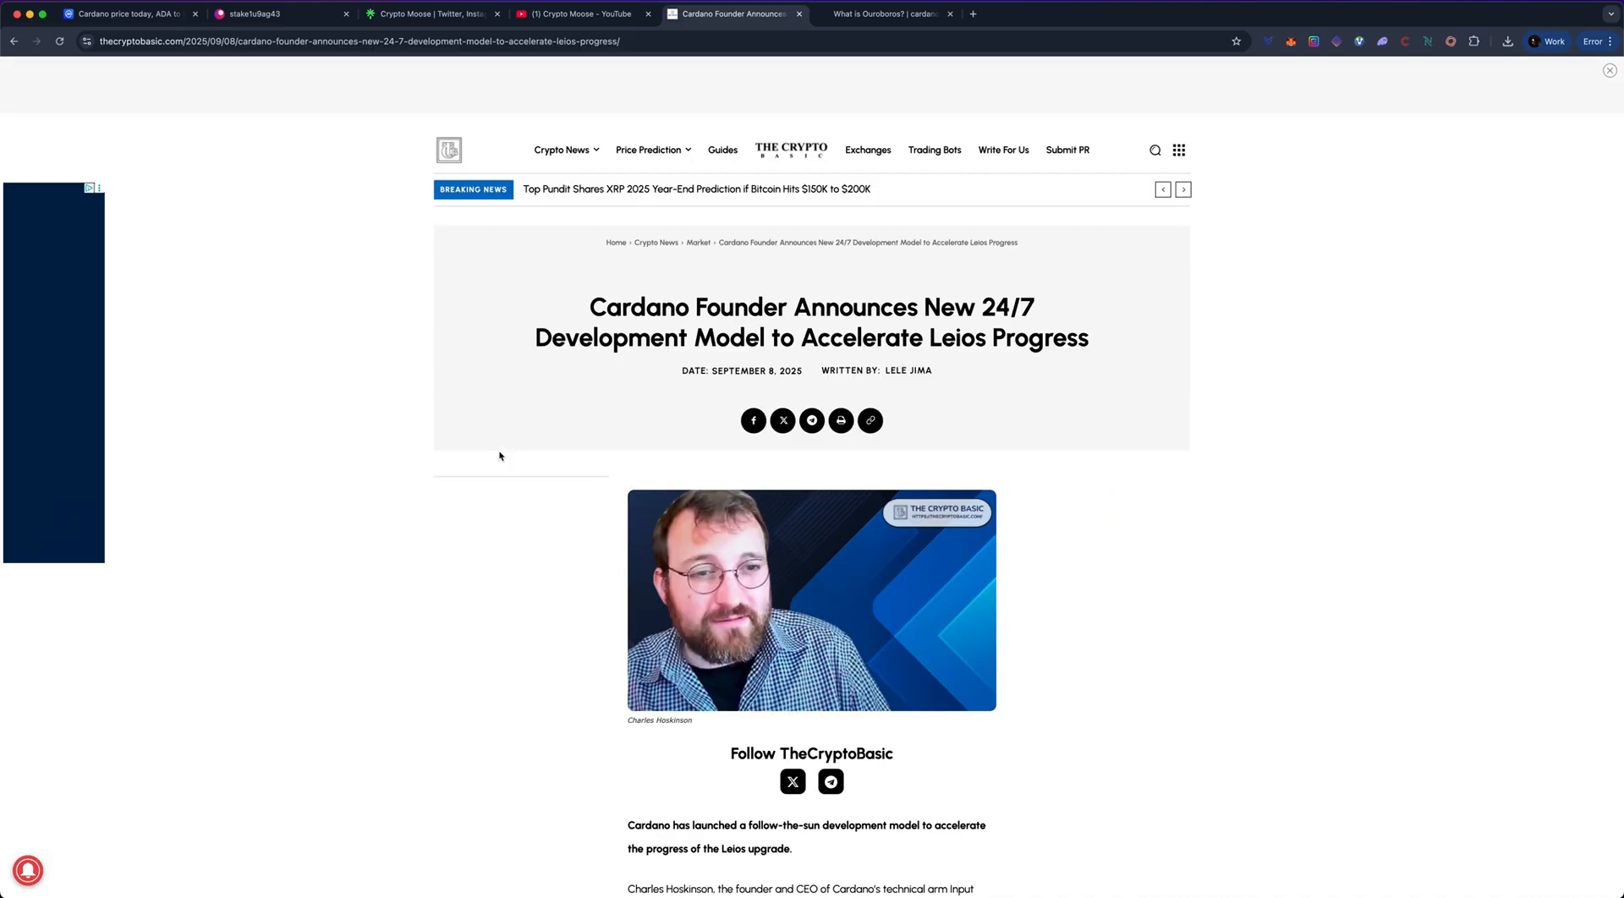
scroll("down", 3)
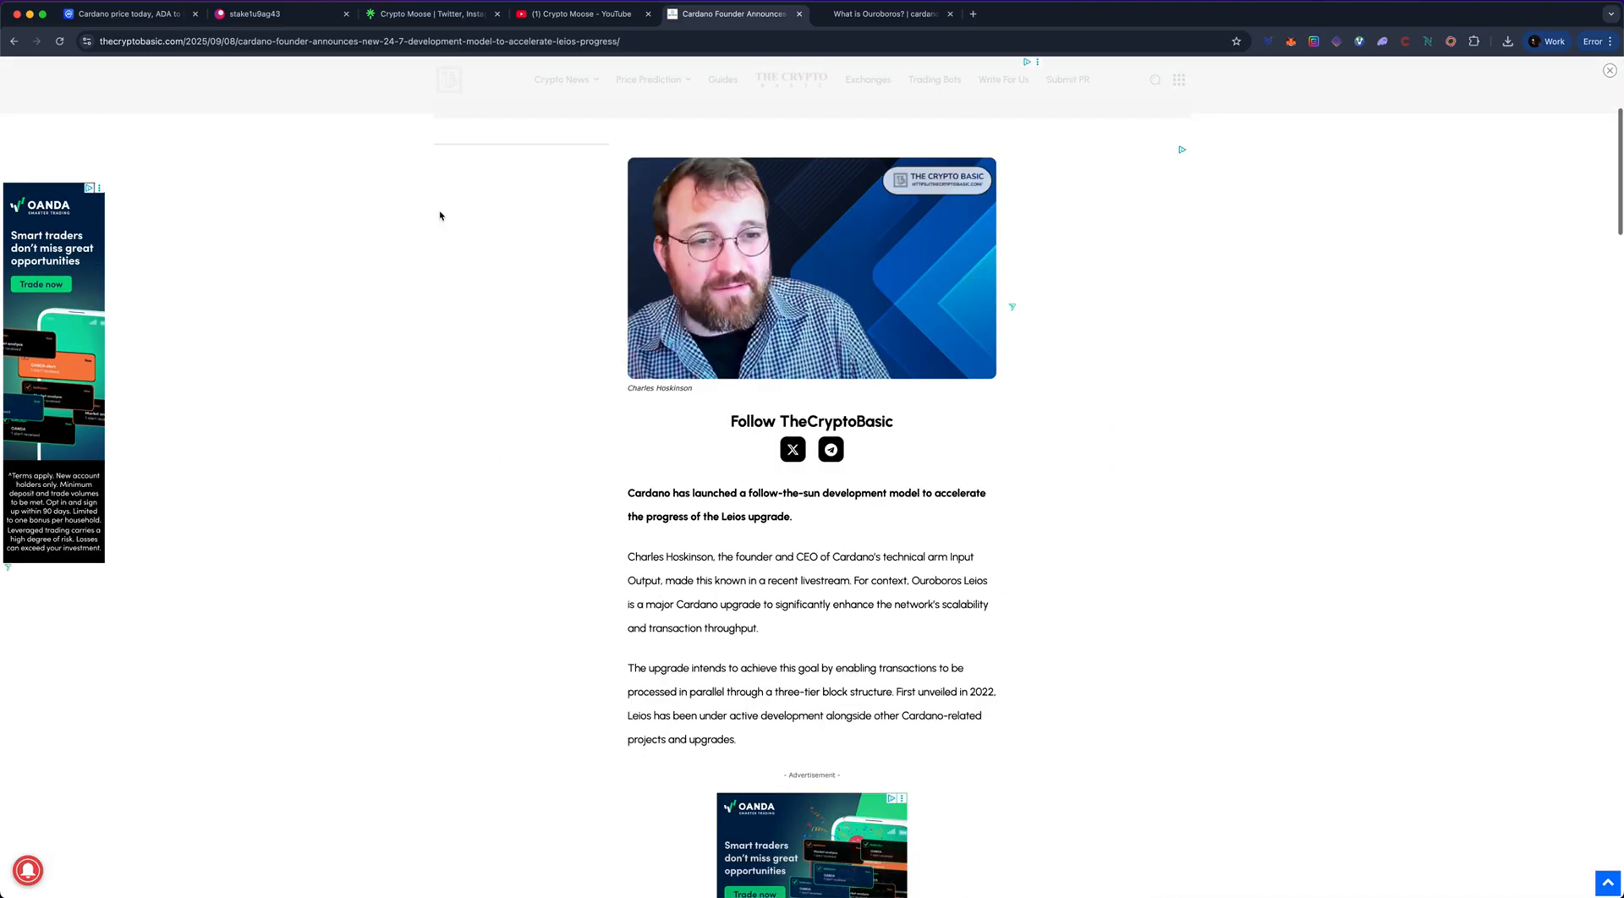
scroll("down", 3)
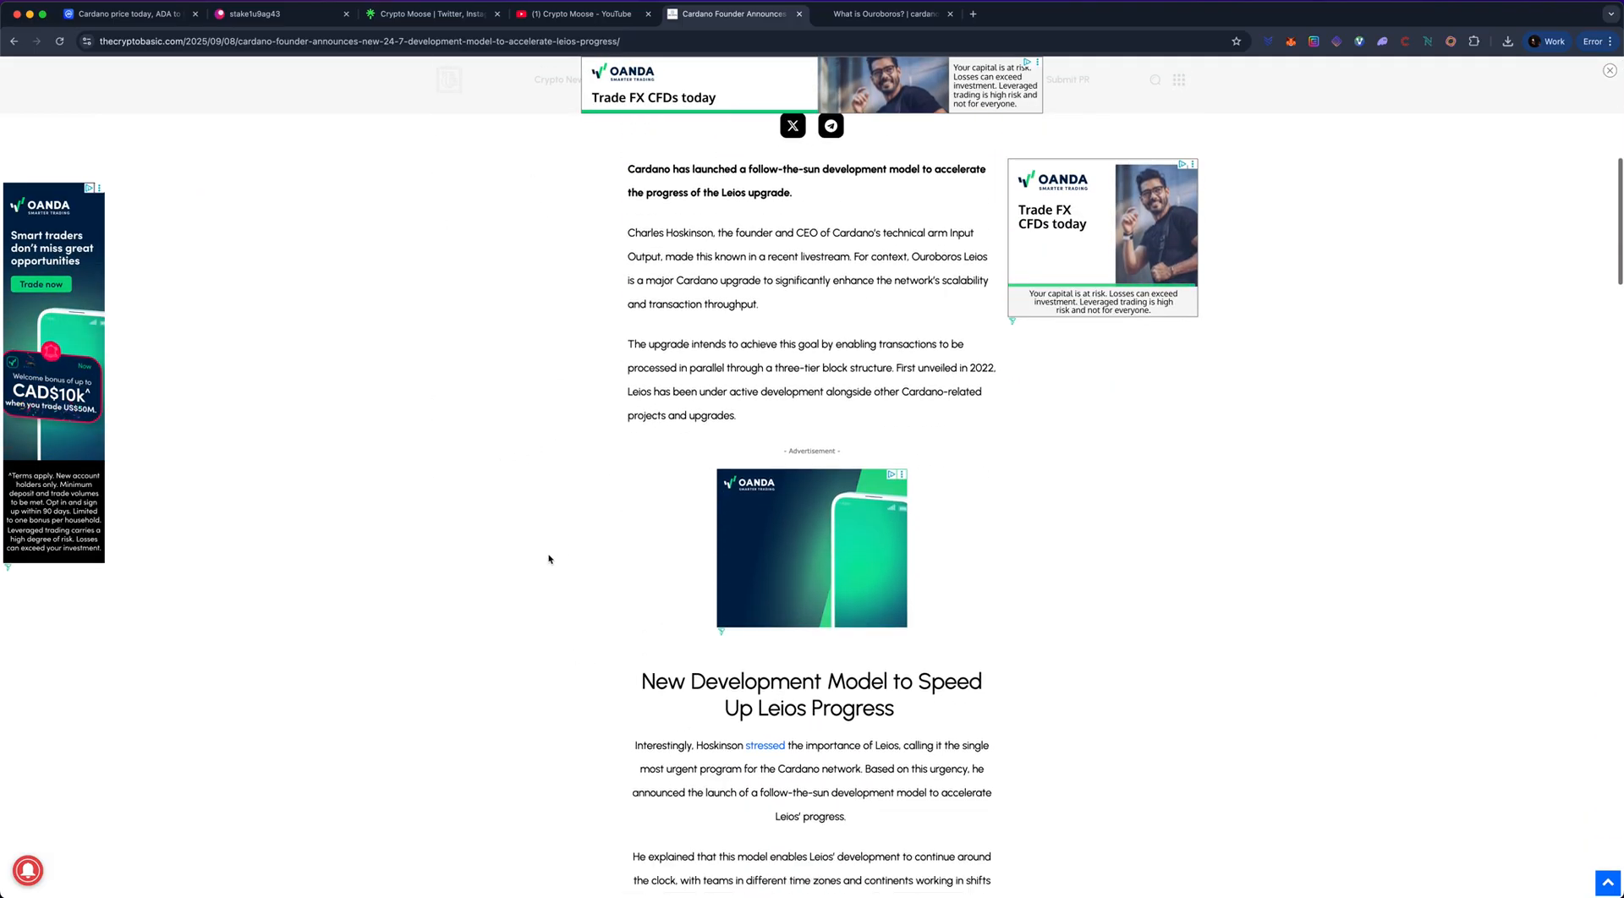
scroll("up", 3)
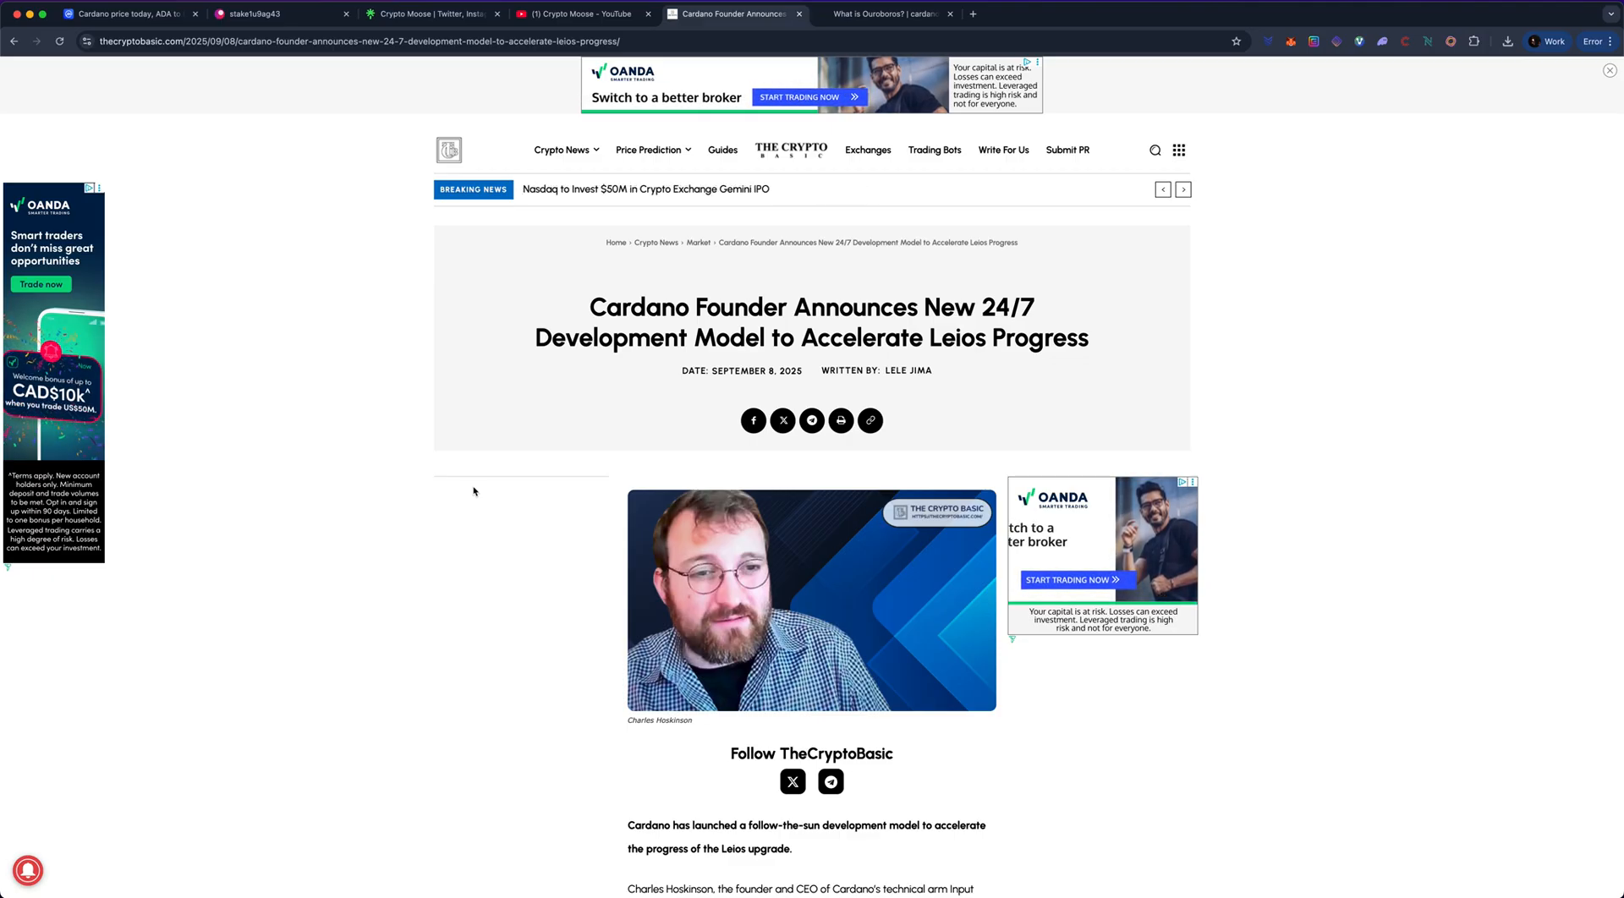
Step: Scroll down to the New Development Model to Speed Up Leios Progress section
scroll("down", 3)
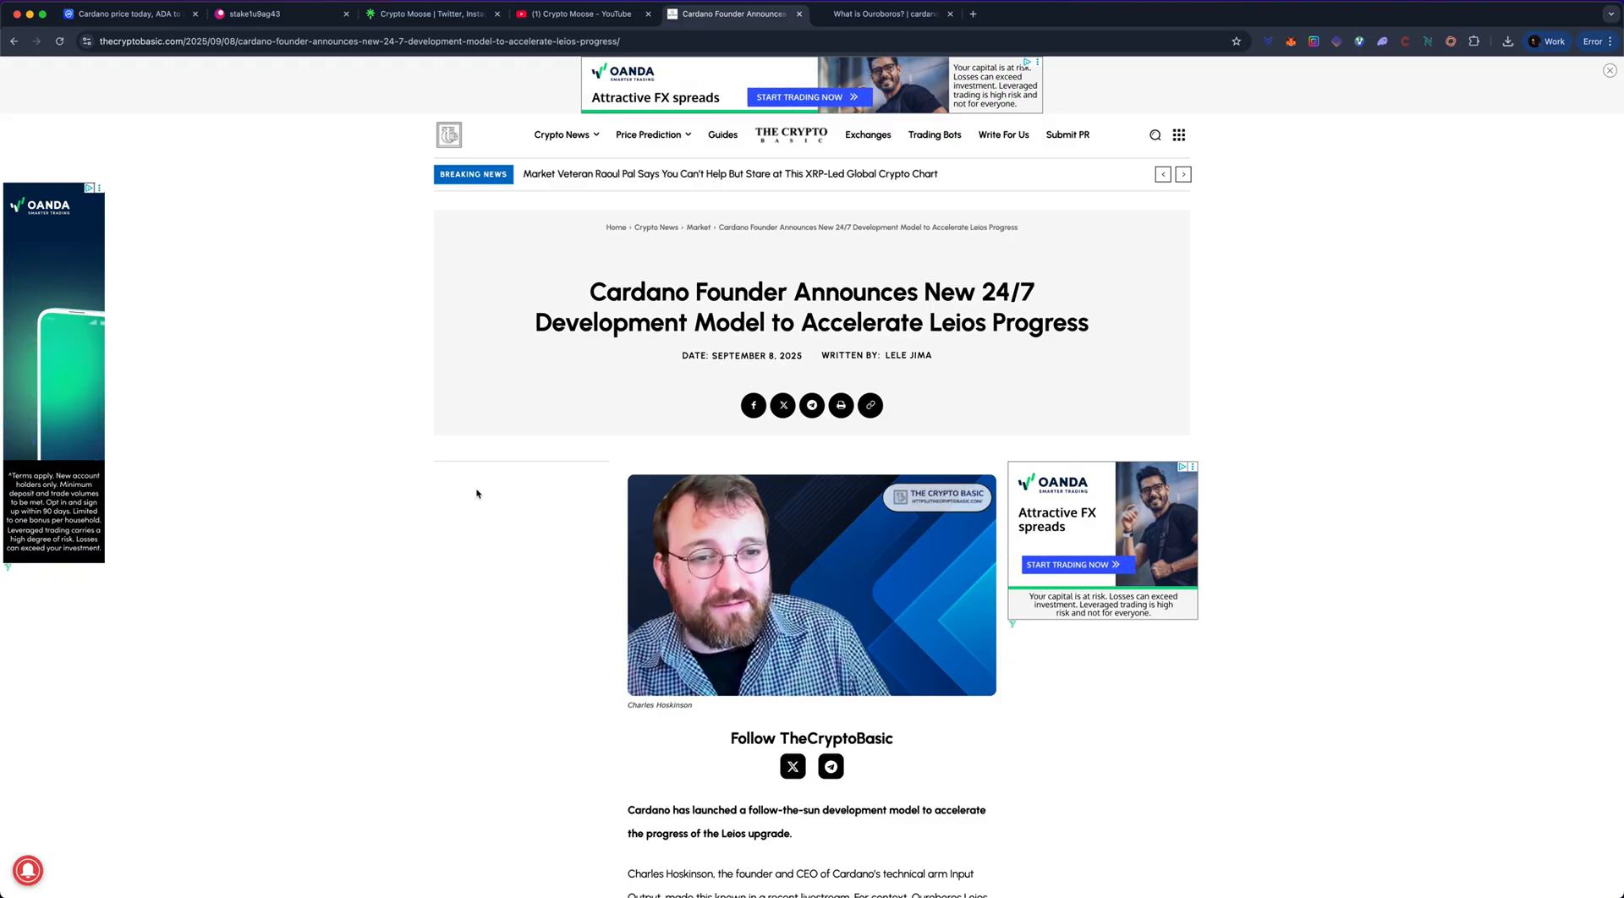
scroll("down", 3)
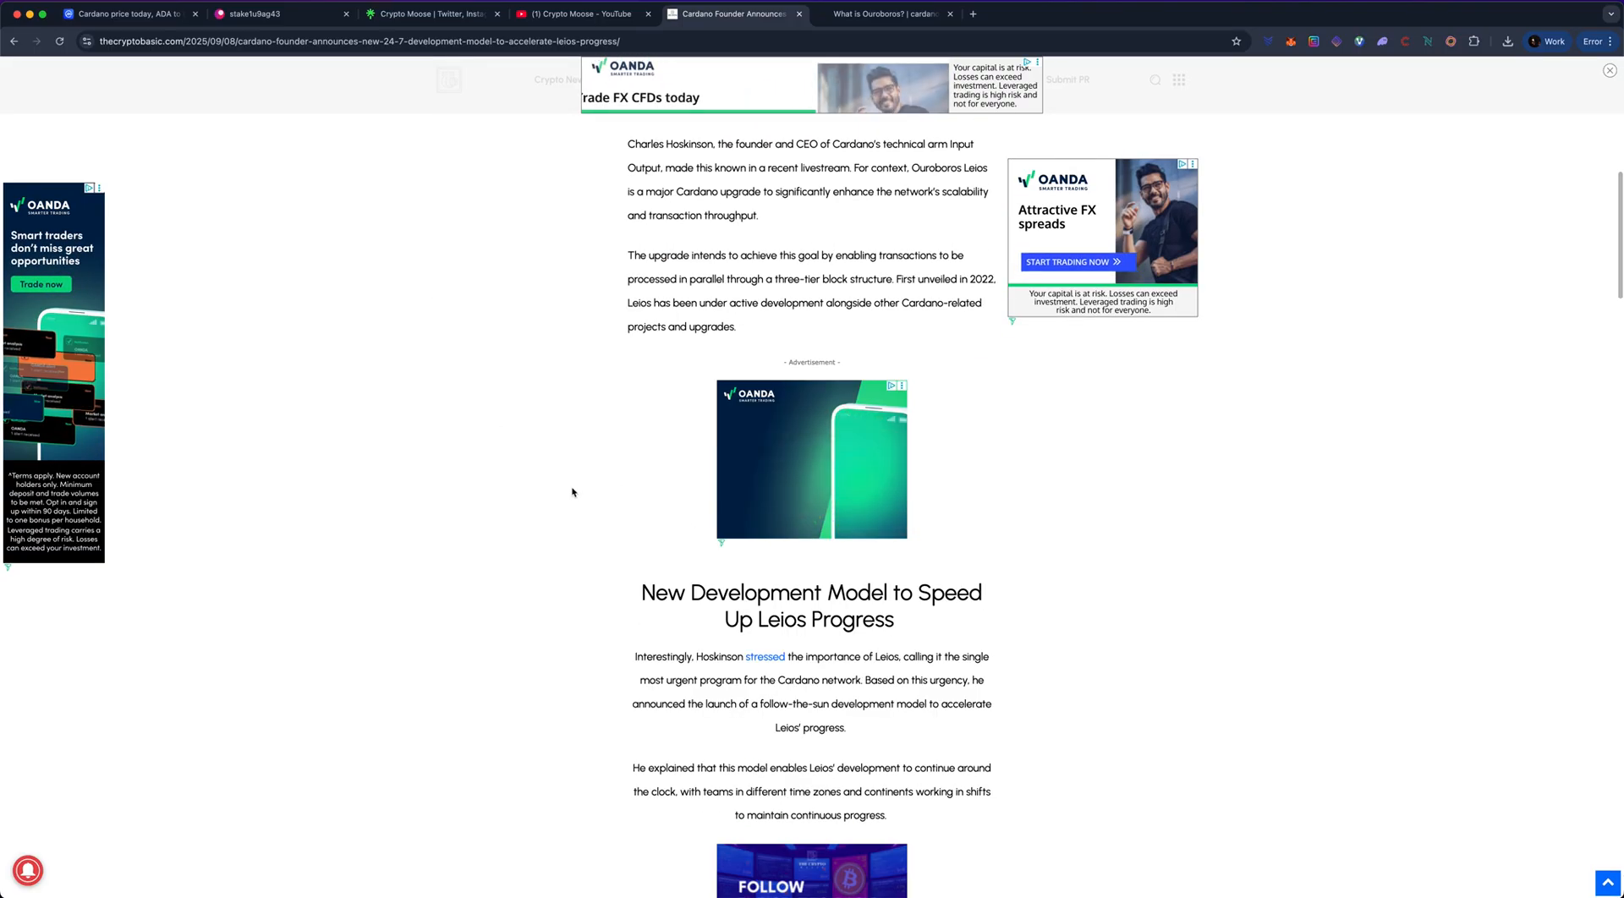
scroll("down", 3)
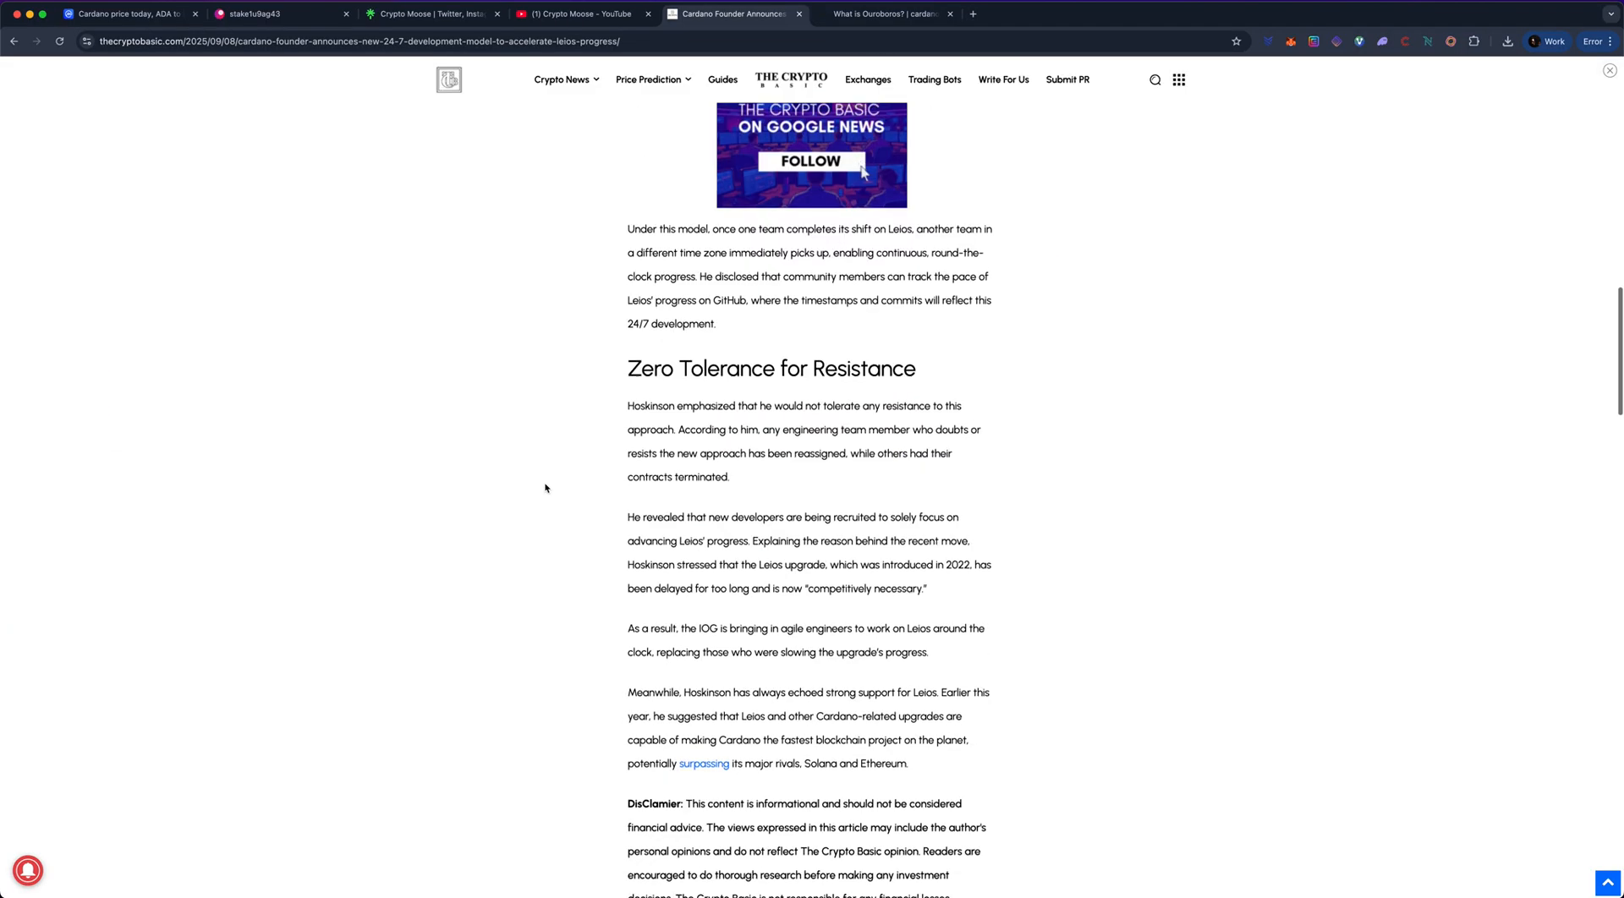
scroll("down", 3)
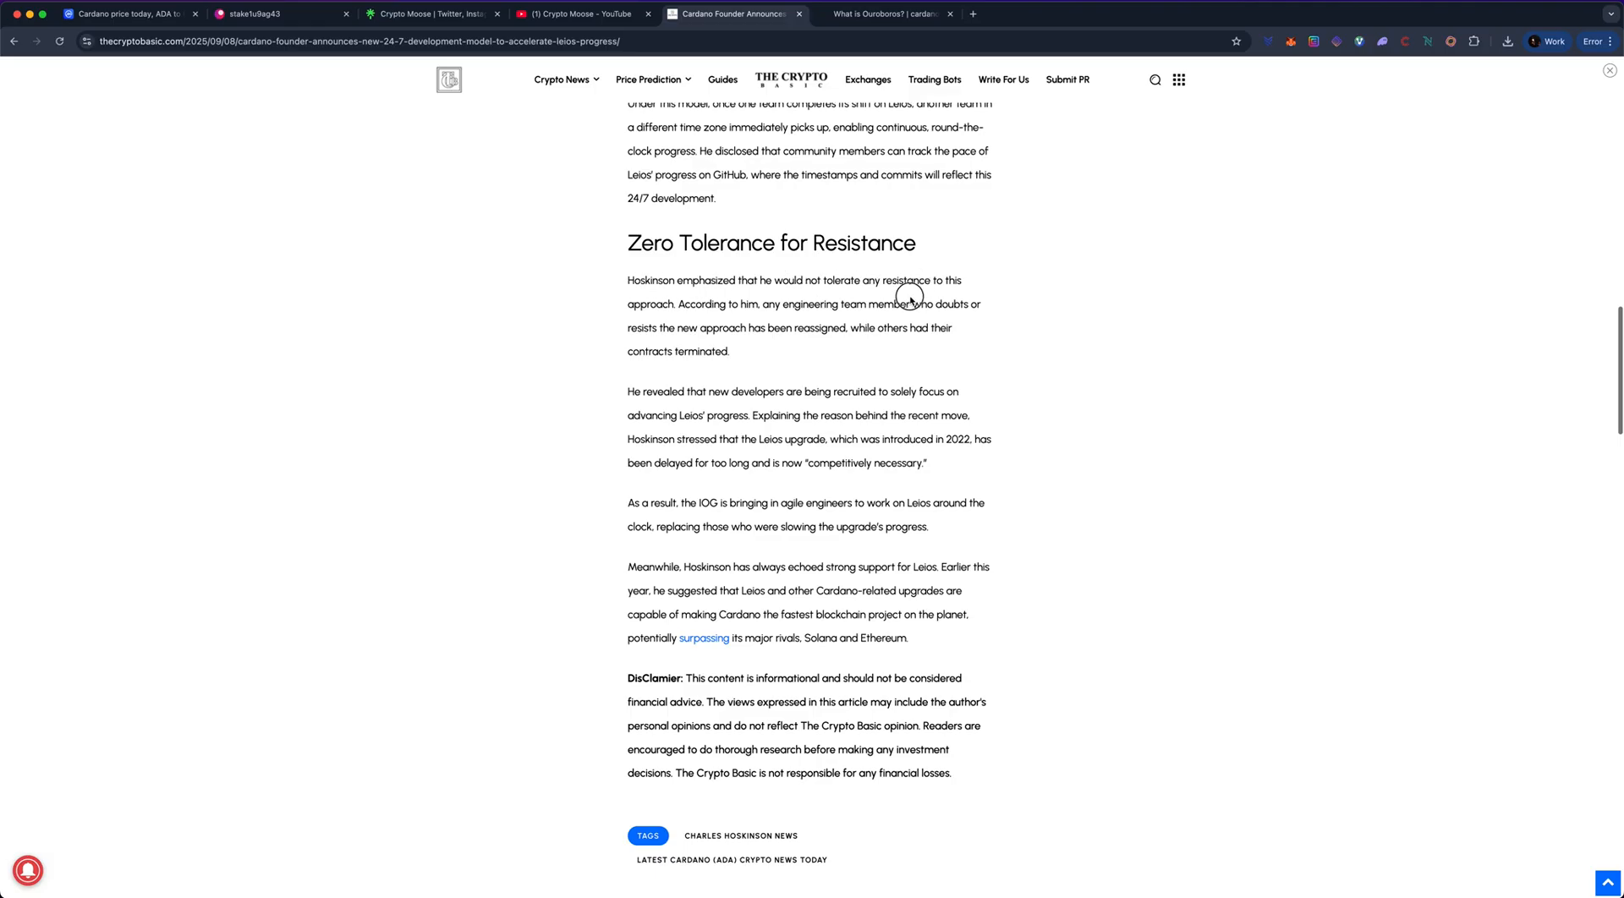
mouse_move(707, 328)
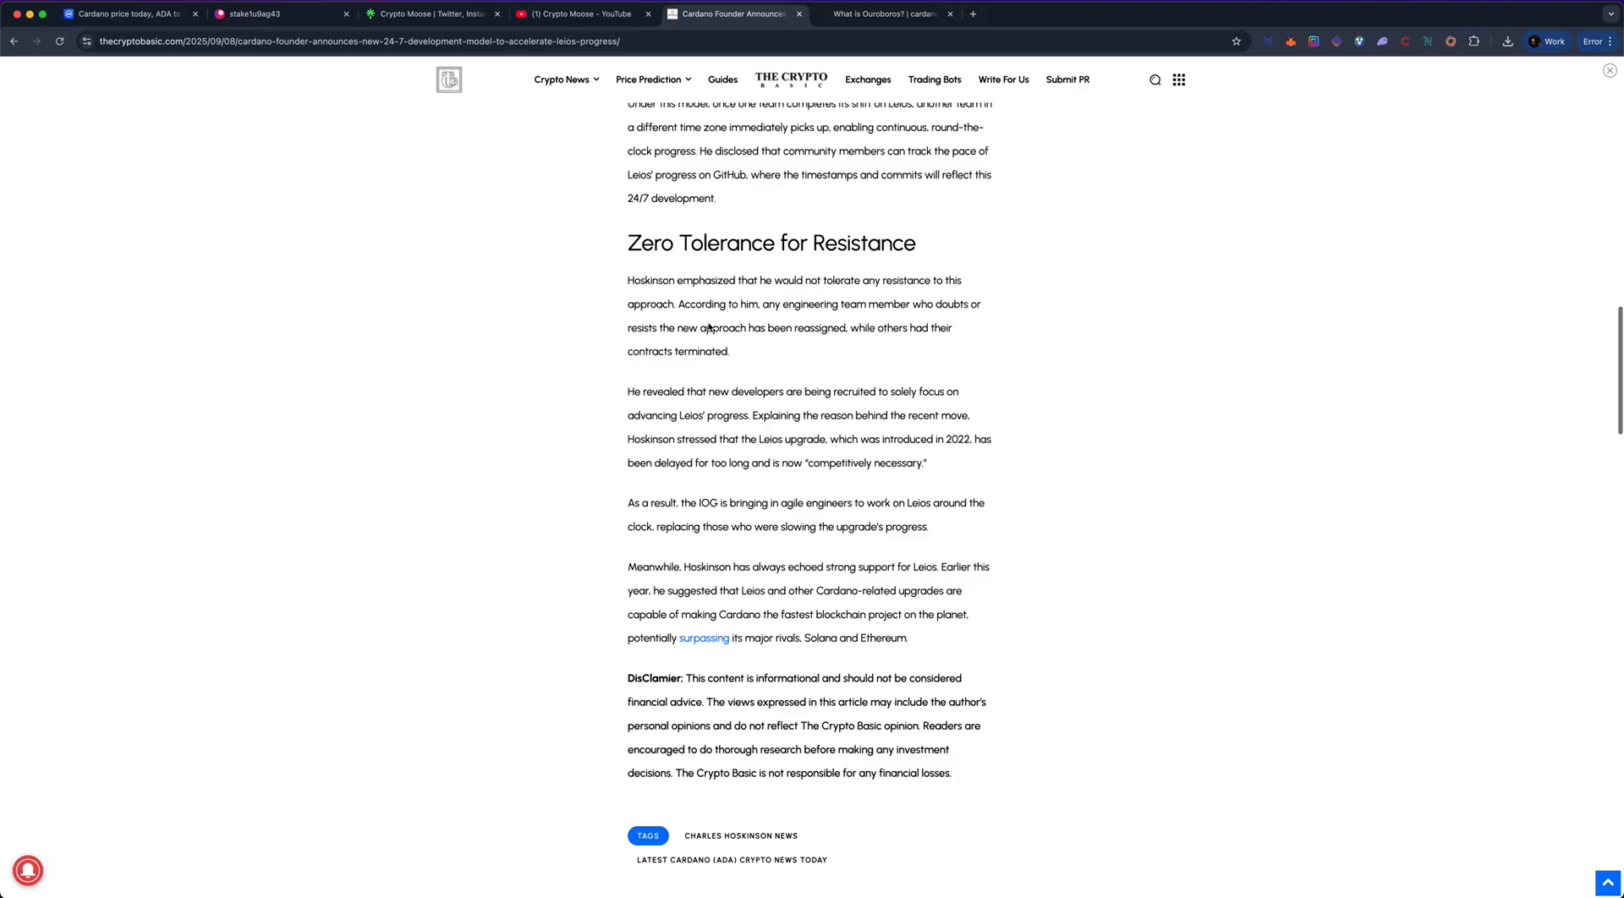
mouse_move(788, 313)
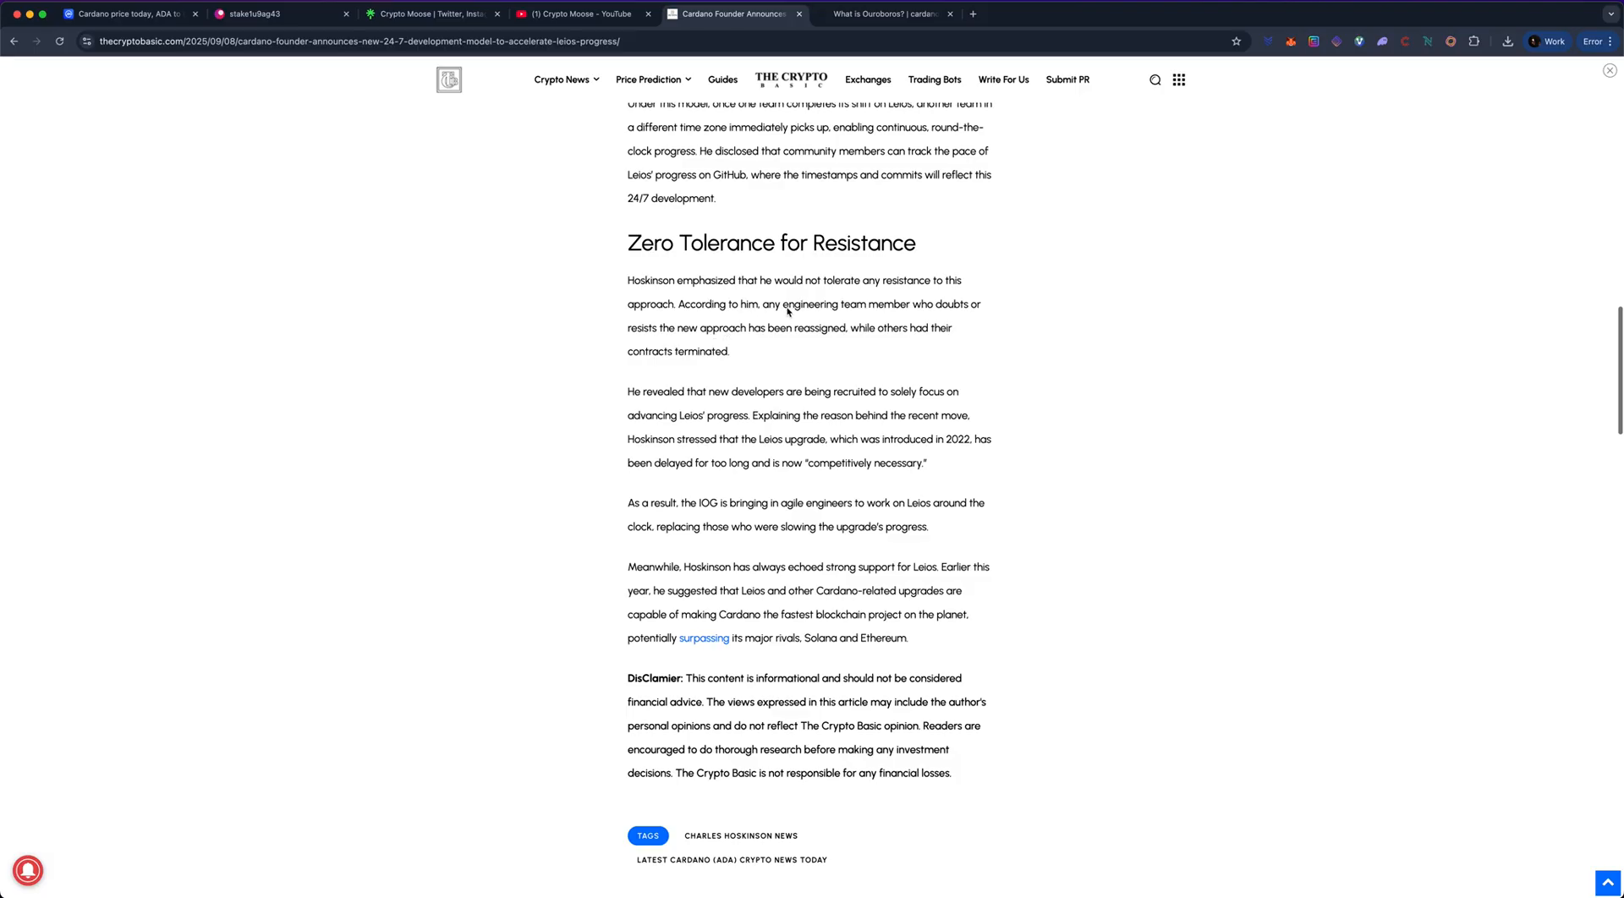
mouse_move(636, 342)
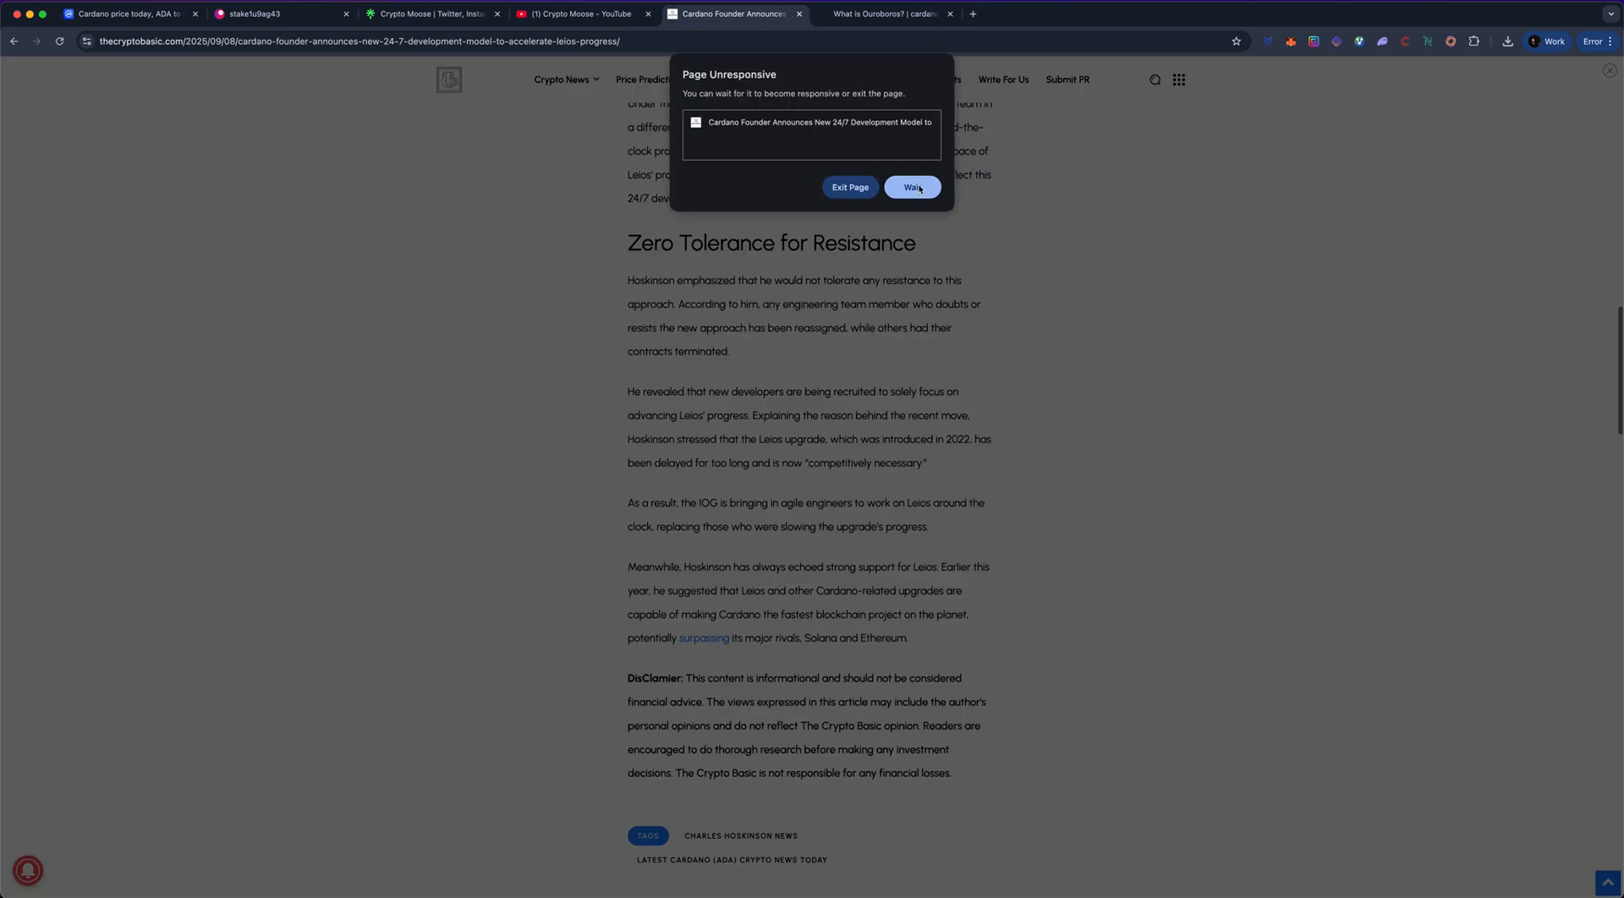
mouse_move(828, 320)
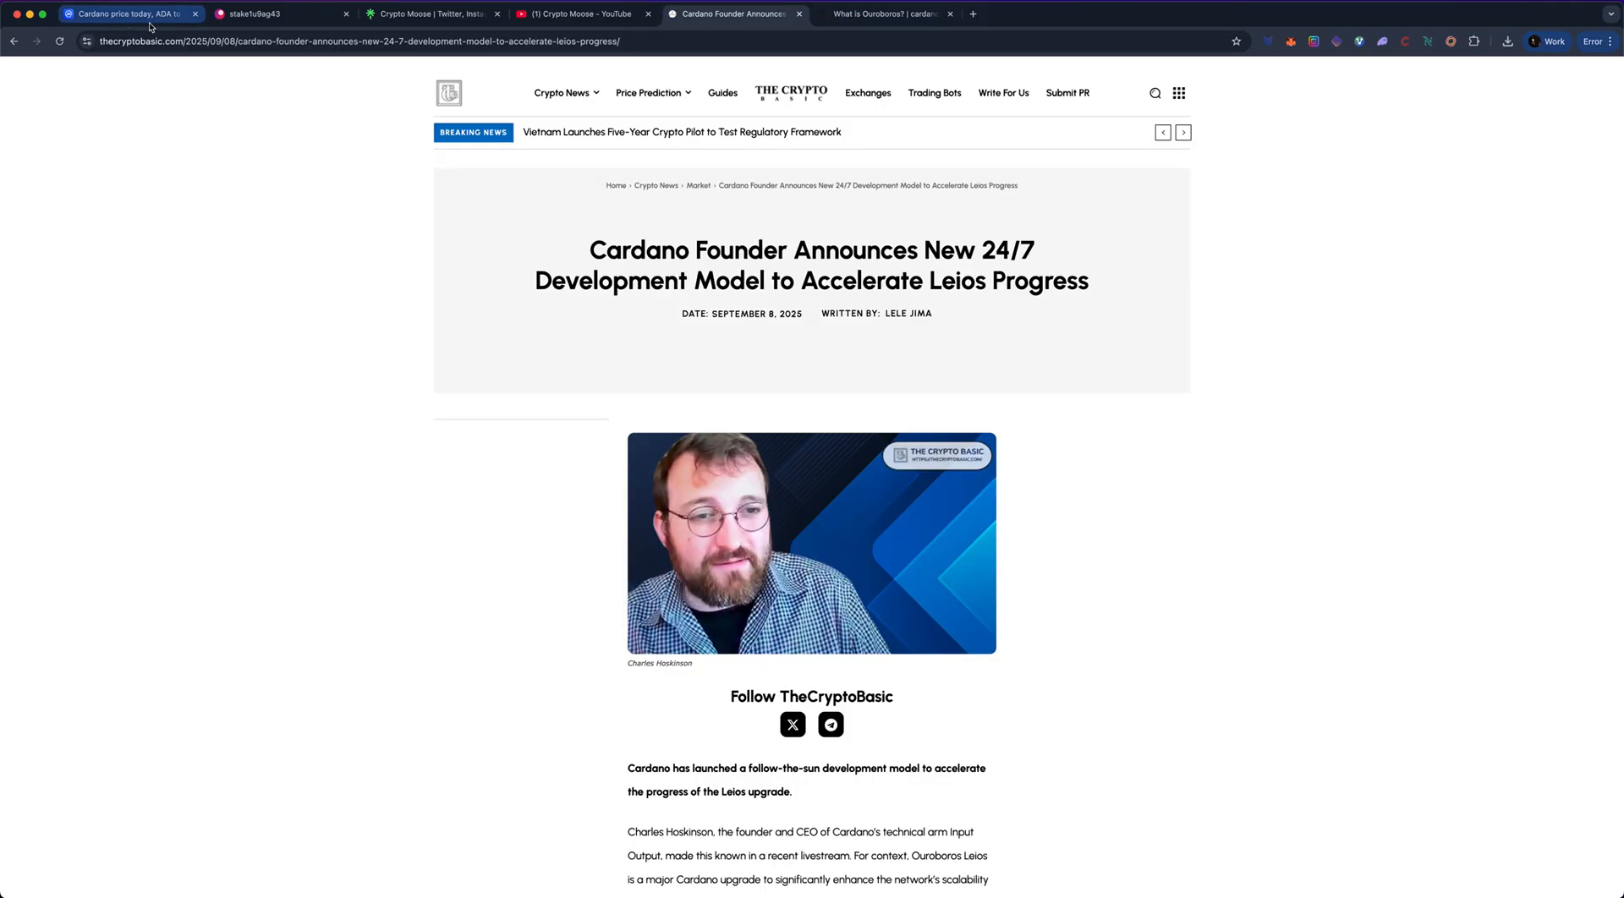
scroll("down", 3)
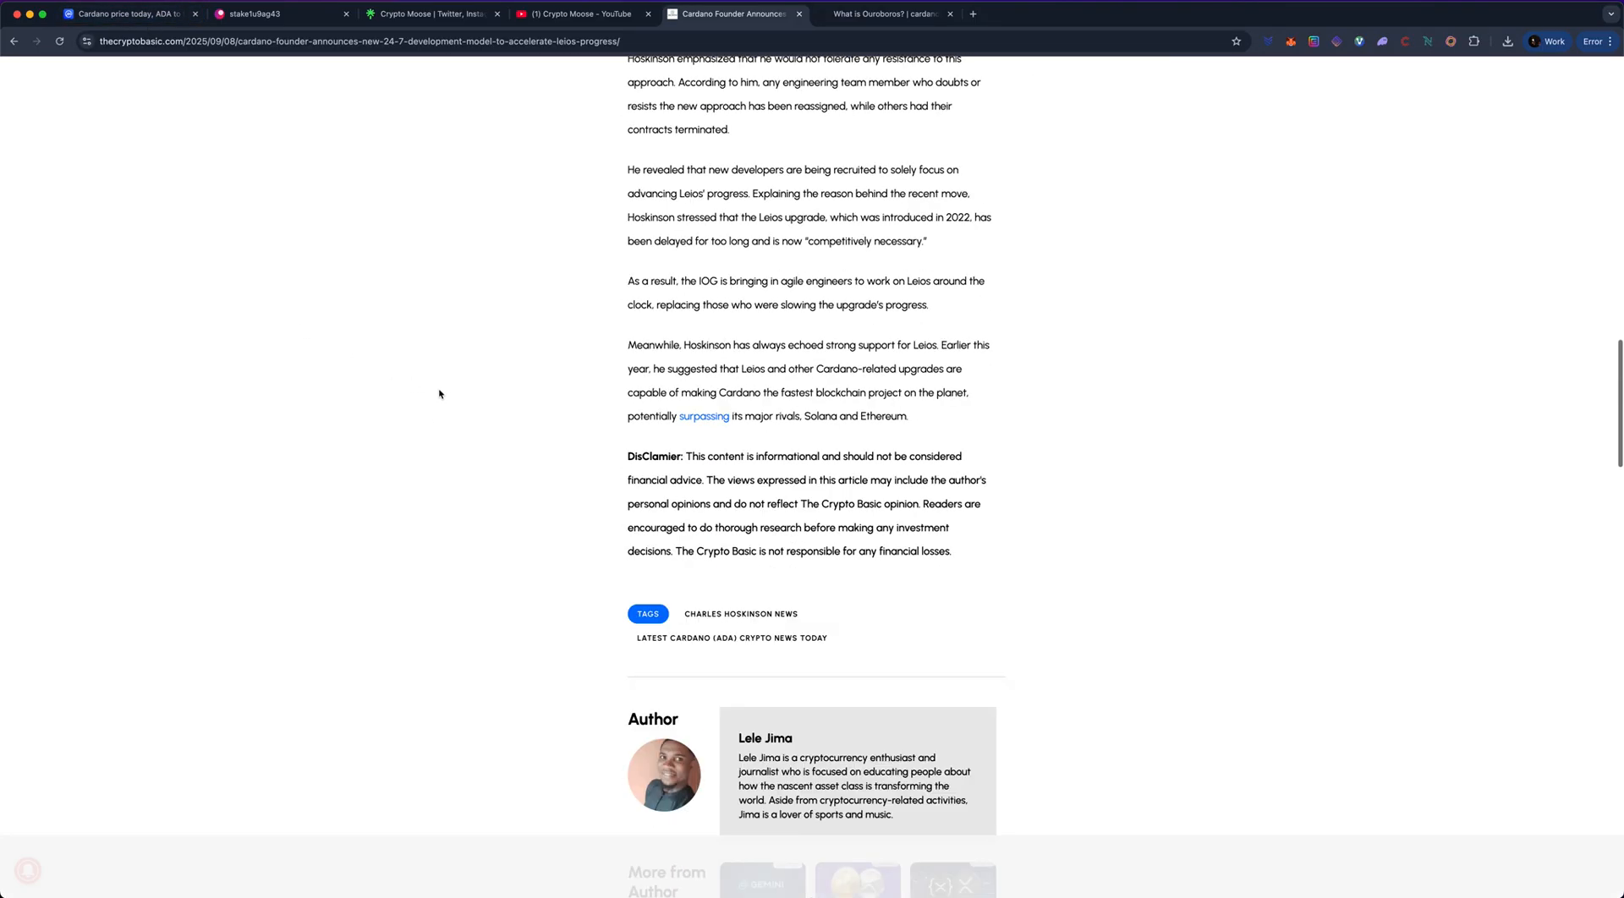
scroll("up", 3)
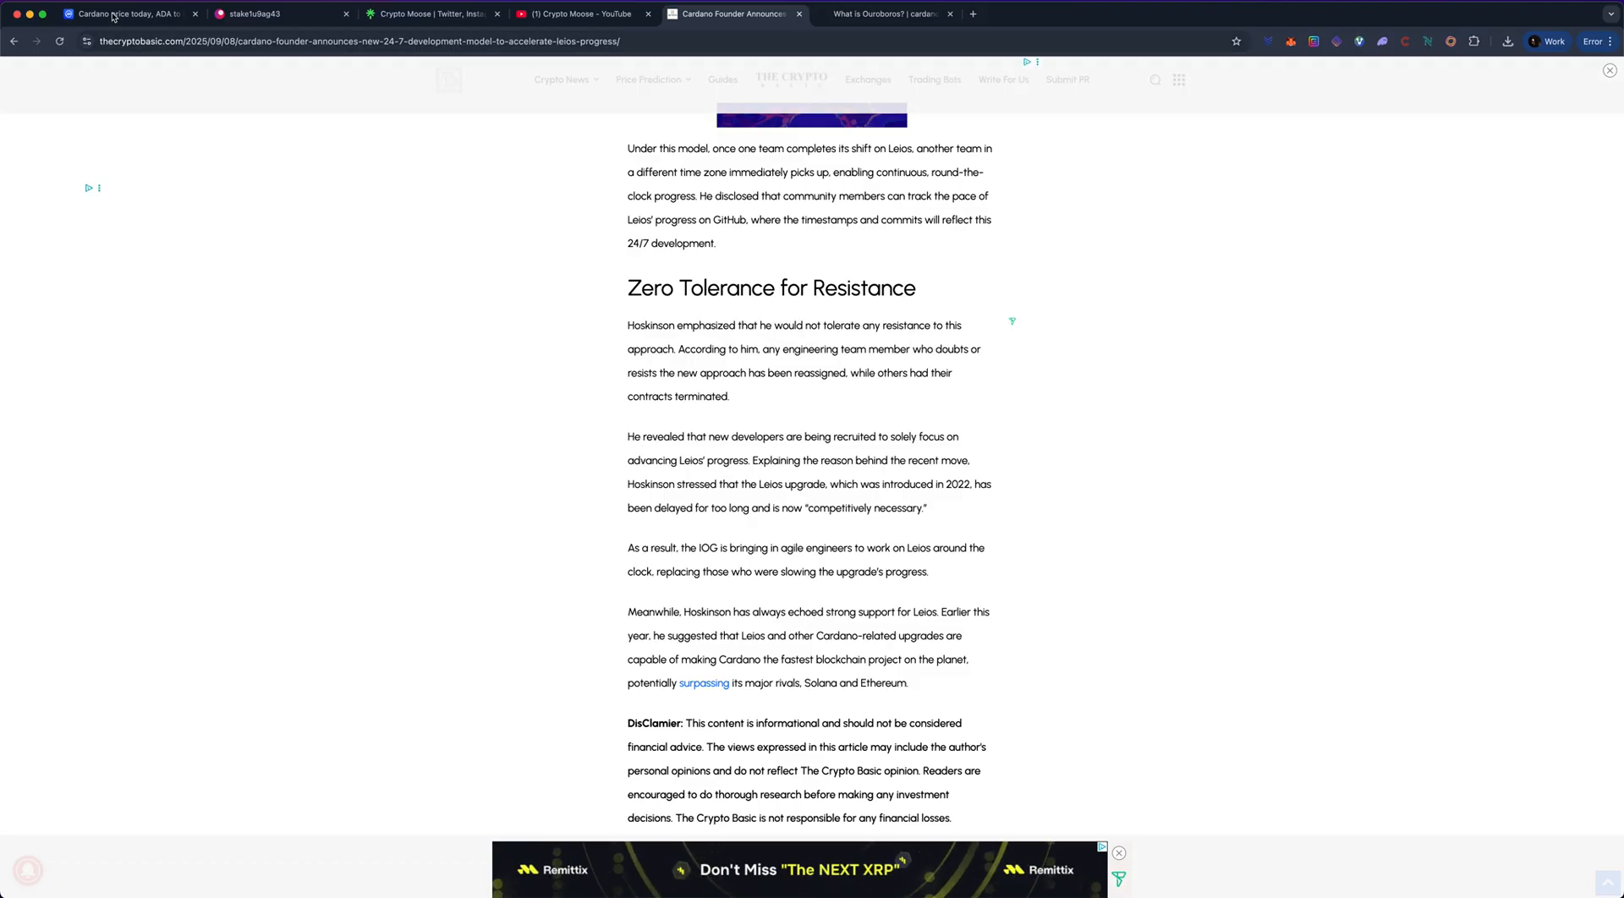
left_click(126, 15)
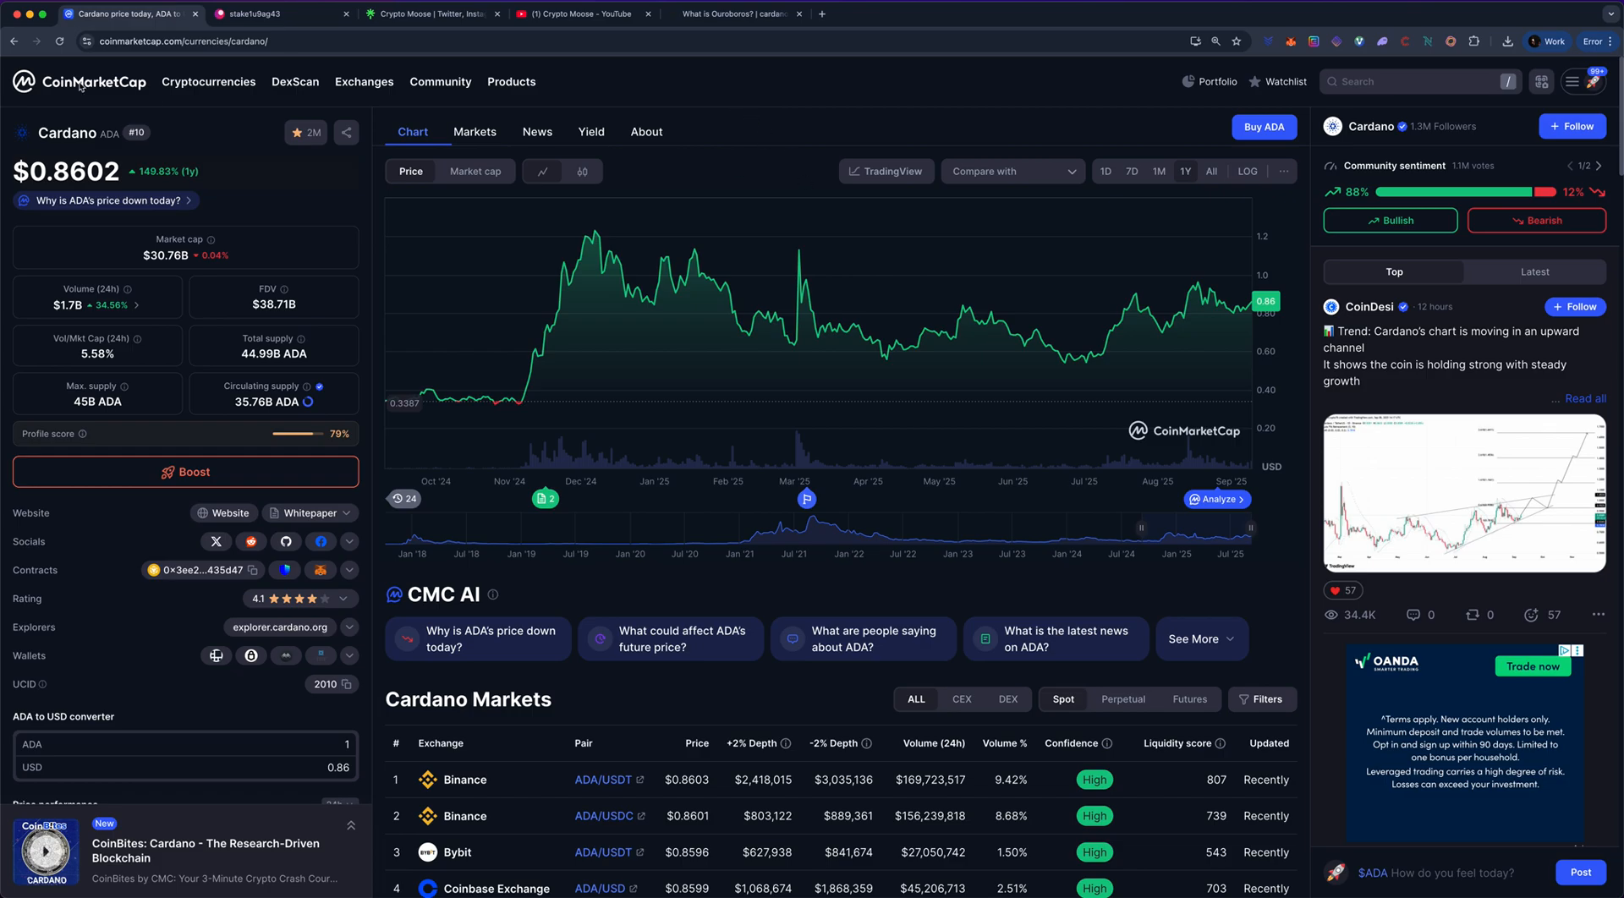
Step: Go to CoinMarketCap's homepage ranking via the logo and skim the Top list before returning to the top
left_click(81, 82)
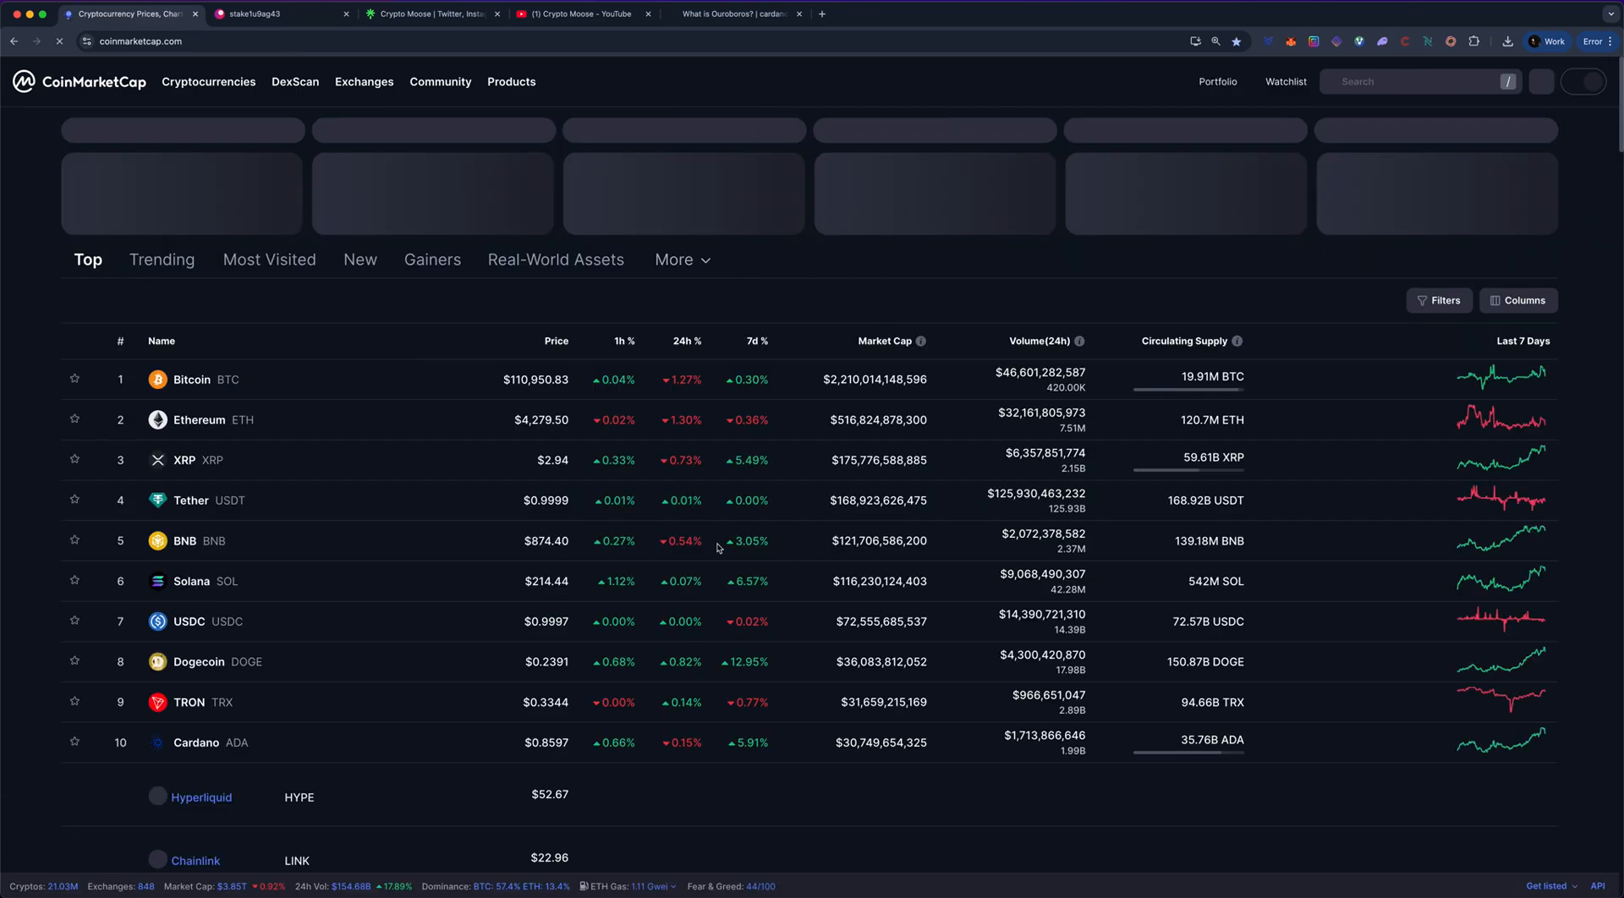
scroll("down", 3)
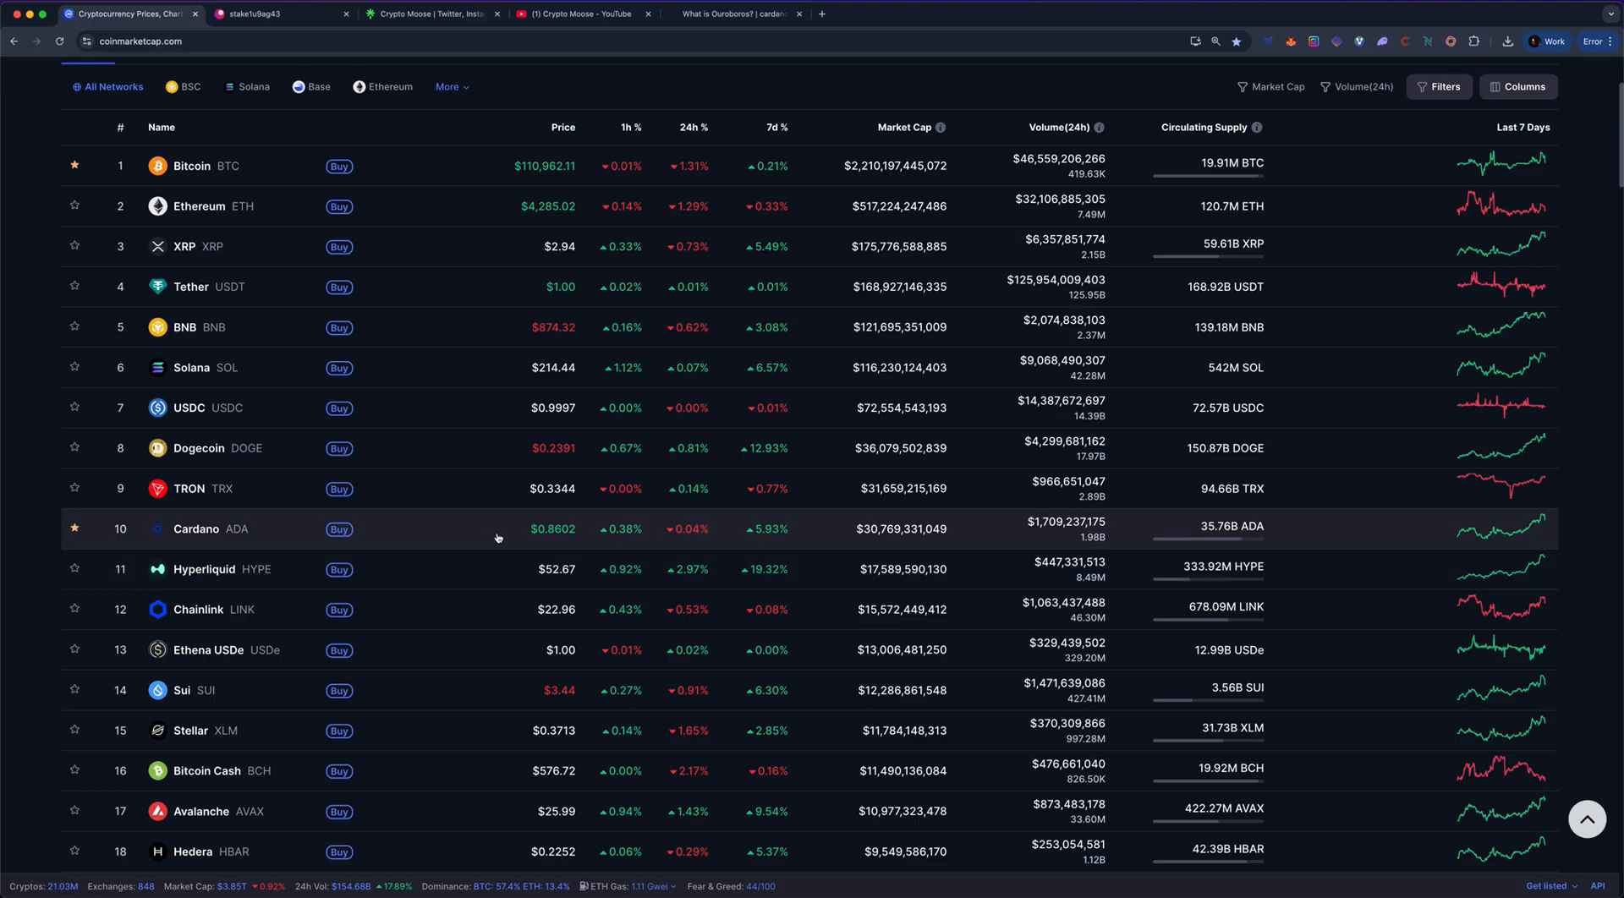
scroll("down", 3)
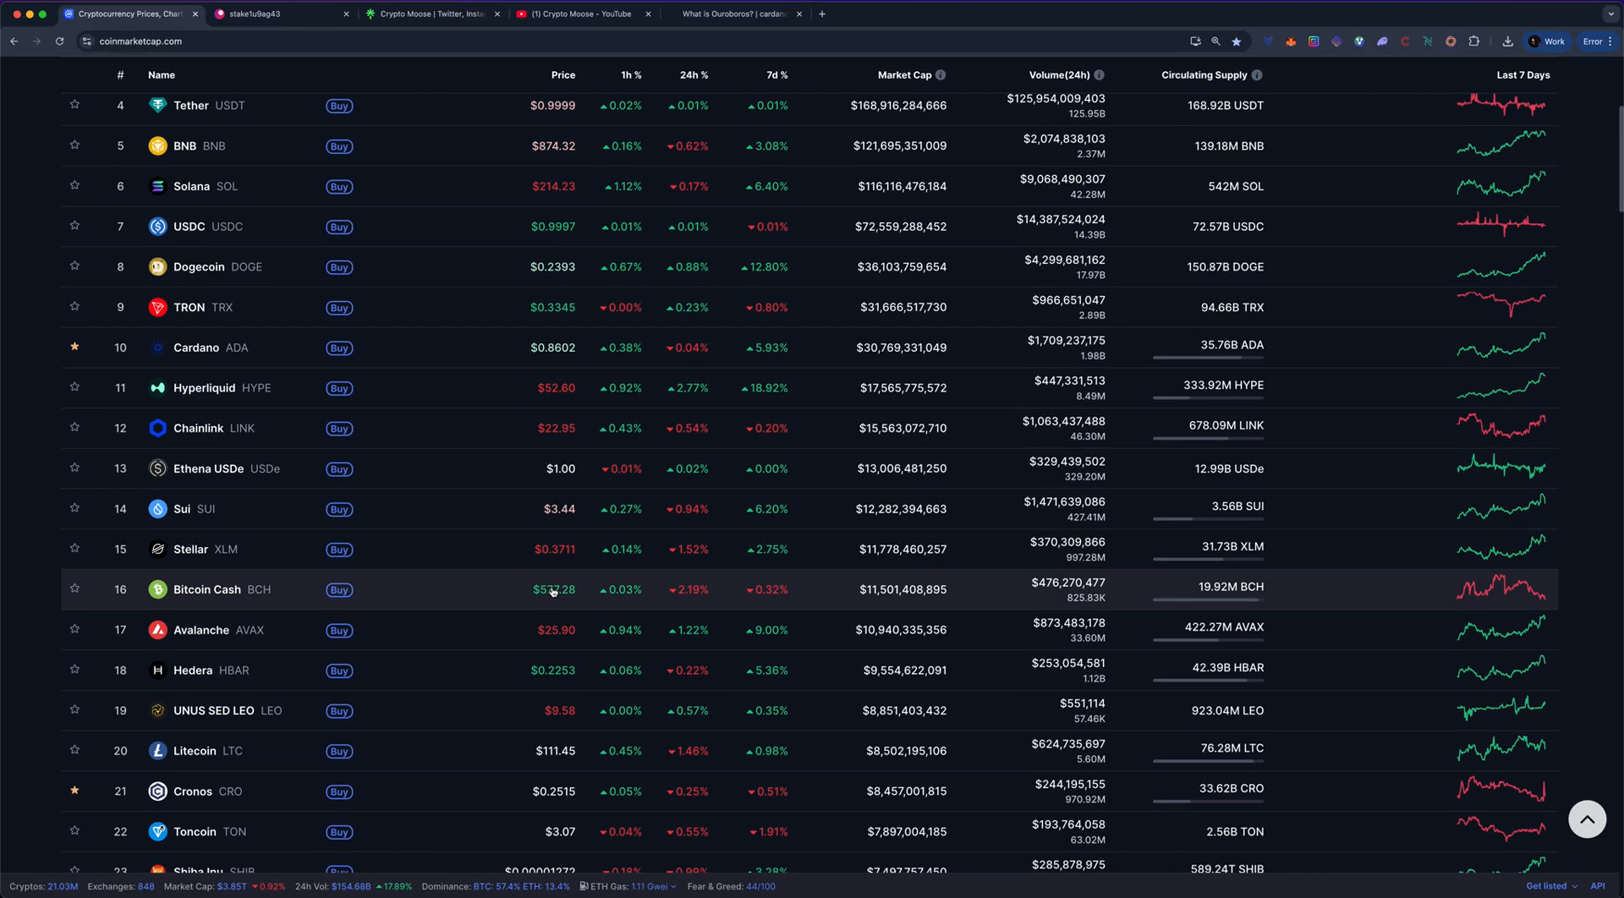
scroll("up", 3)
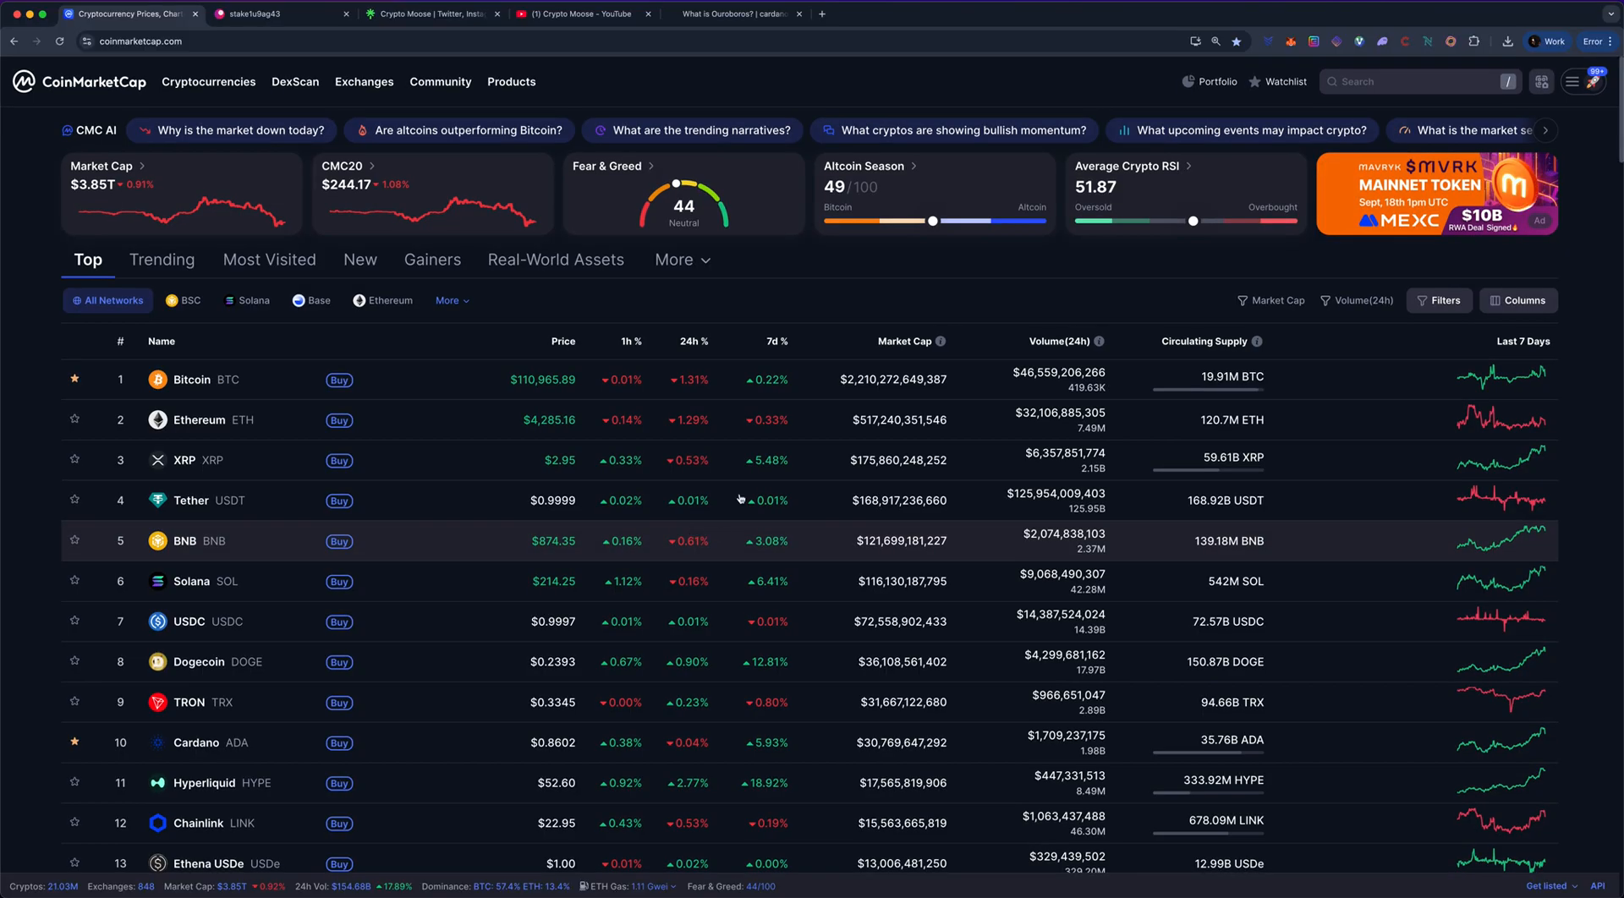
mouse_move(776, 309)
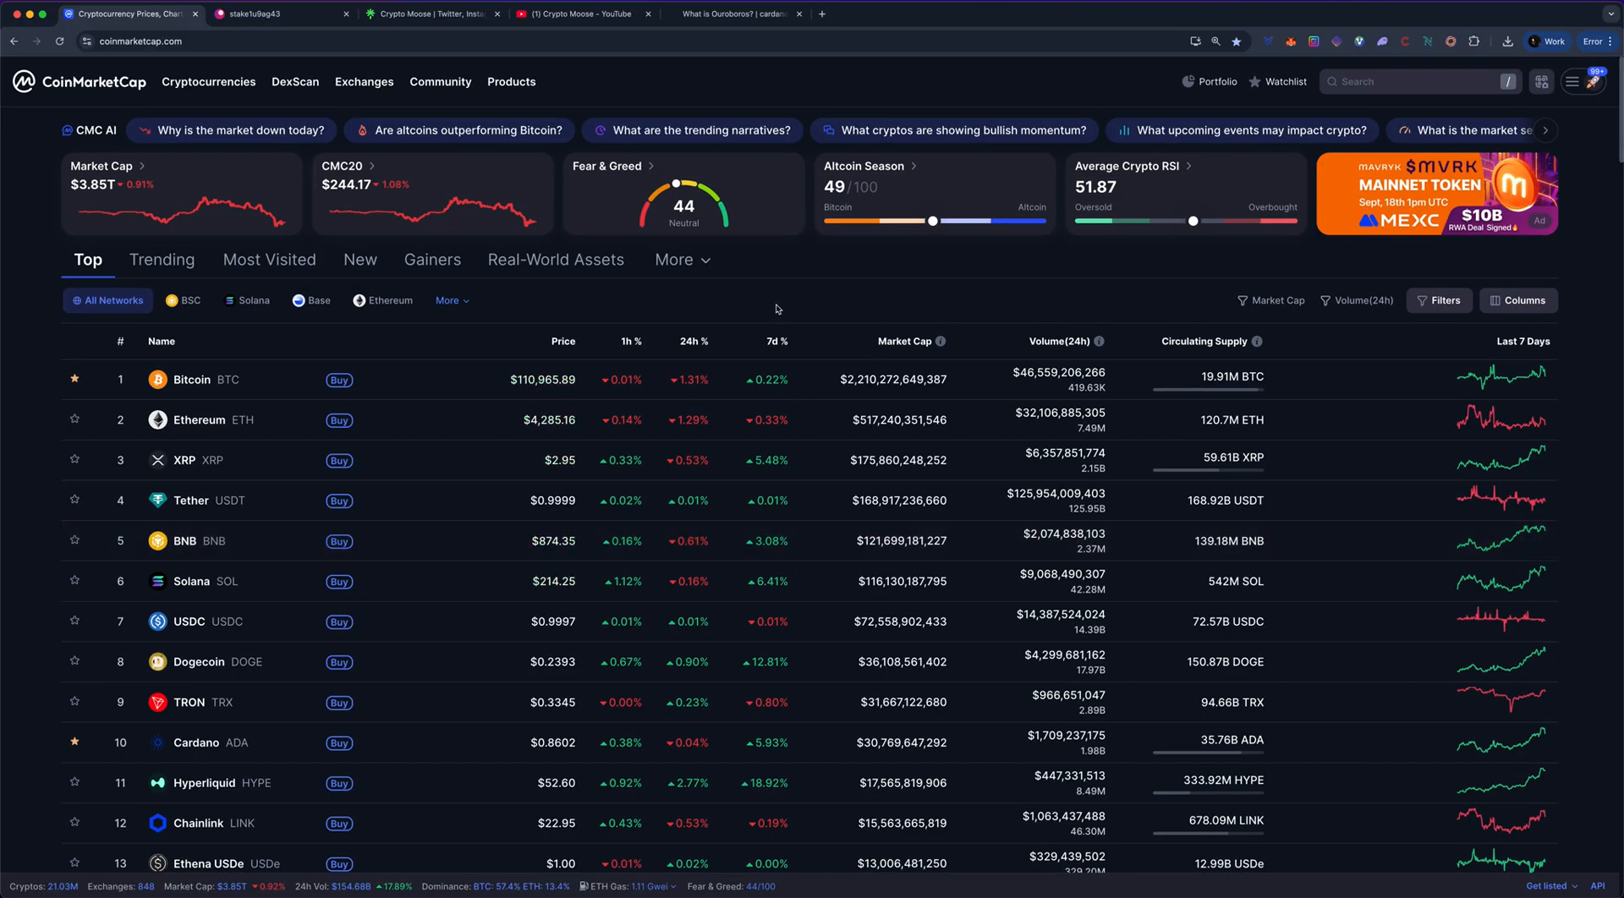
mouse_move(773, 290)
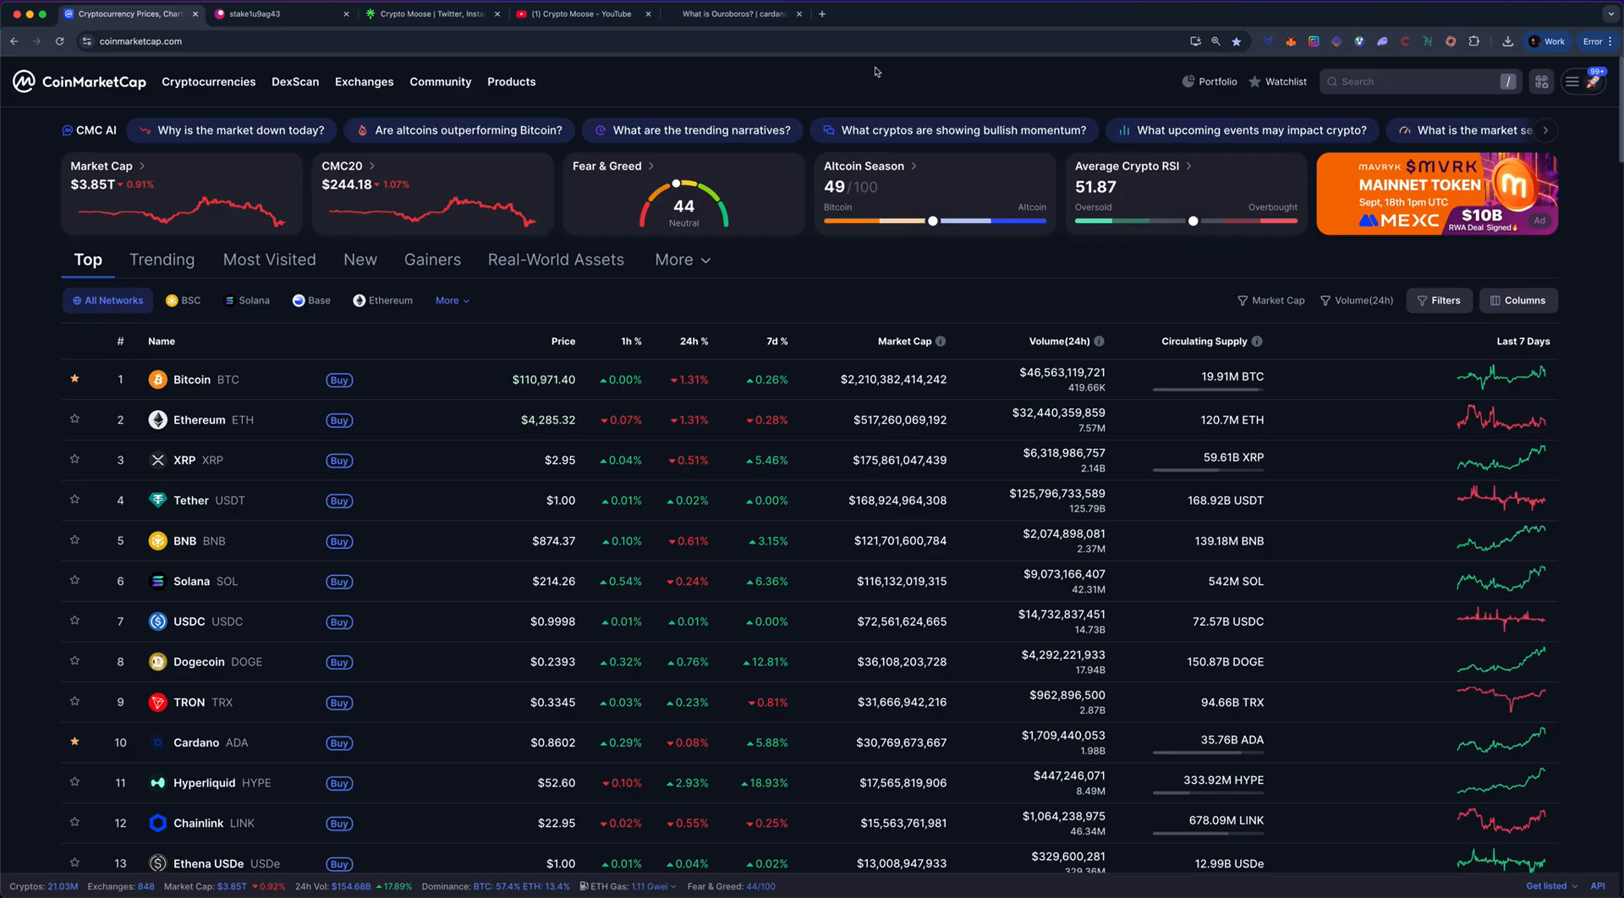
Step: Switch to the Crypto Moose Linktree tab listing the Hedges Stake Pool link
left_click(430, 12)
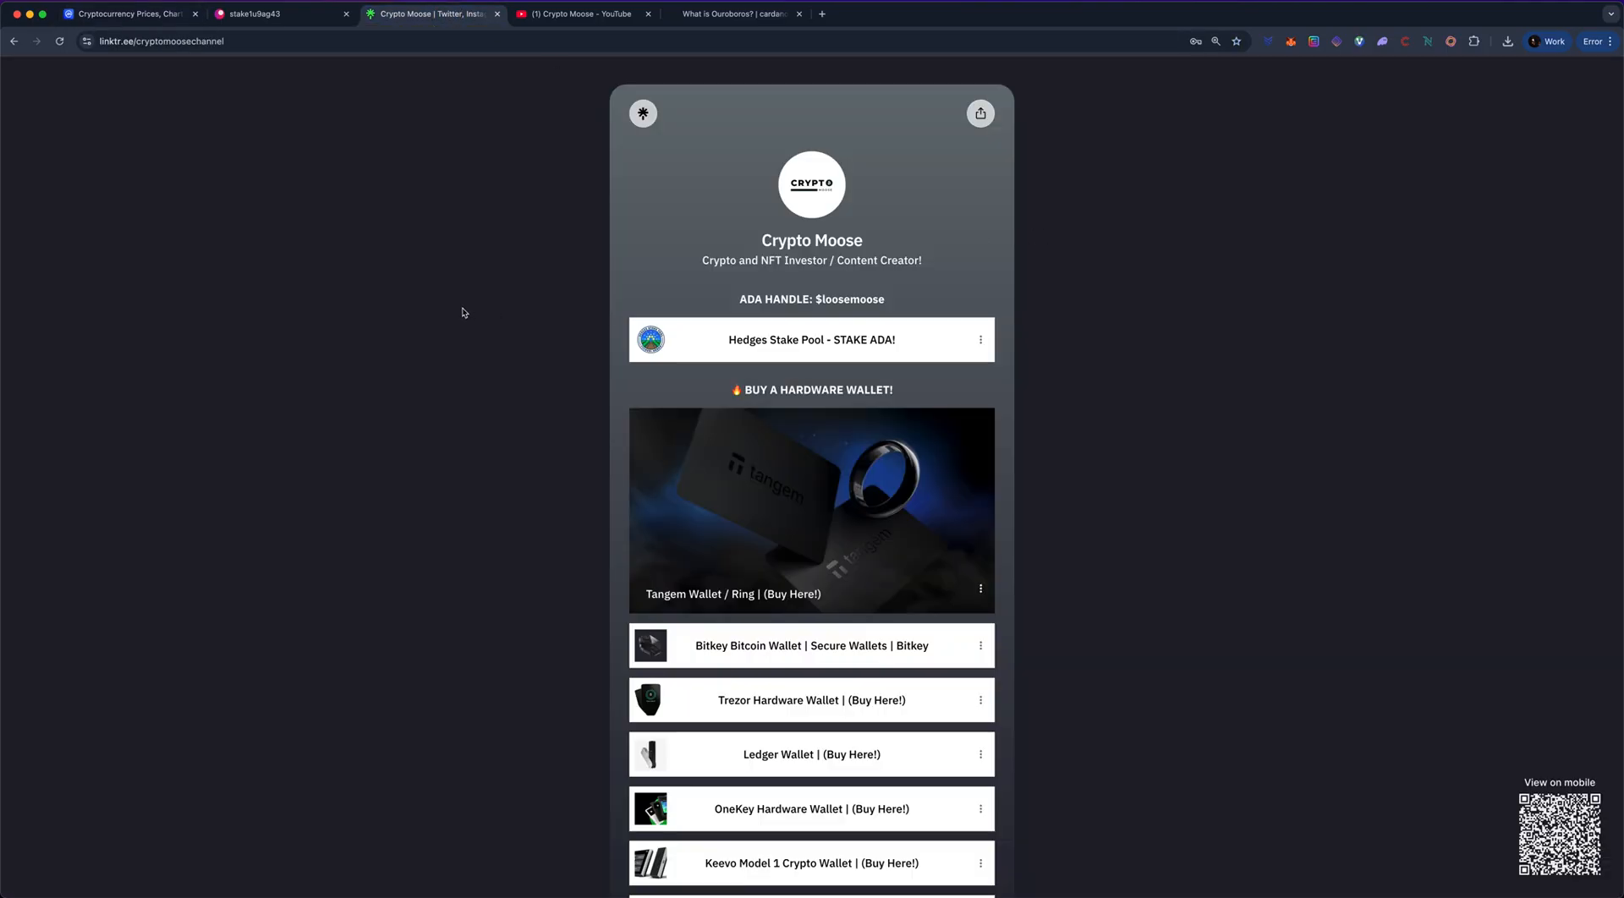
mouse_move(640, 386)
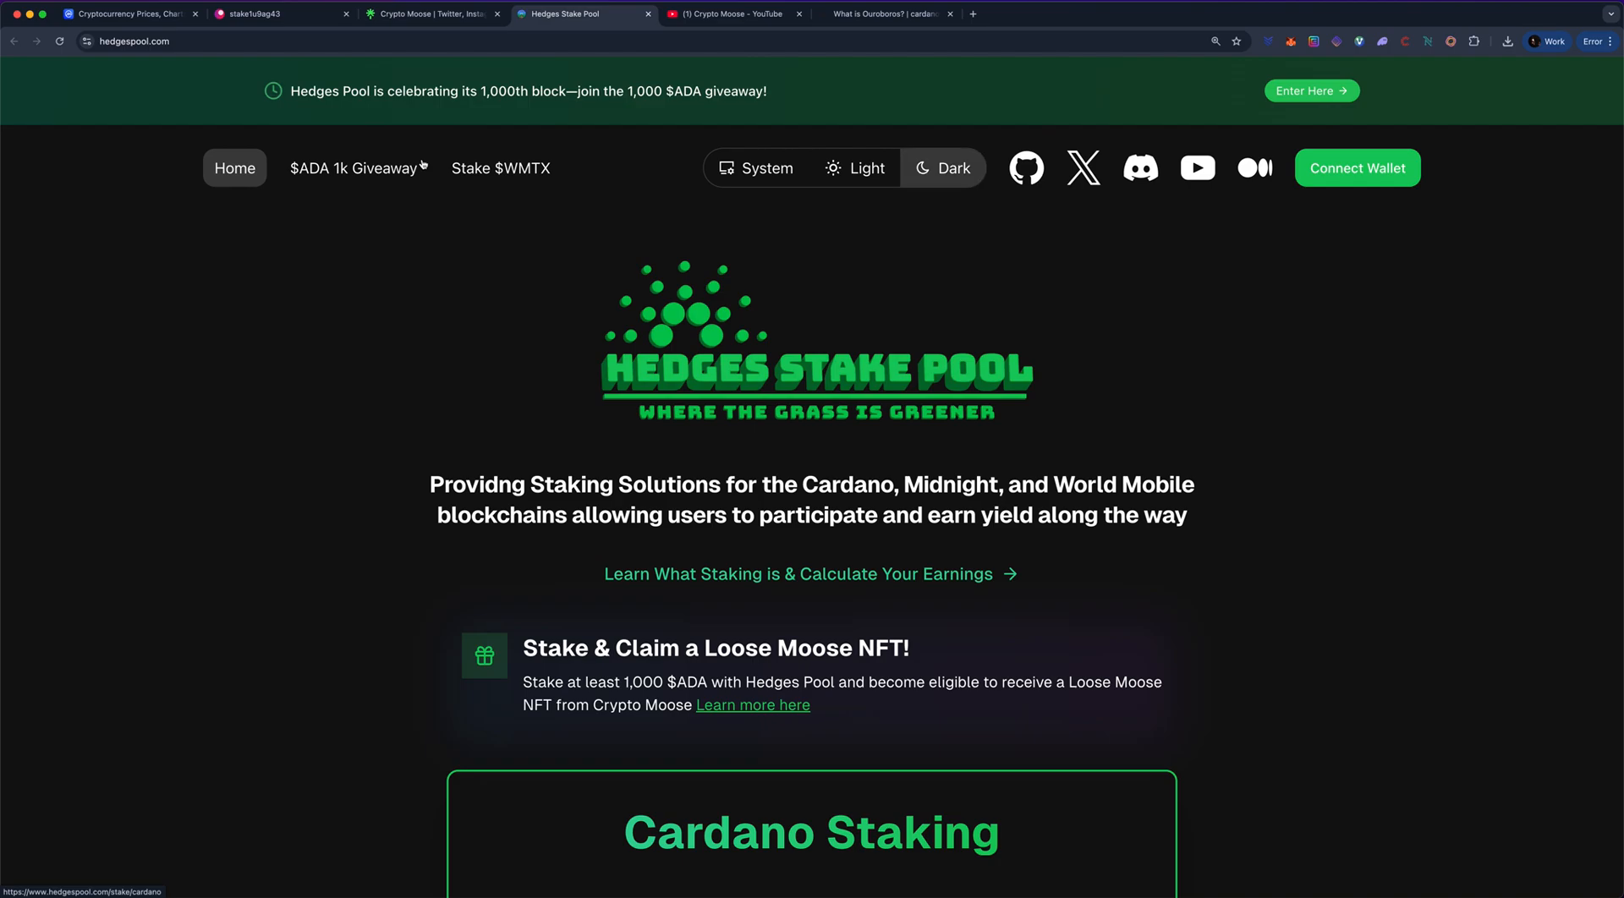
Step: View the 1,000 $ADA giveaway entry form, return Home, and reopen the giveaway
left_click(1357, 167)
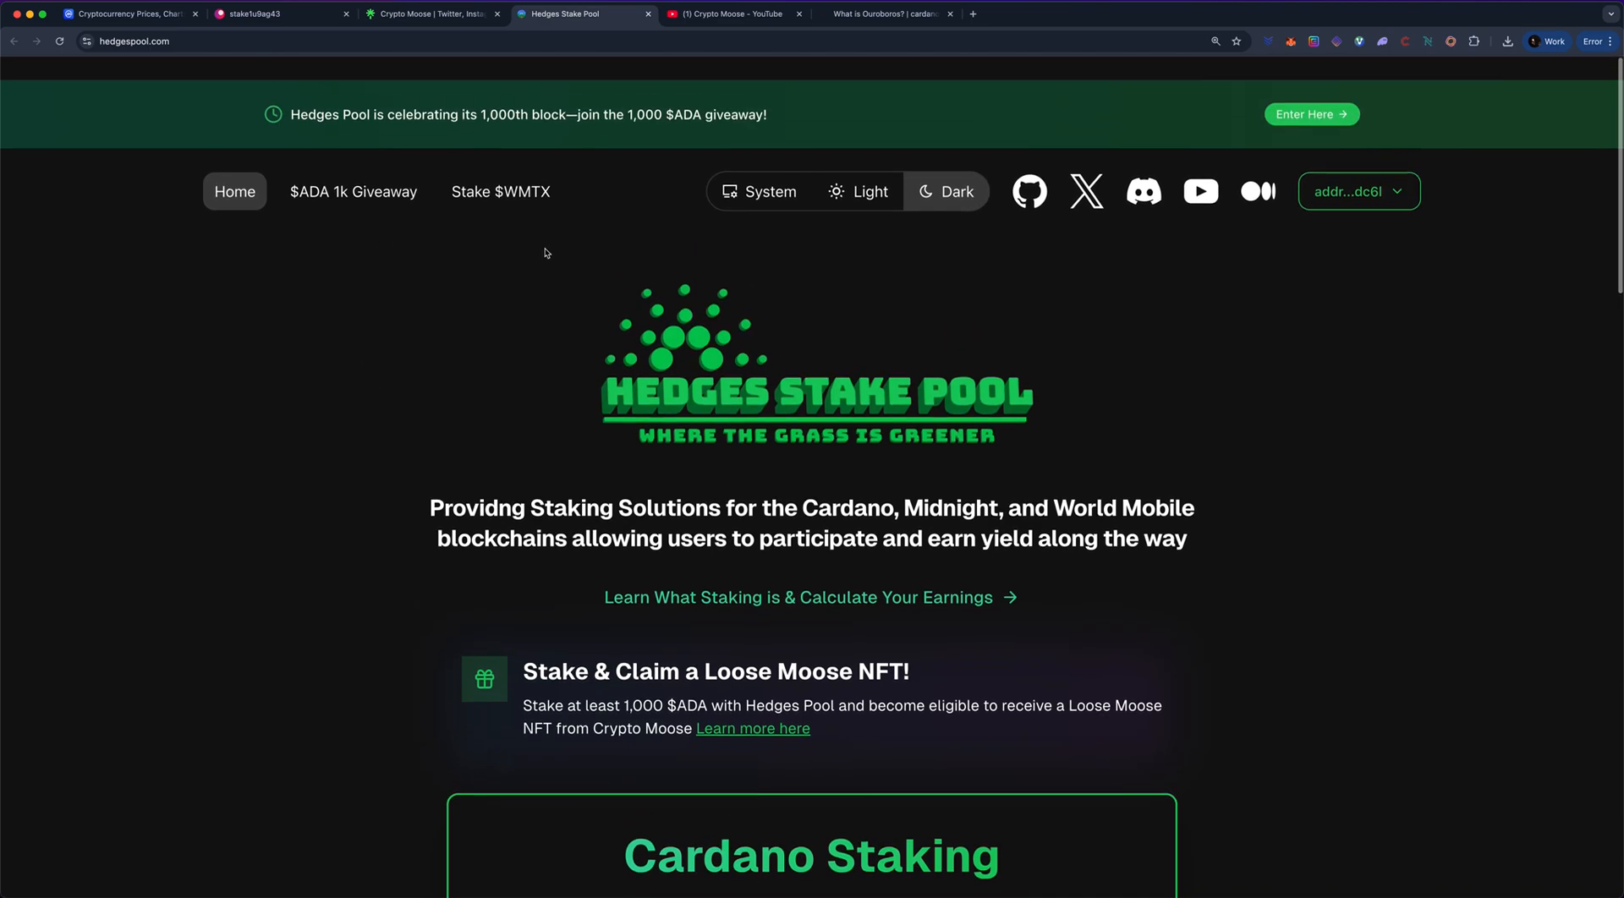
left_click(353, 191)
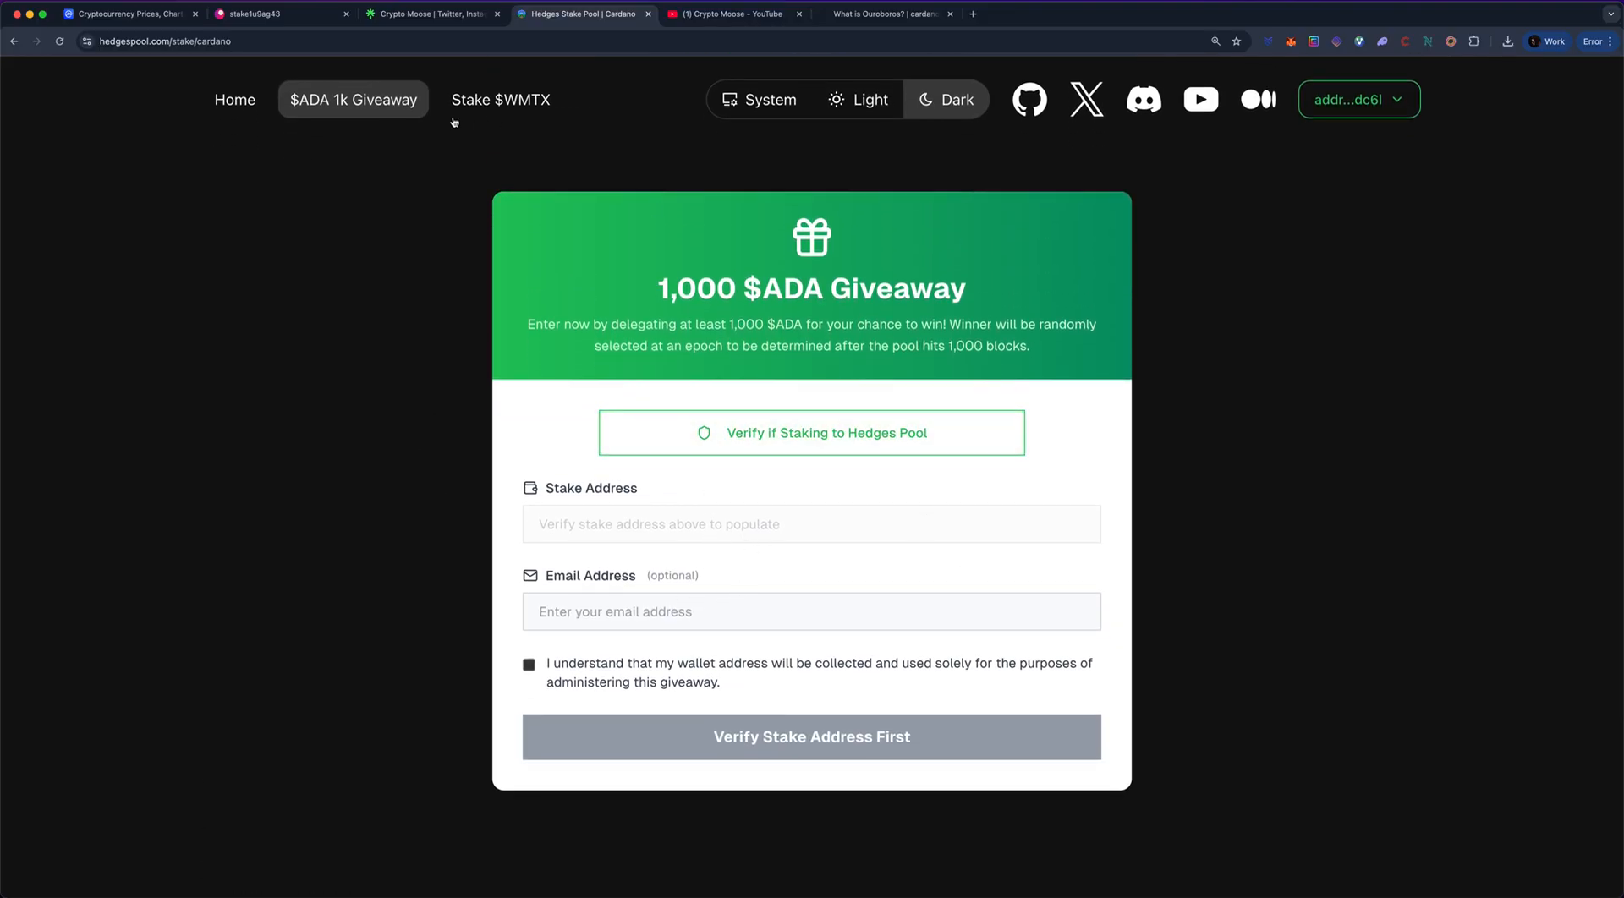
left_click(234, 100)
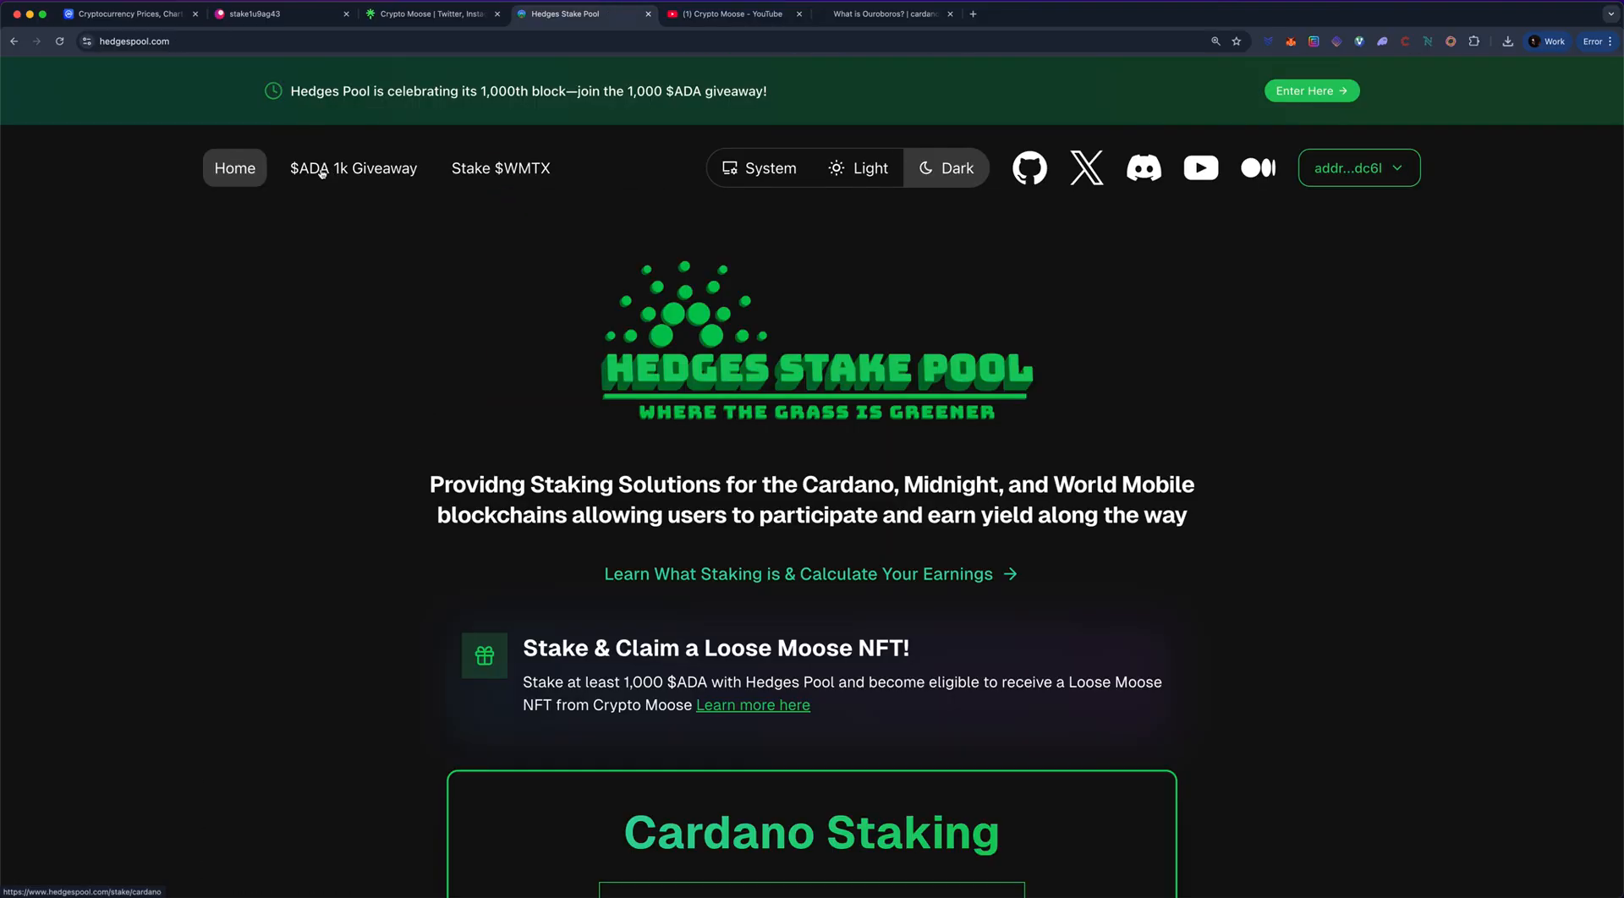
left_click(353, 168)
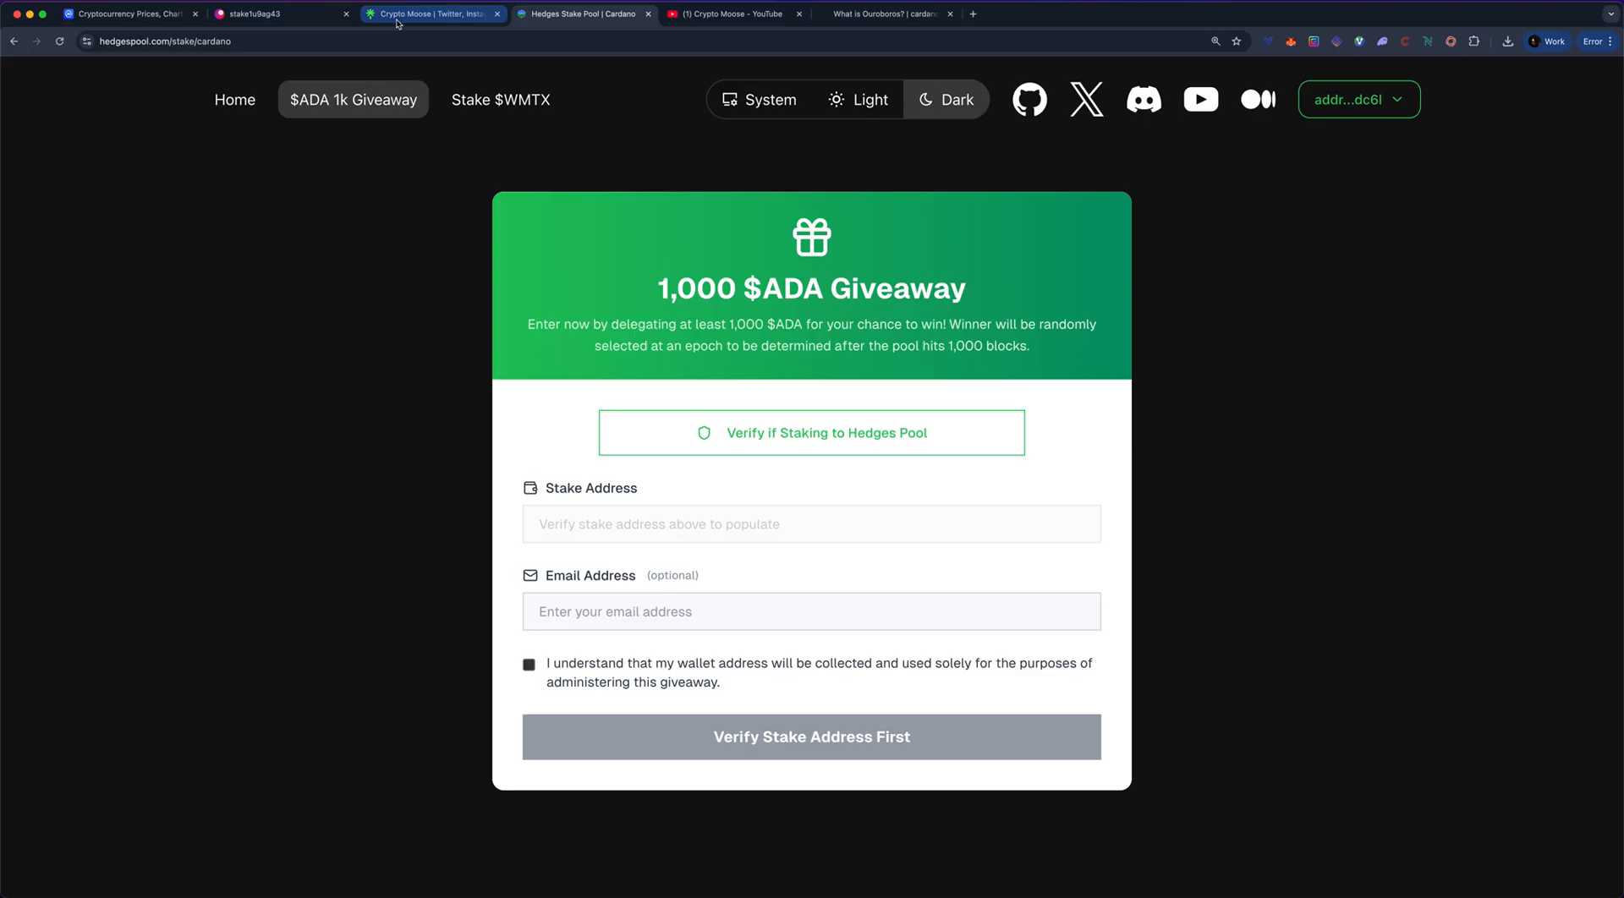
Step: Go back to the Crypto Moose Linktree page
left_click(423, 13)
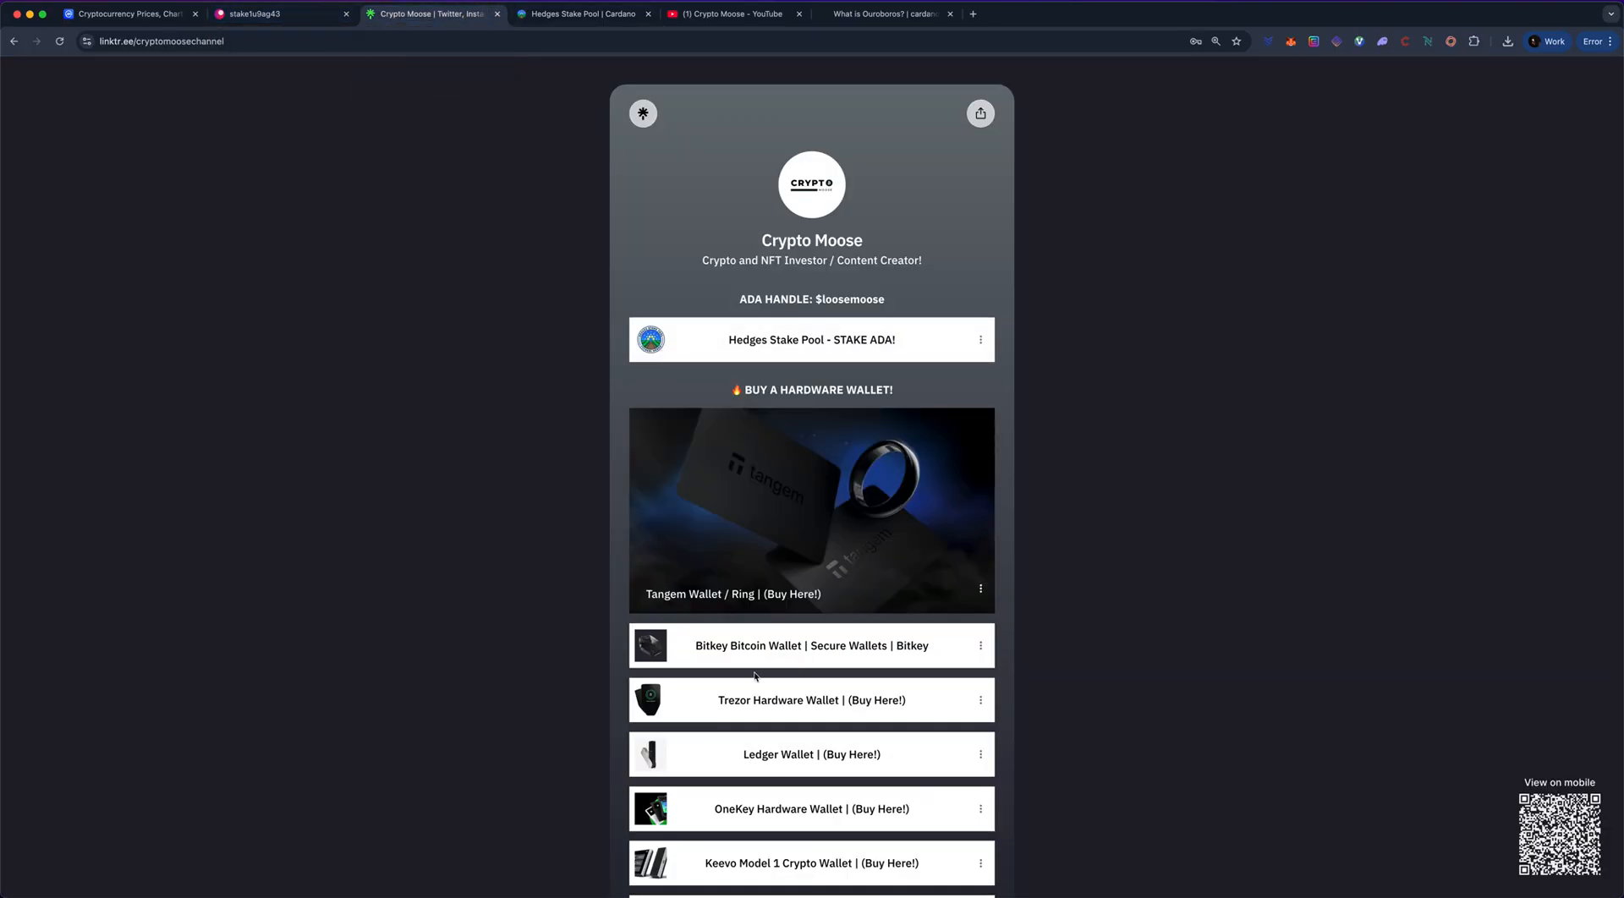
Step: Open the 'Tangem Wallet / Ring | (Buy Here!)' shop with the MOOSE 10% code
left_click(811, 510)
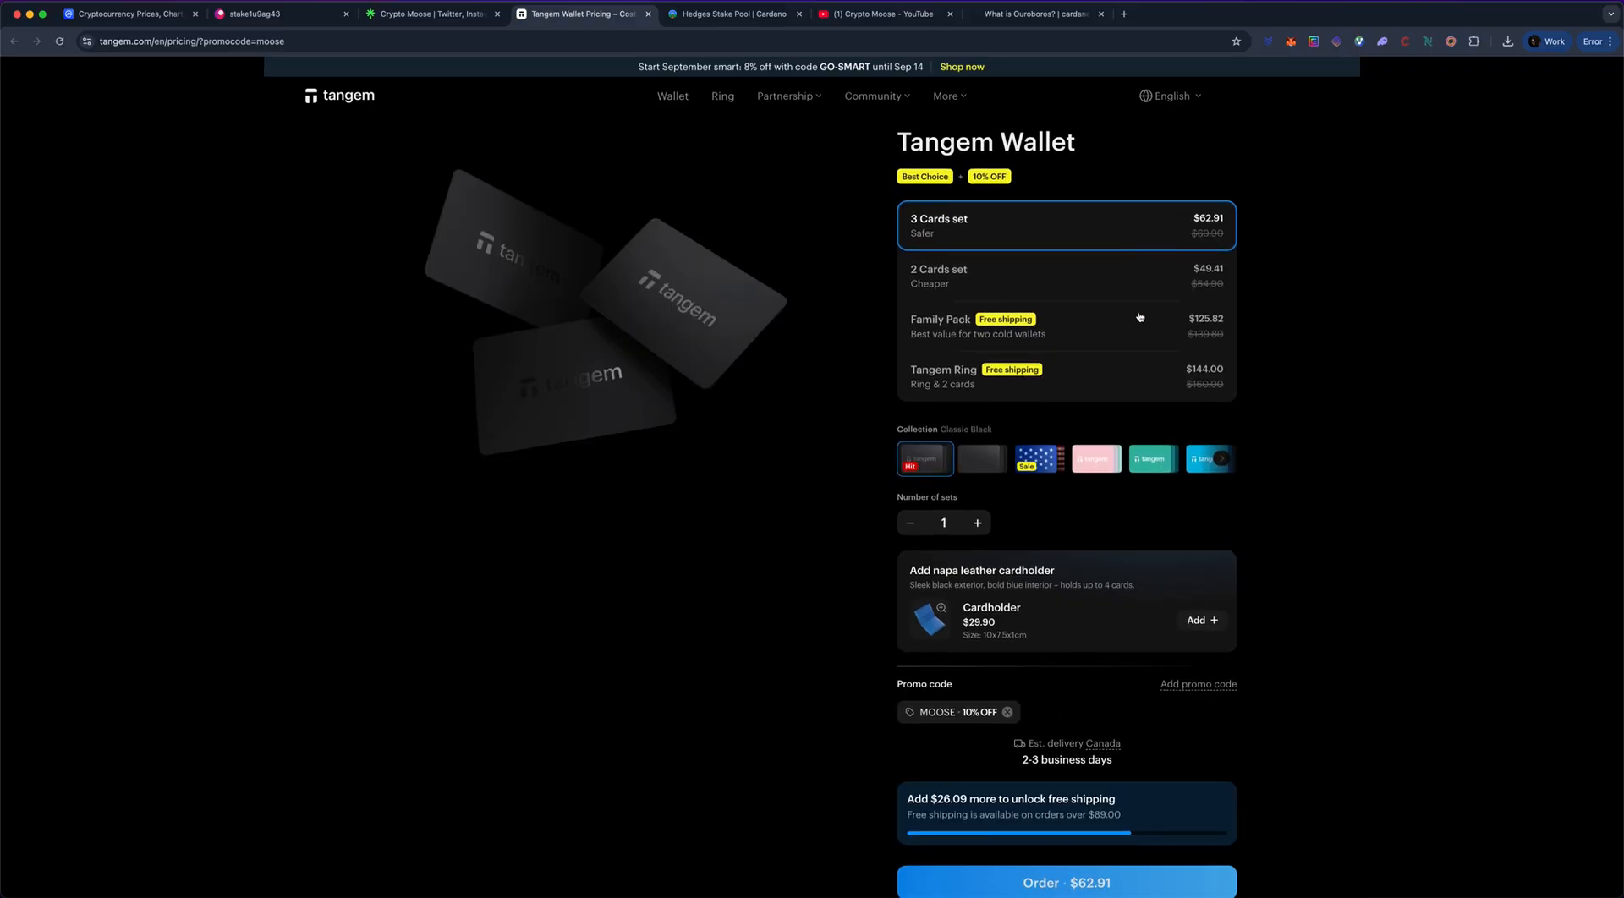
Step: Choose the 2 Cards set, bringing the discounted order total to $49.41
left_click(1067, 276)
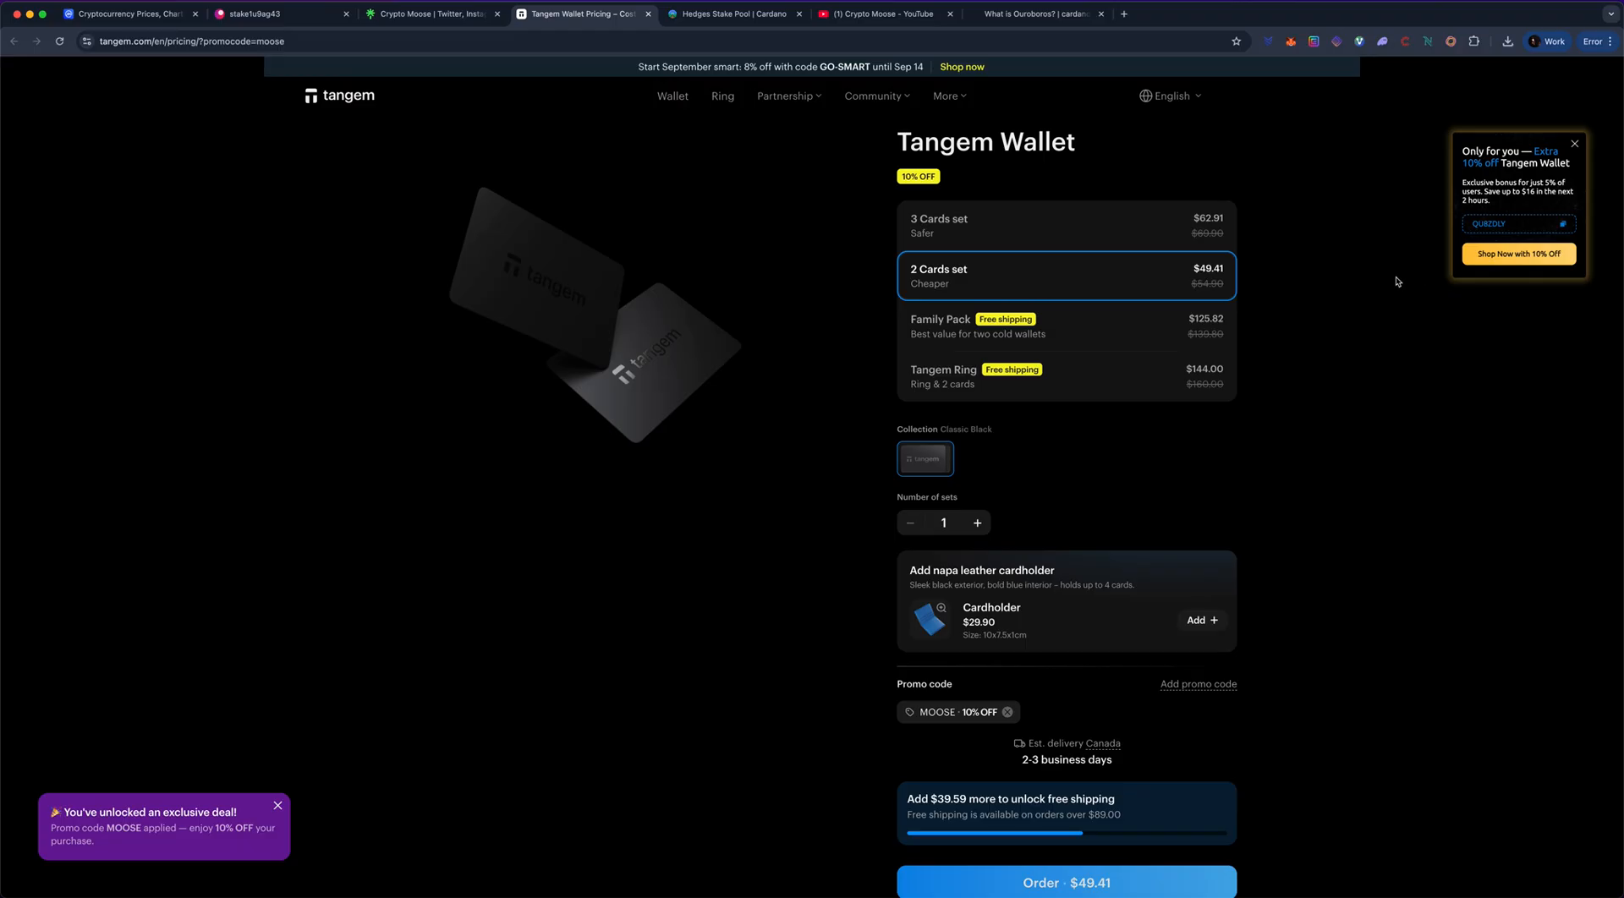
mouse_move(1386, 280)
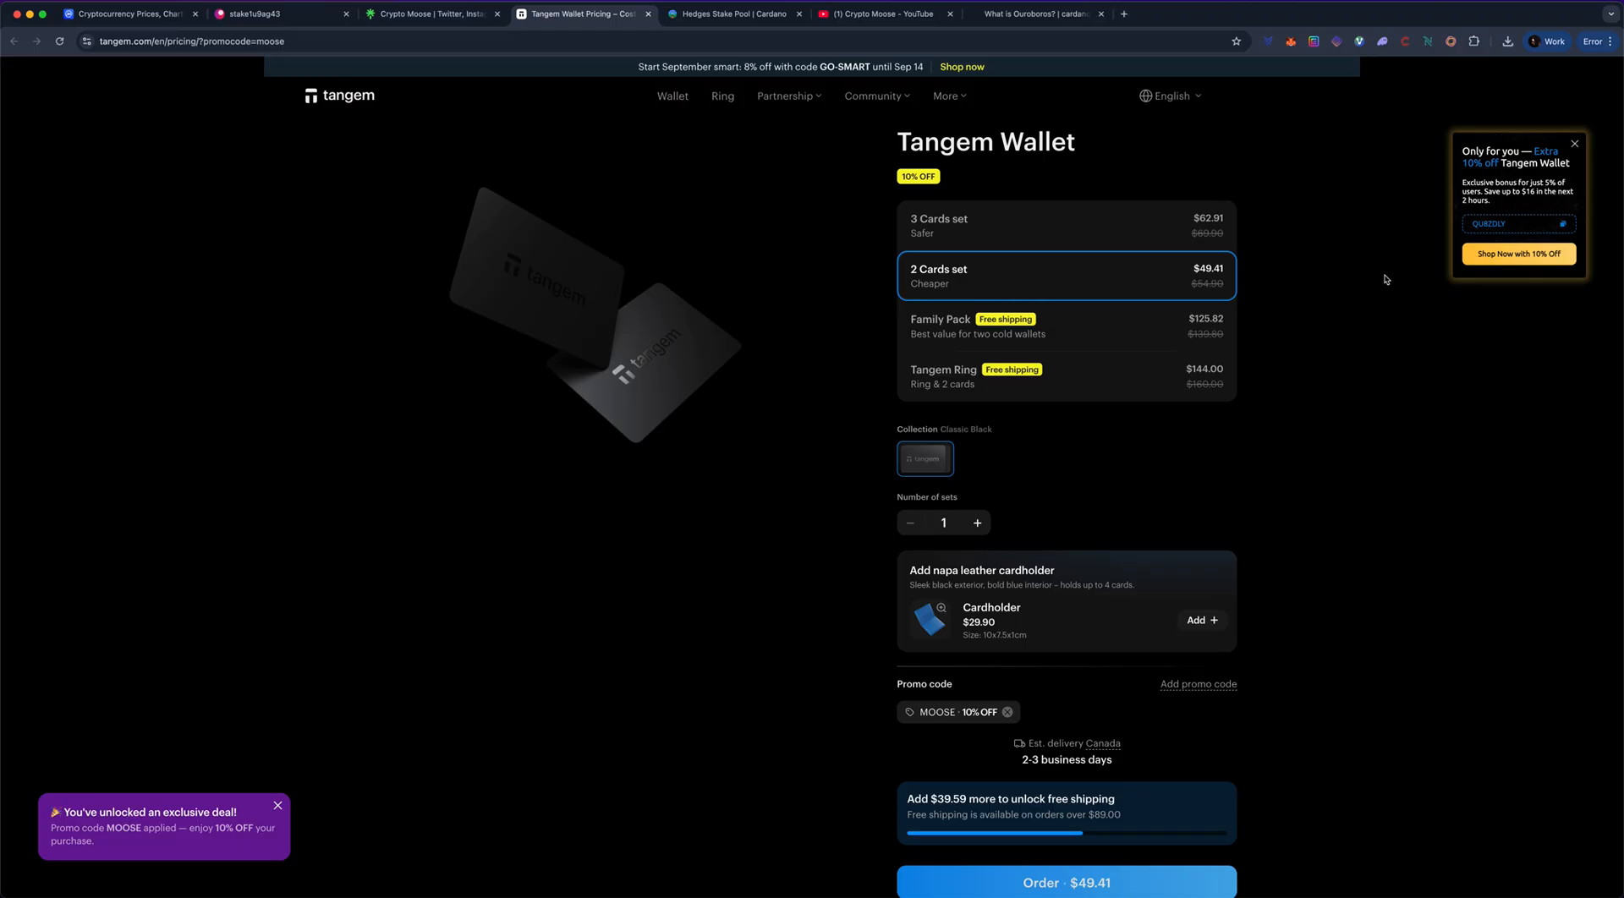